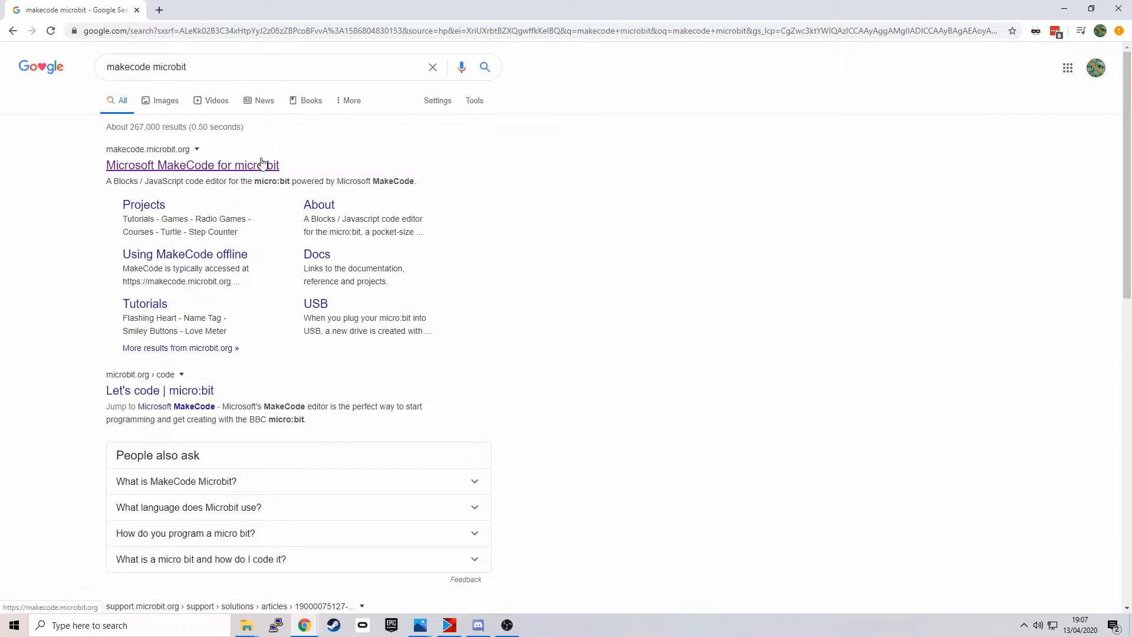
Step: Open makecode.microbit.org from the search results and start a new blank project
left_click(191, 165)
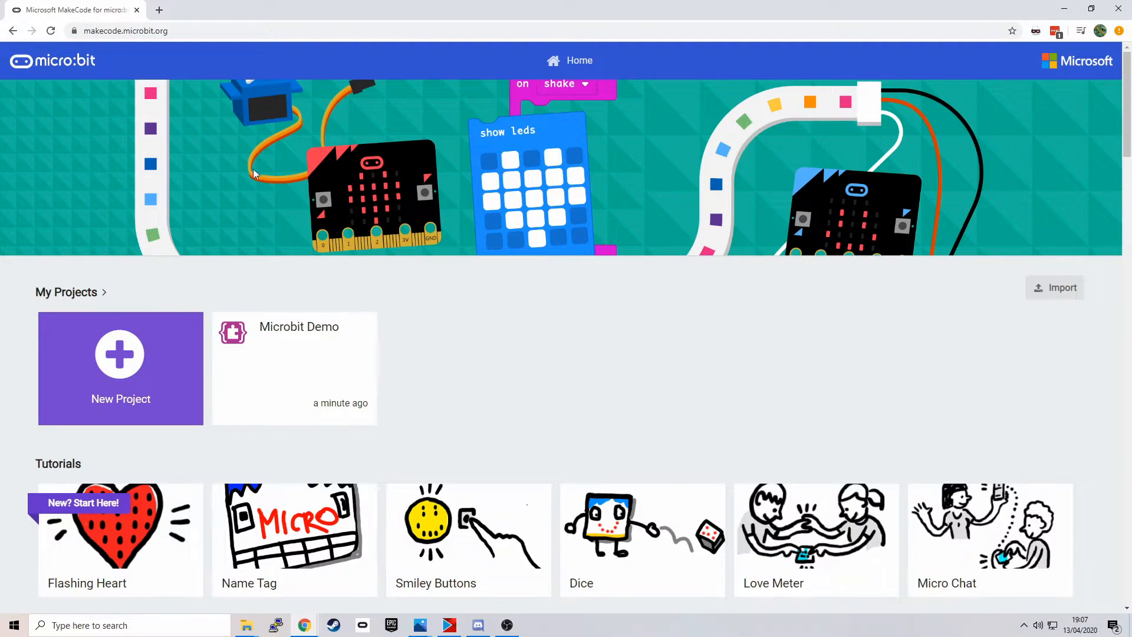
left_click(121, 369)
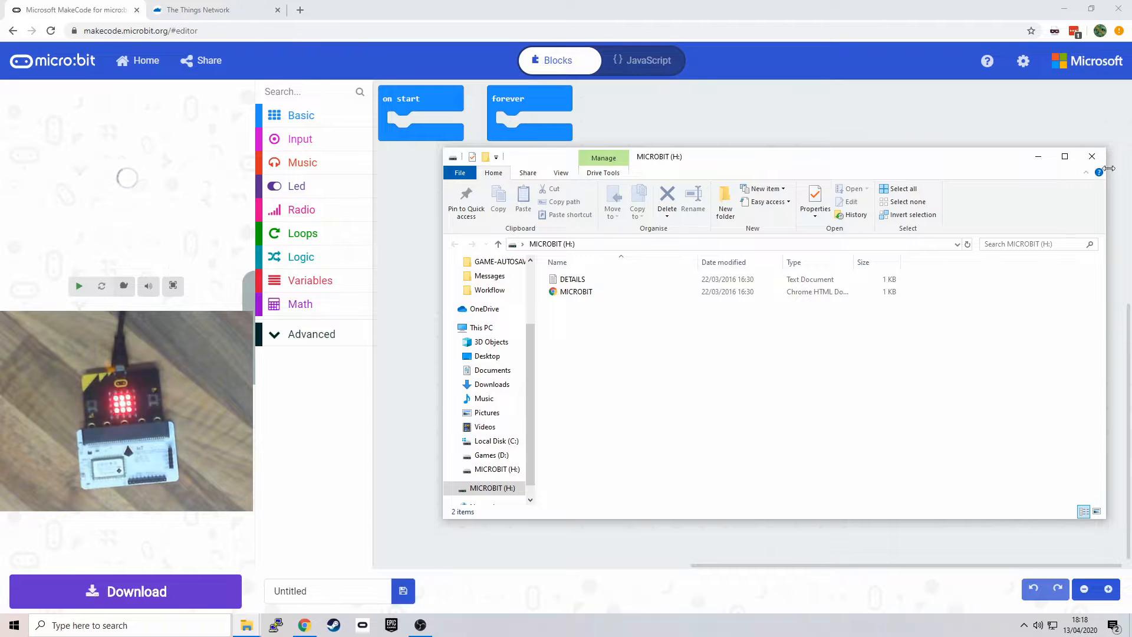
Step: Close the MICROBIT drive window and pair the connected micro:bit via the gear menu's Pair device
left_click(1092, 156)
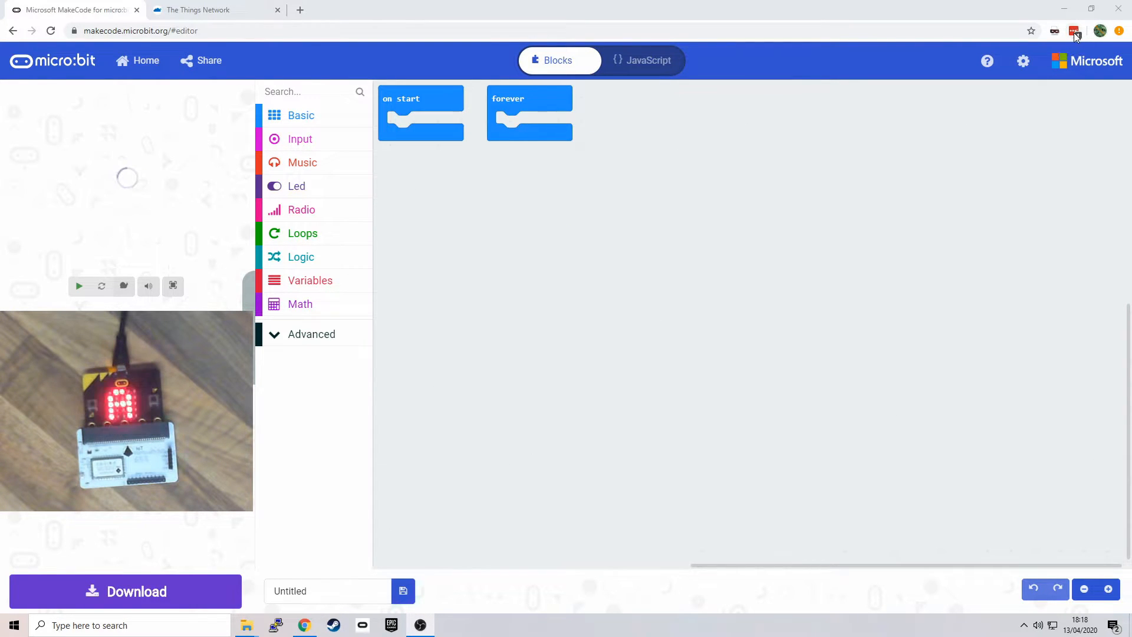
left_click(1023, 61)
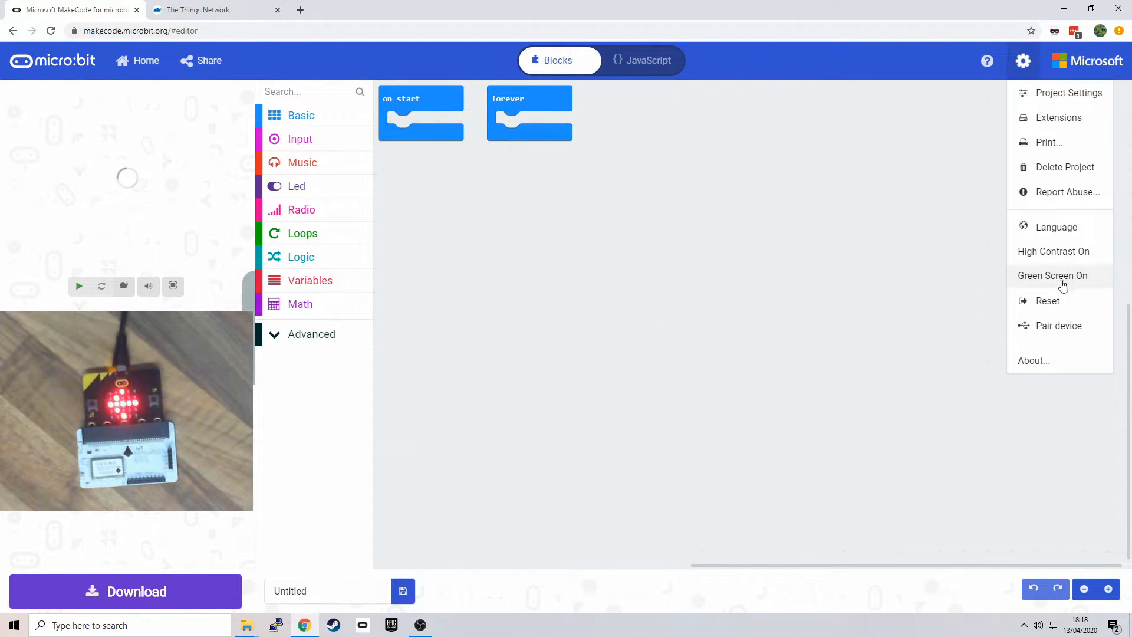
left_click(1059, 326)
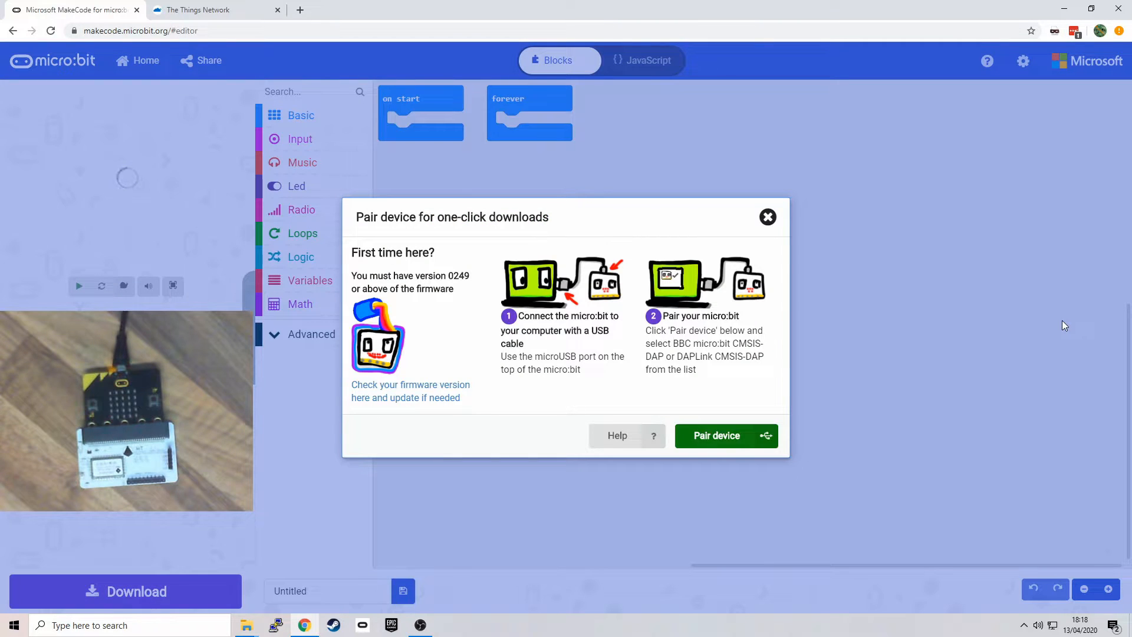
left_click(768, 217)
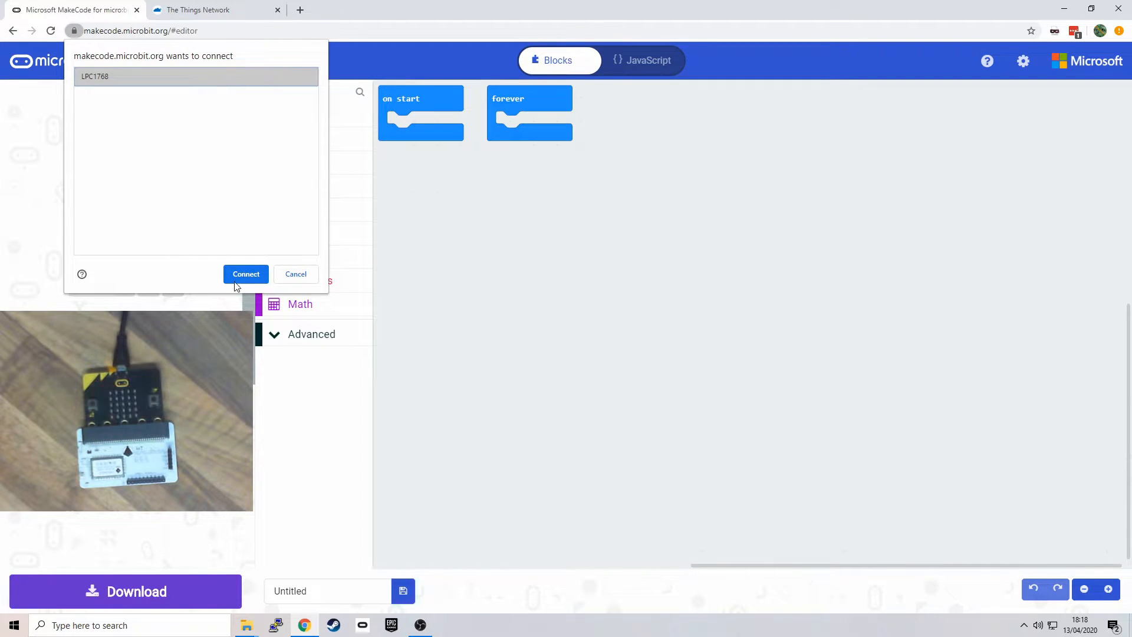
left_click(246, 274)
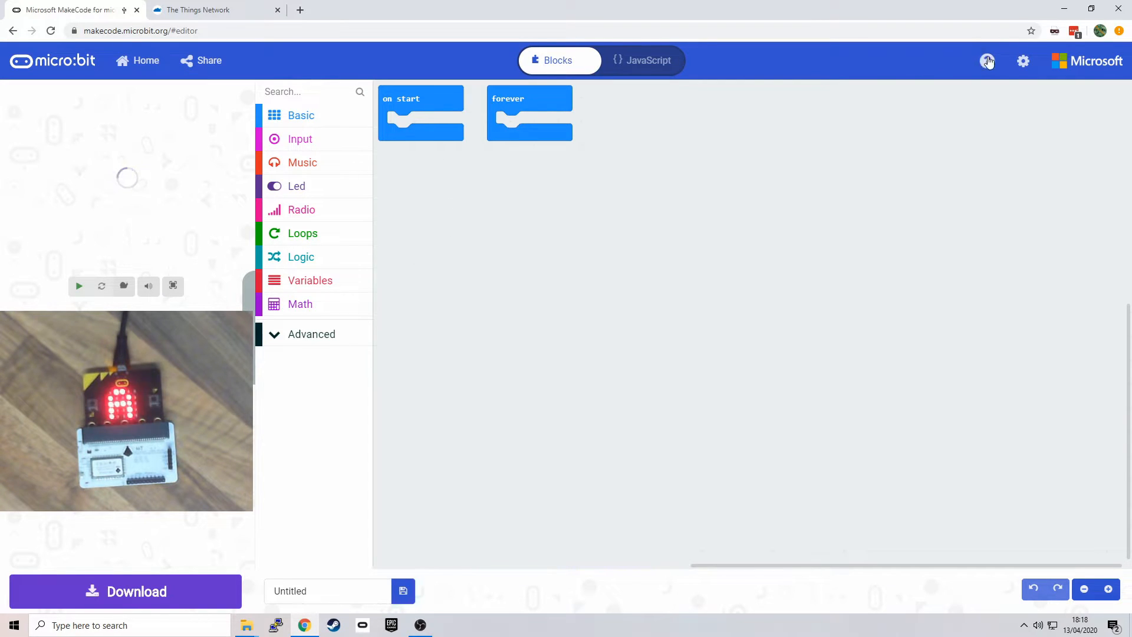
left_click(1023, 60)
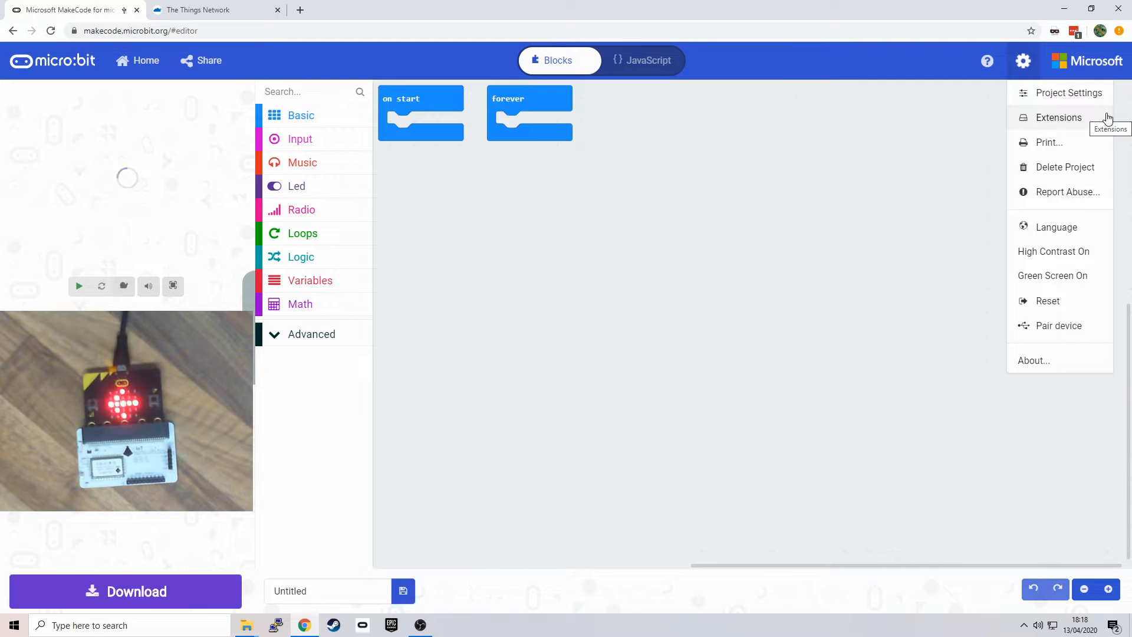
Step: Add the iot-lora-node extension by searching 'lora', then show the IotLoRaNode block category
left_click(1059, 118)
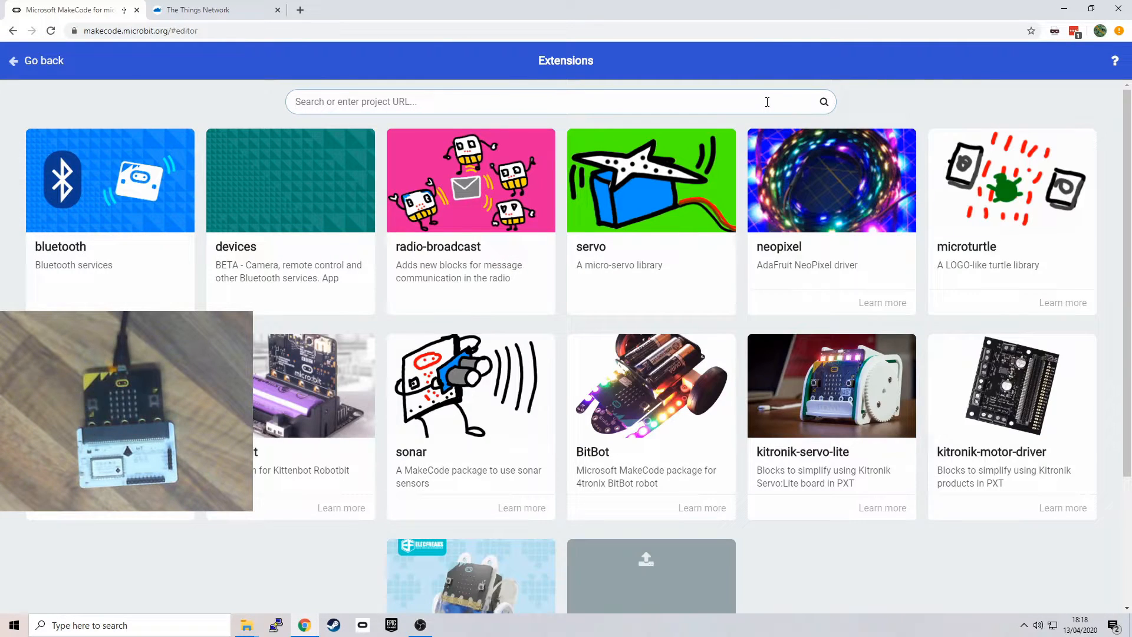
type("lora")
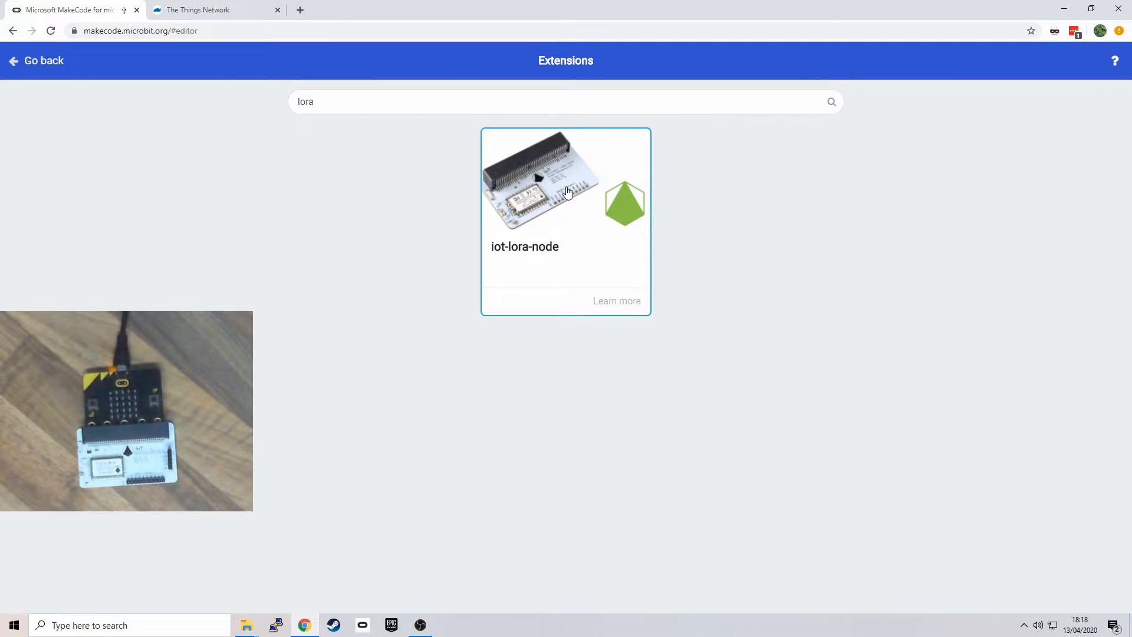
left_click(568, 192)
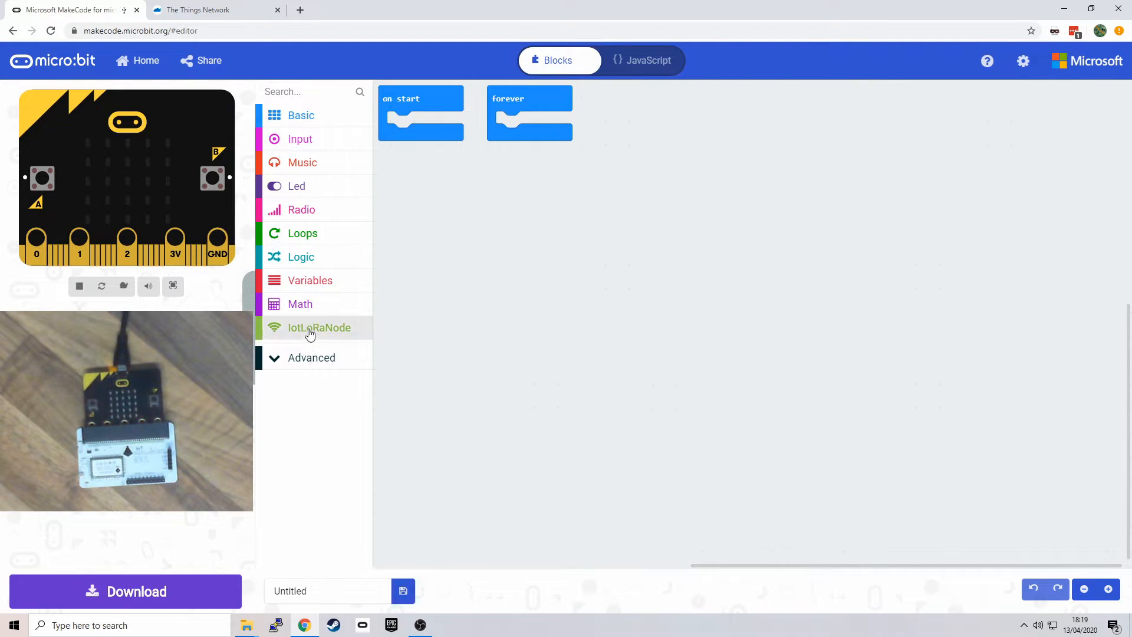
left_click(319, 328)
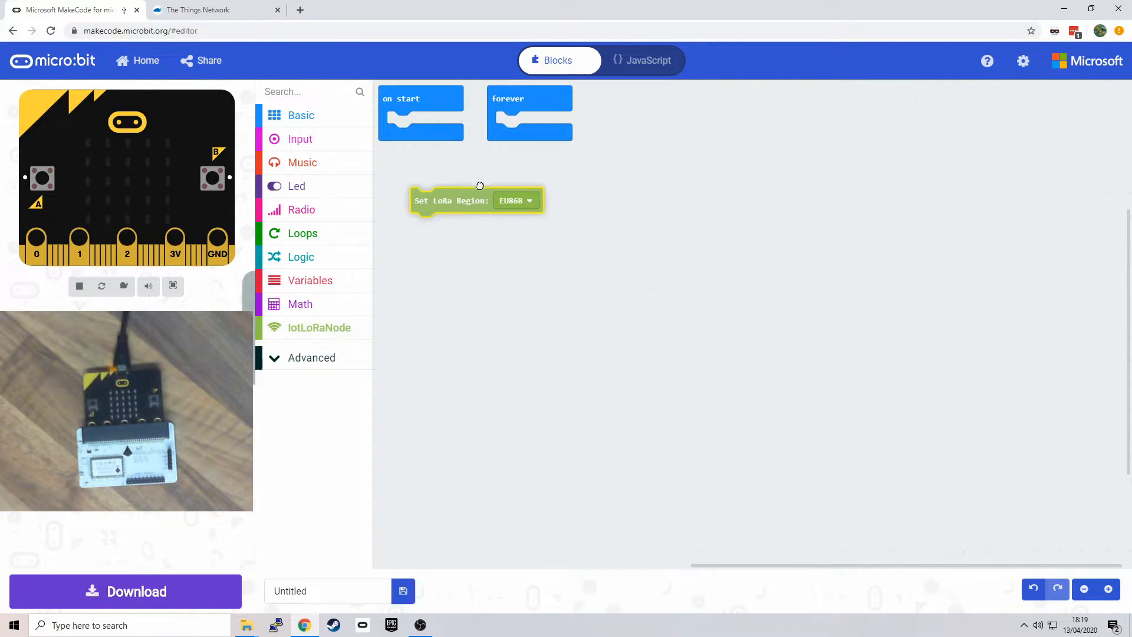
Step: Put Set LoRa Region EU868 into on start with Initialise LoRa Radio via ABP beneath it
left_click_drag(451, 200, 421, 123)
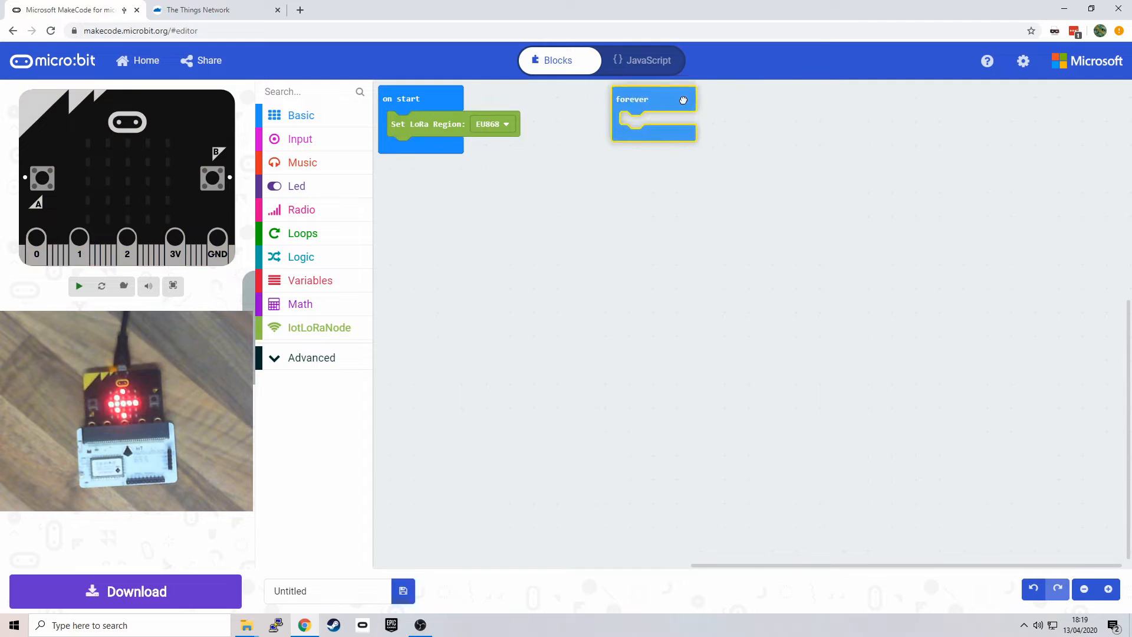
left_click(493, 124)
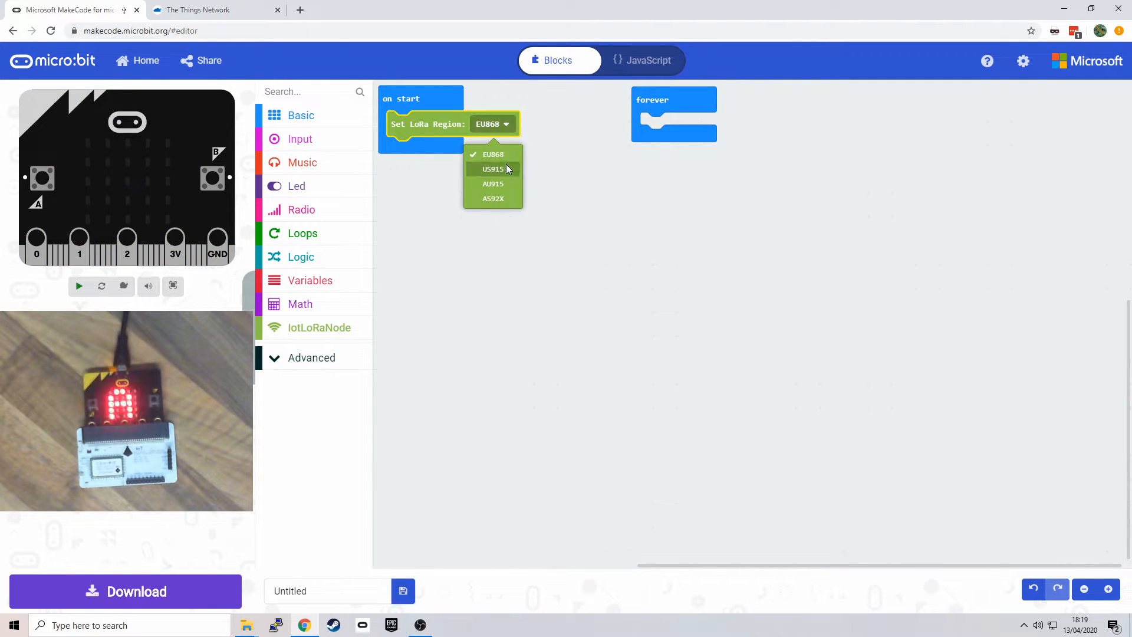
left_click(78, 286)
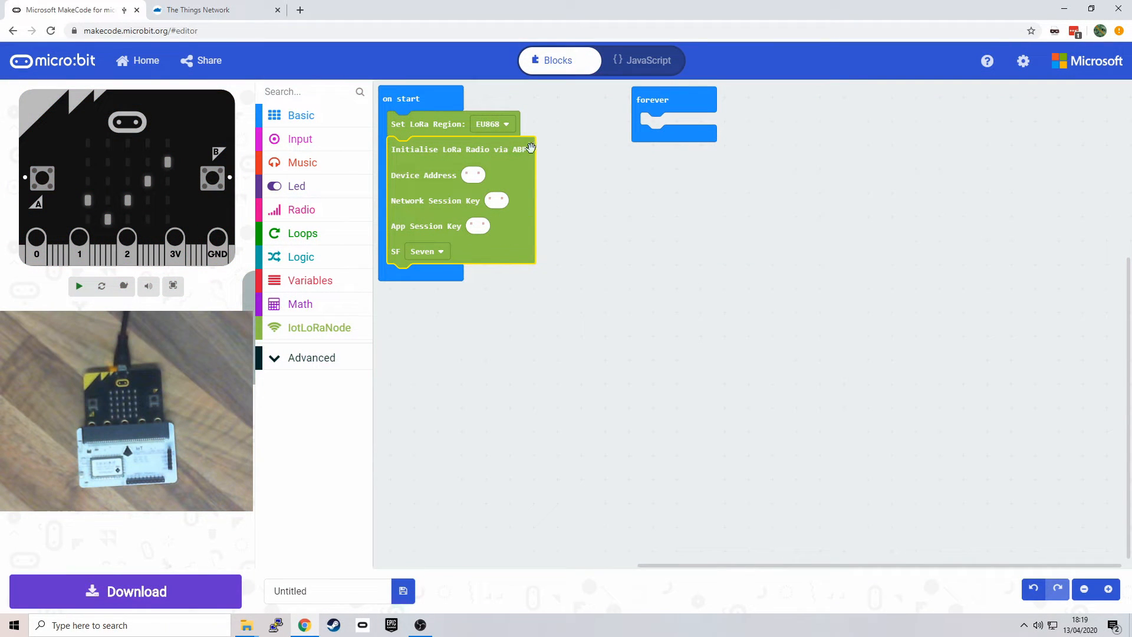
left_click(78, 287)
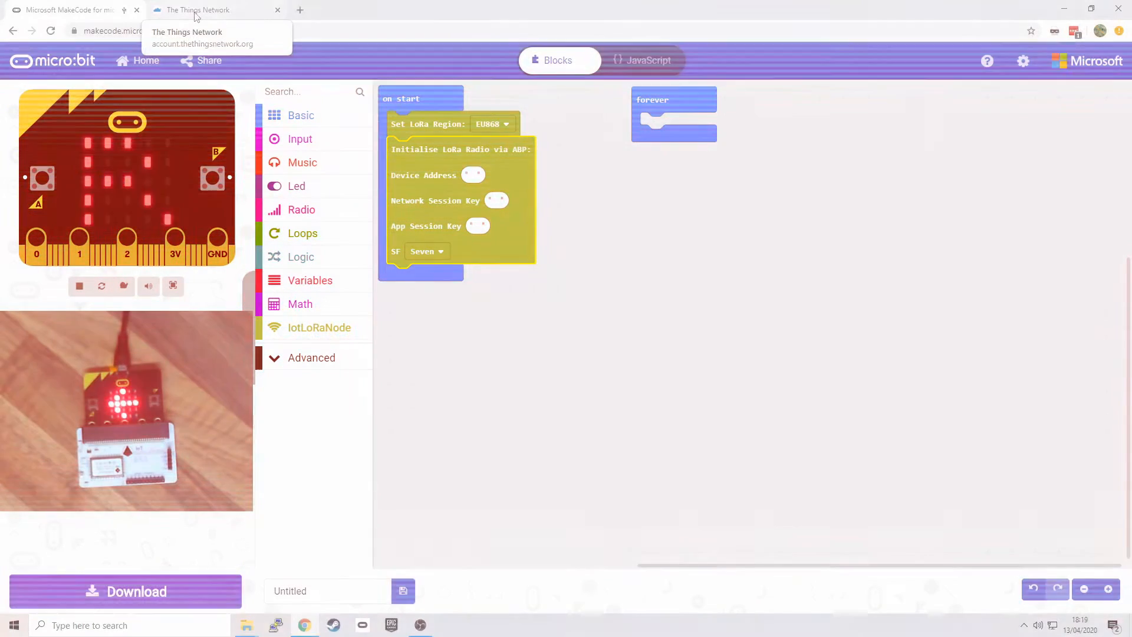
Step: Switch to The Things Network tab, log in and go to the Applications list
left_click(198, 10)
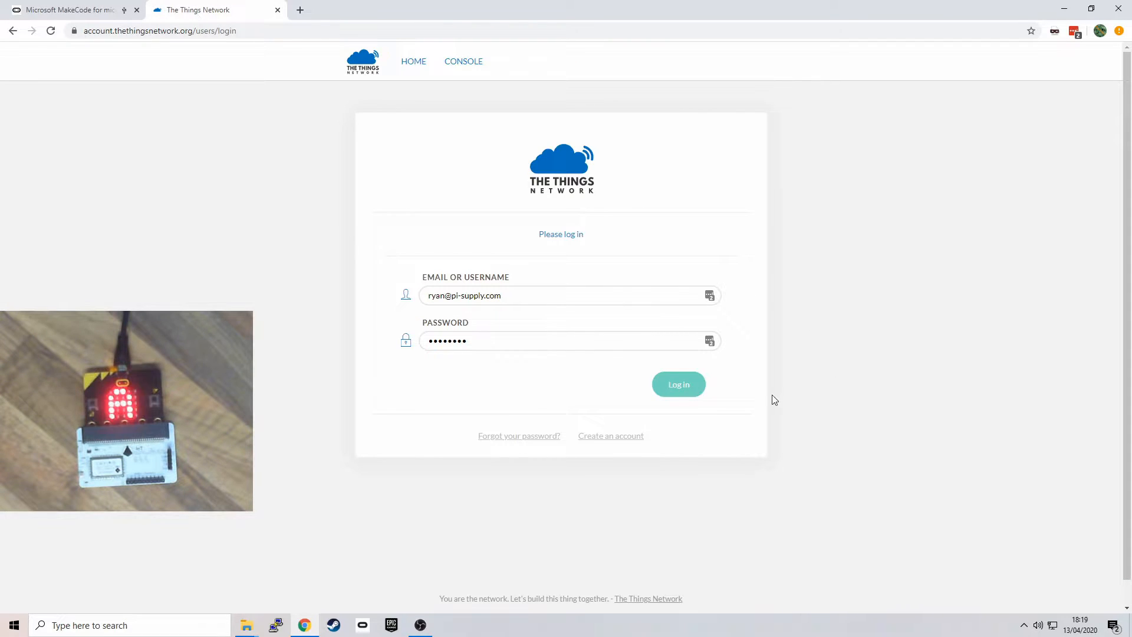
left_click(679, 384)
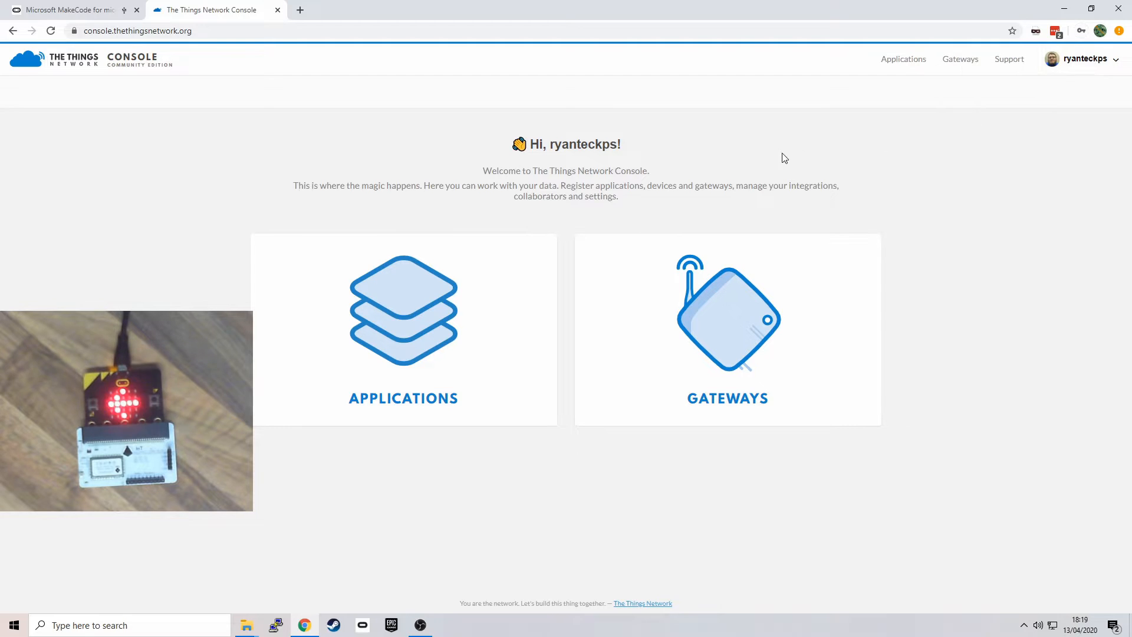
left_click(403, 310)
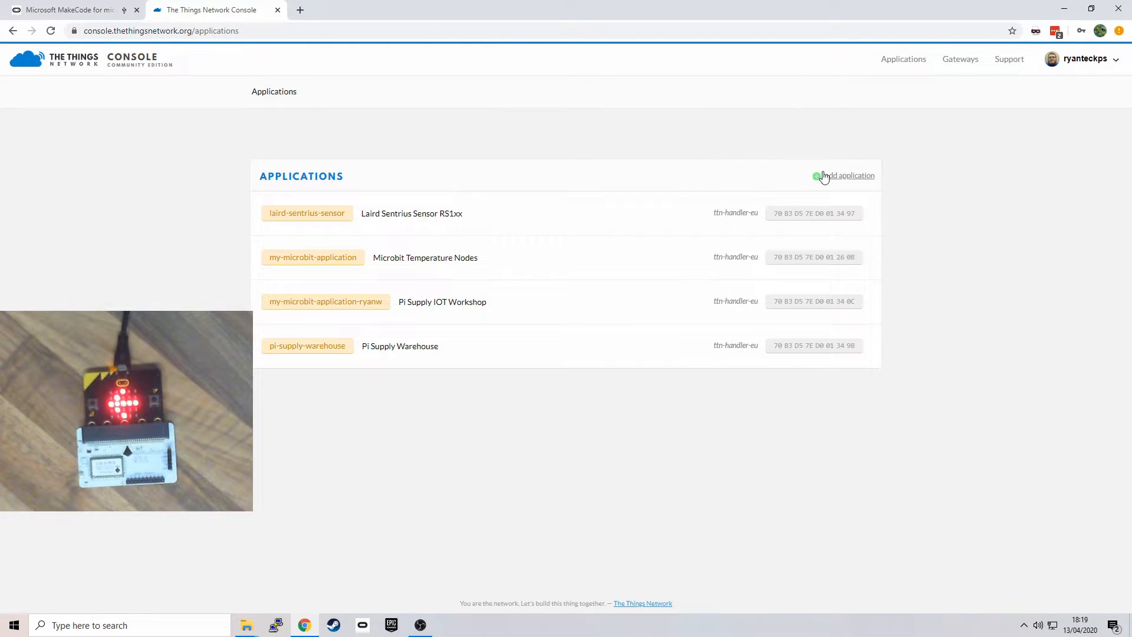
Step: Add application ttn-virtual-microbit-workshop with description Microbit Demo
left_click(844, 175)
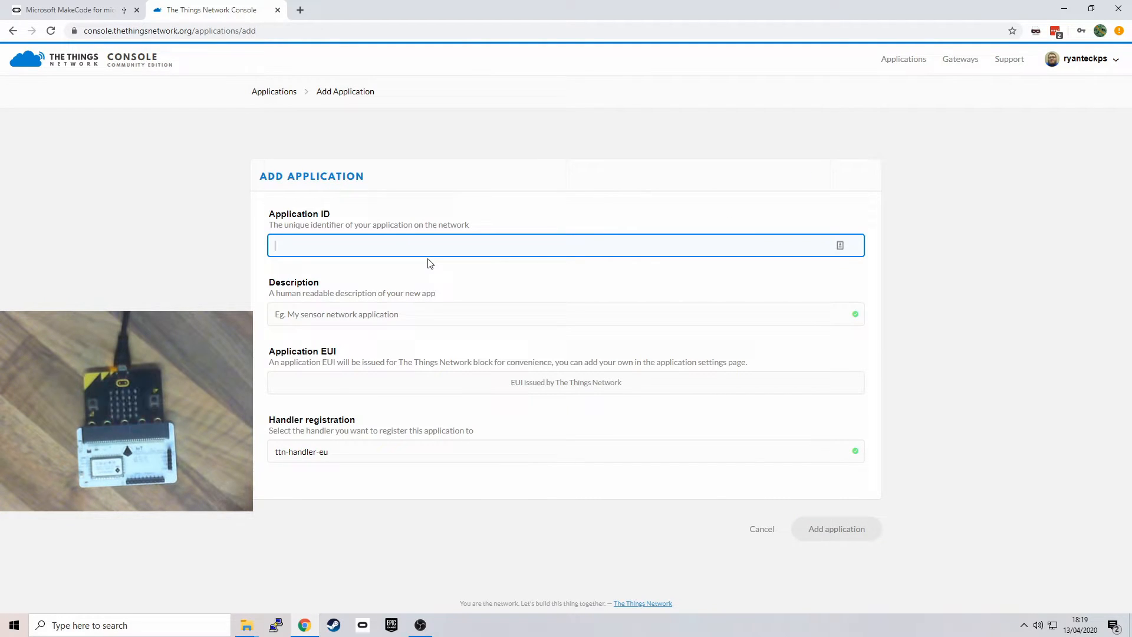
type("ttn-virtual")
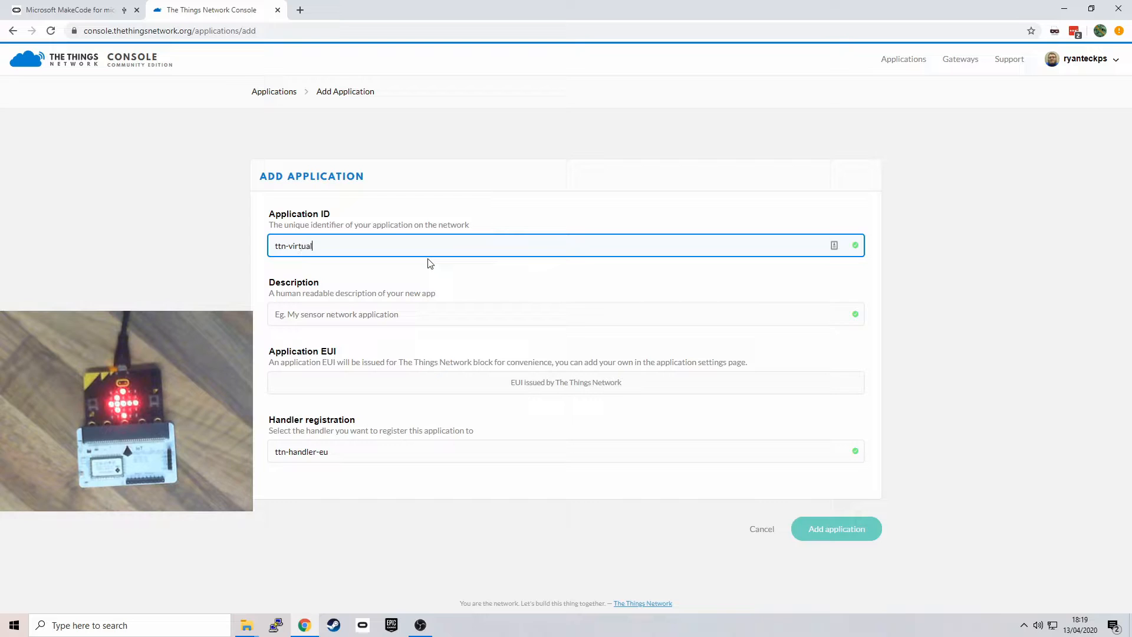
type("-microbit-workshop")
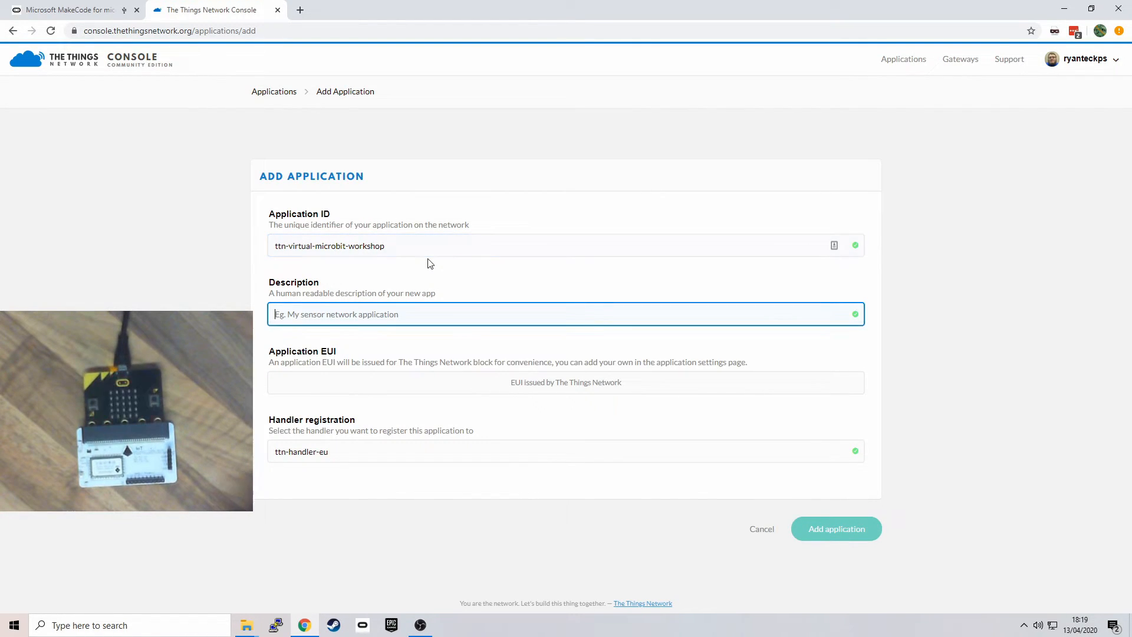
type("Microbit")
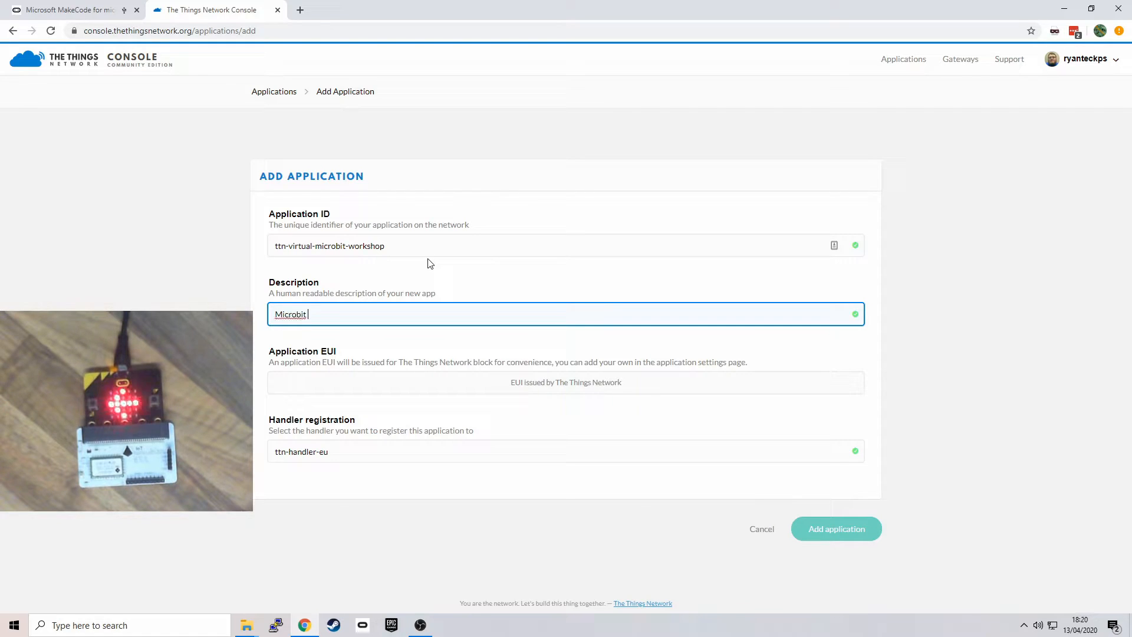
type("Demo")
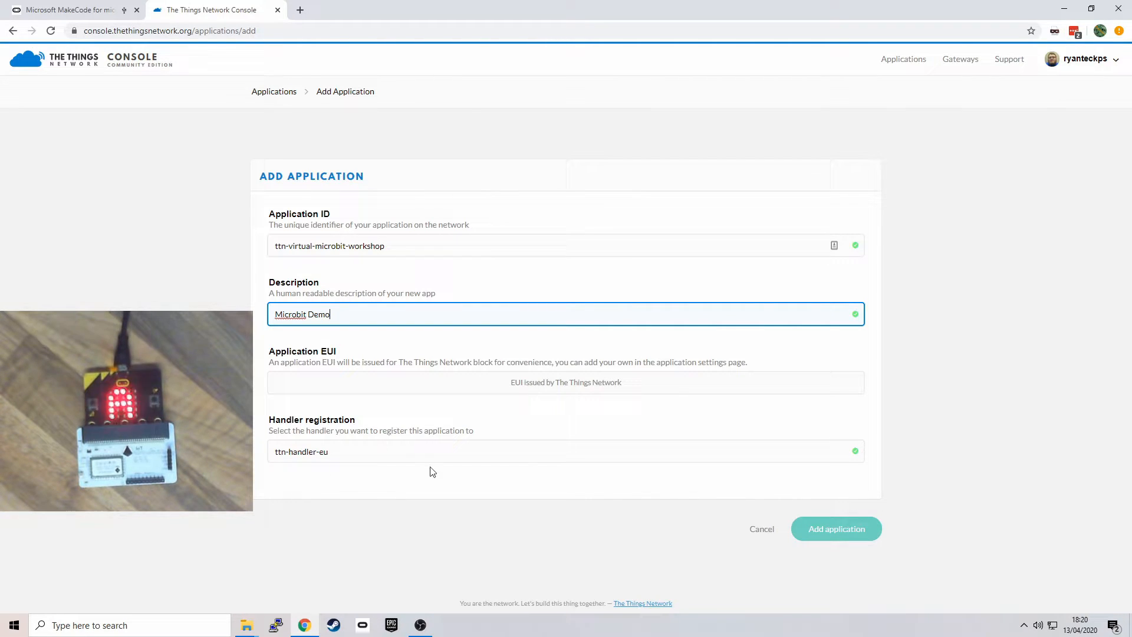
left_click(836, 529)
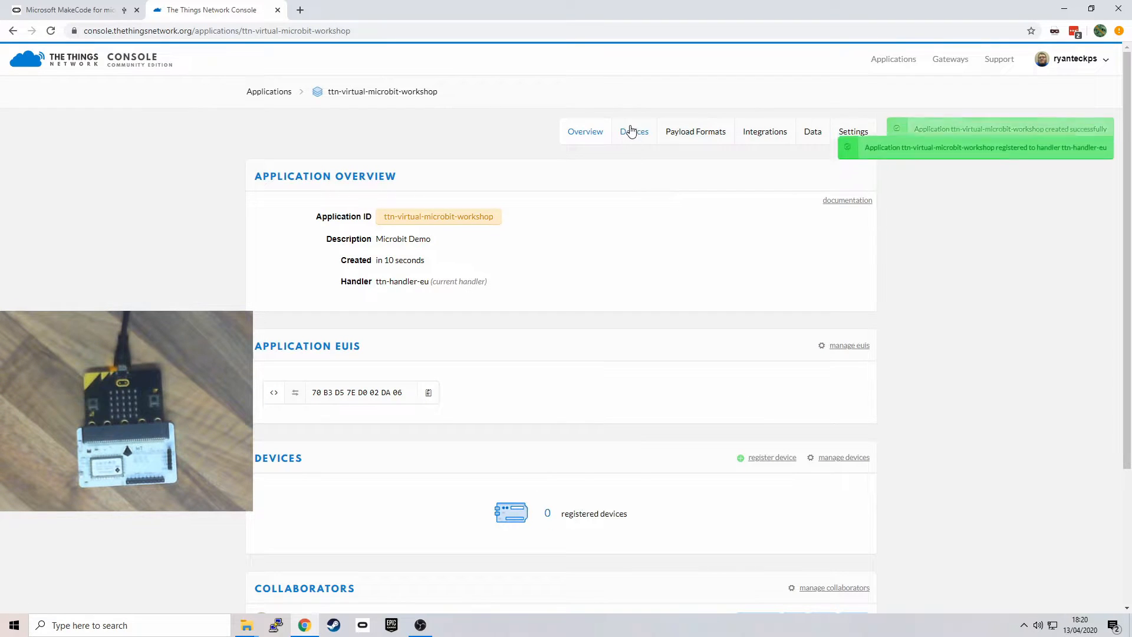
Step: Register a new device microbit-1 under the application with an auto-generated Device EUI
left_click(634, 132)
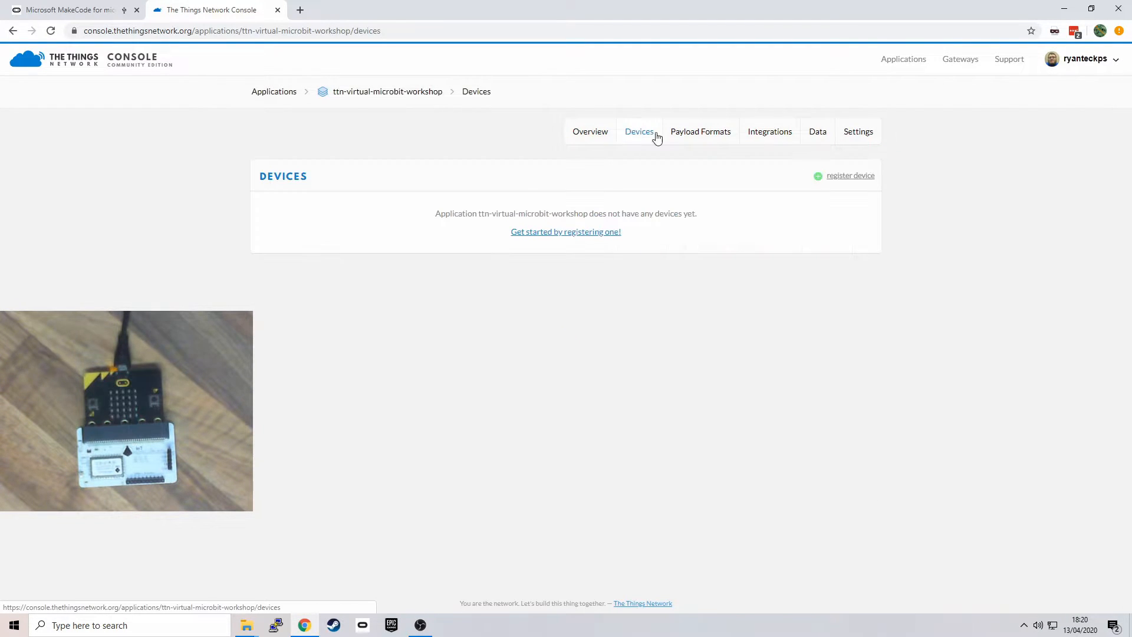
left_click(850, 175)
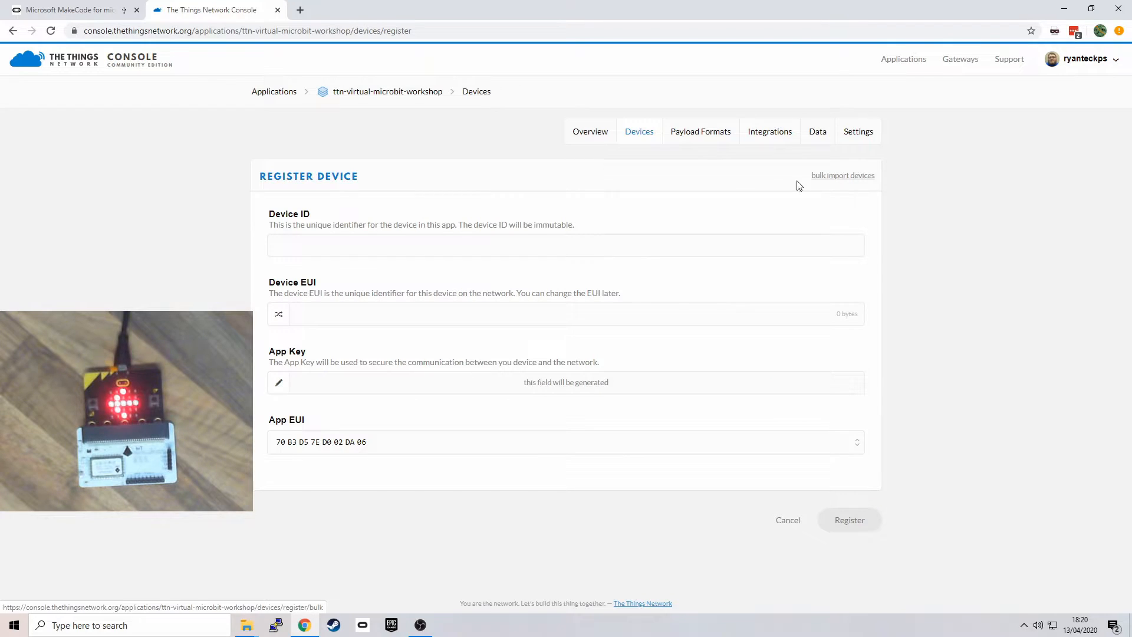
type("md")
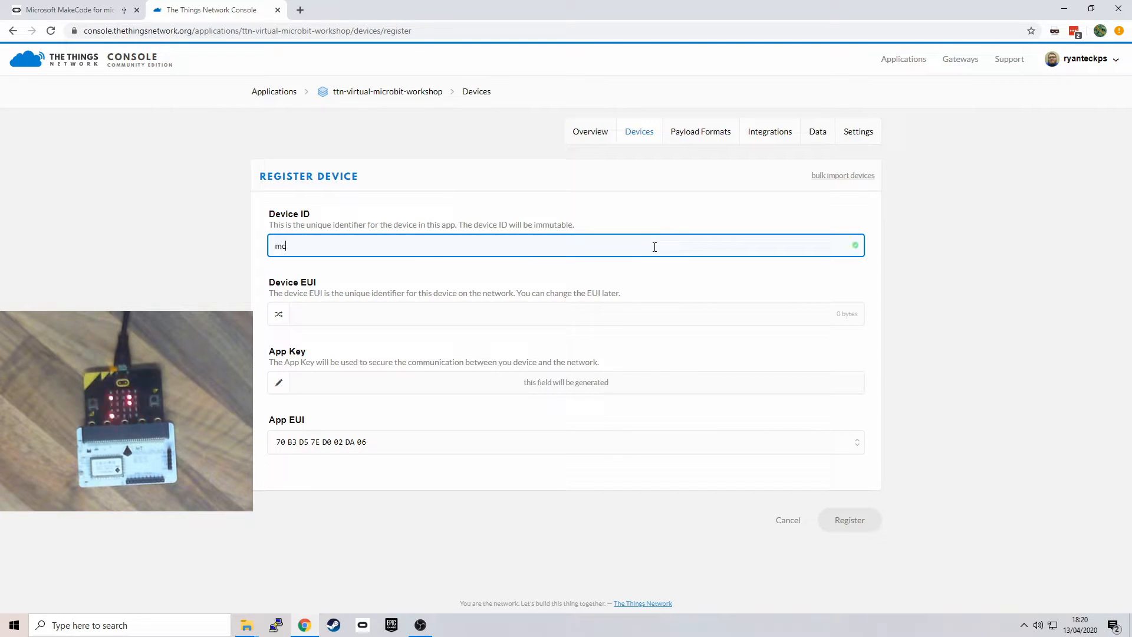
type("icrobit-1")
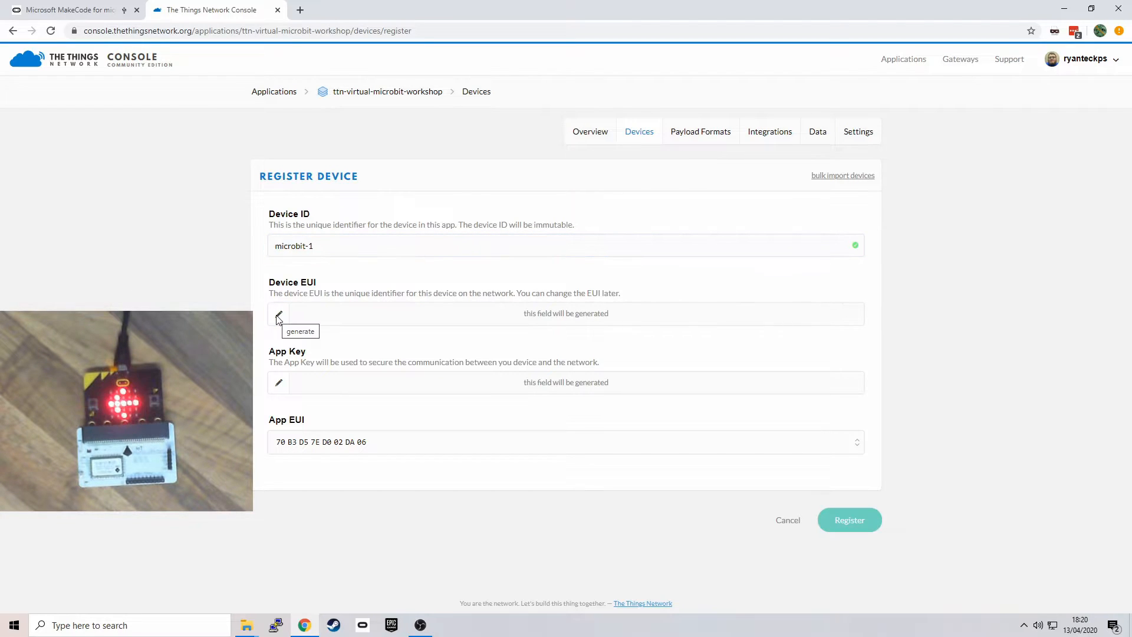
left_click(849, 520)
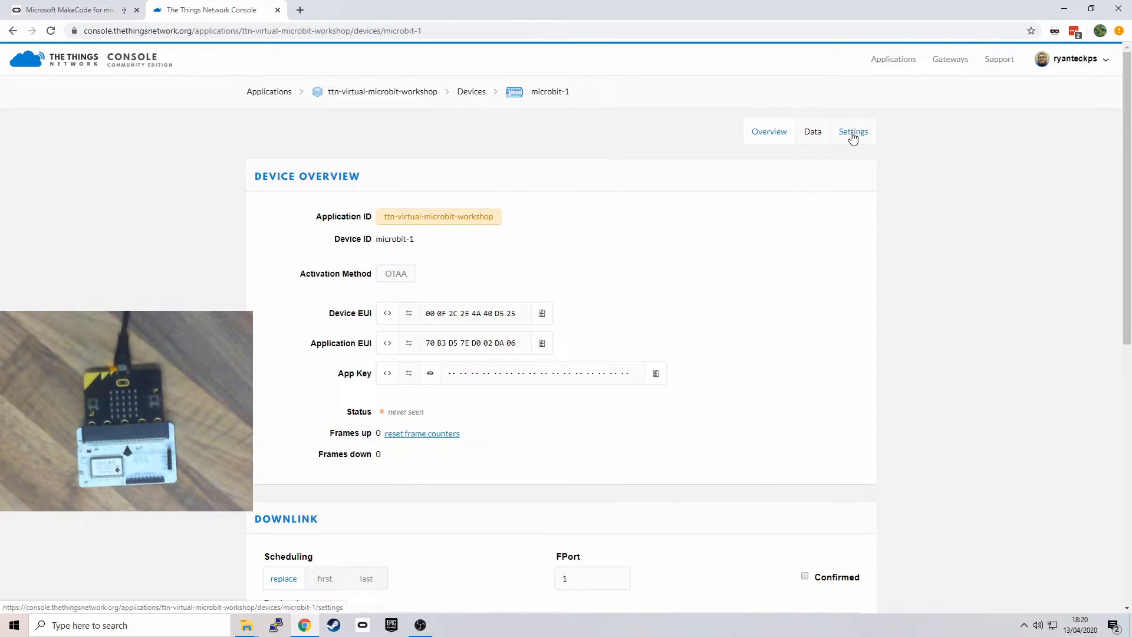
Step: Save microbit-1 as ABP with Frame Counter Checks off, then reveal the network and app session keys
left_click(853, 131)
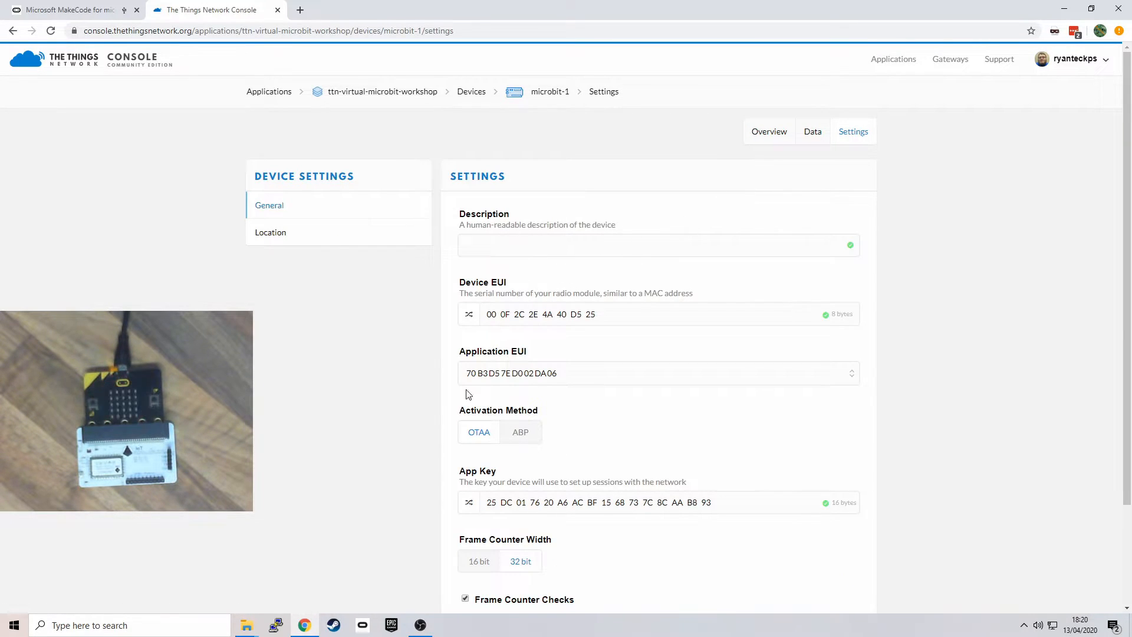
left_click(521, 432)
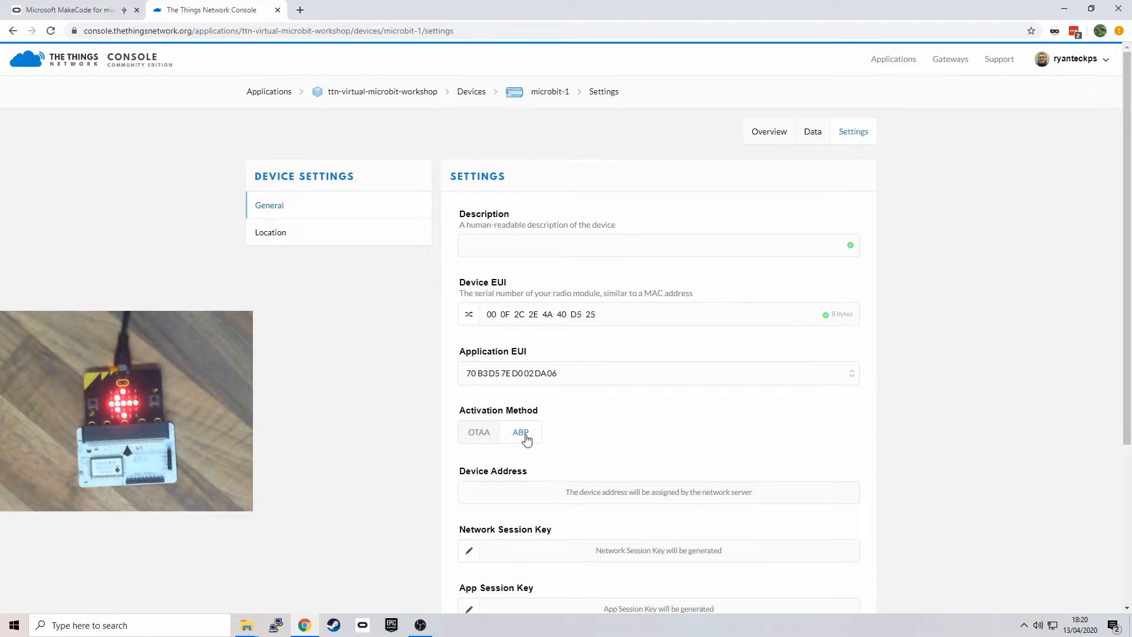
scroll("down", 3)
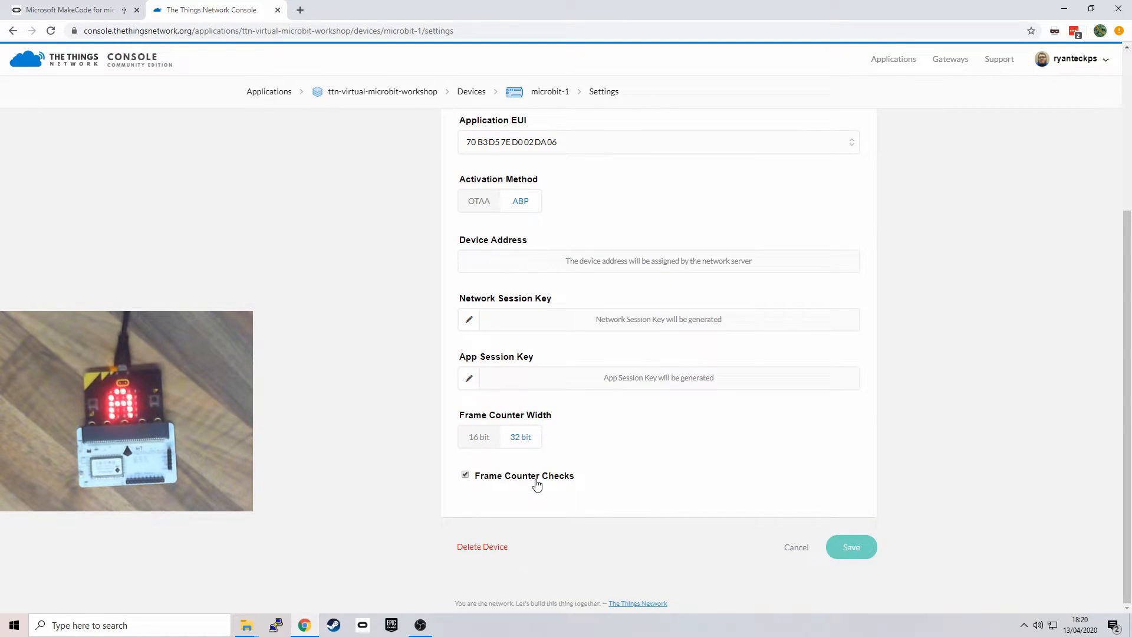
left_click(466, 474)
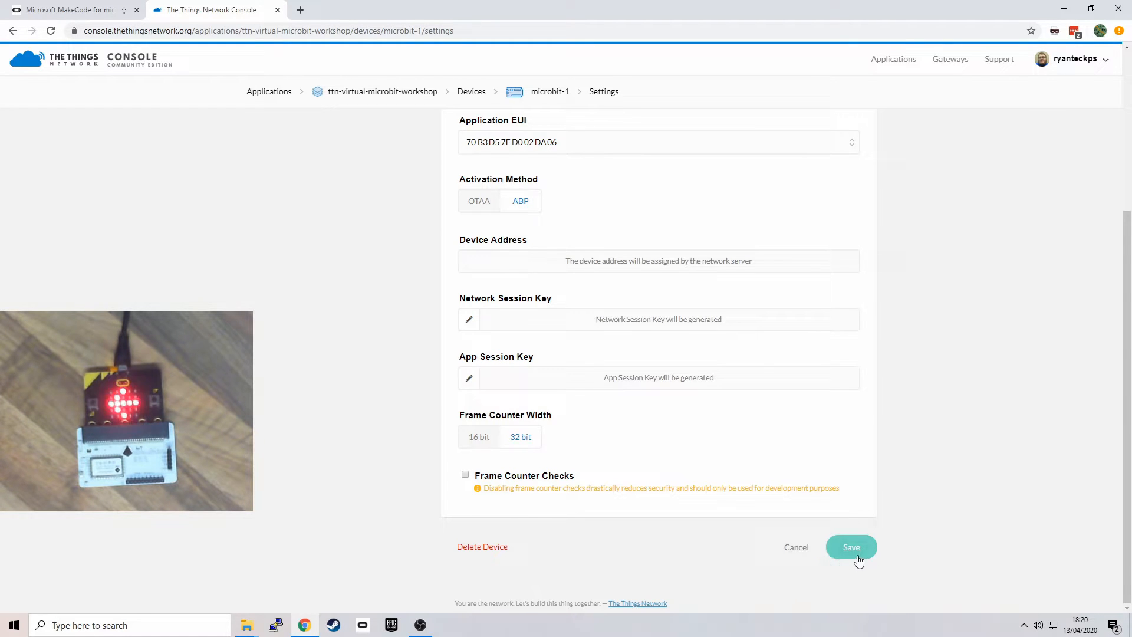
left_click(851, 547)
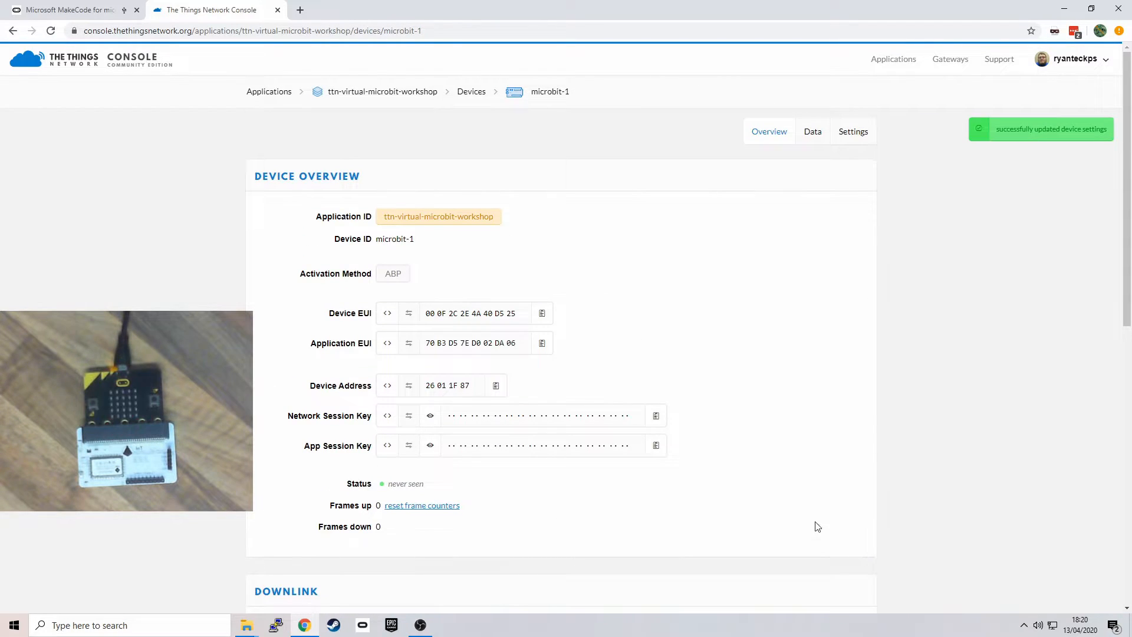
left_click(430, 415)
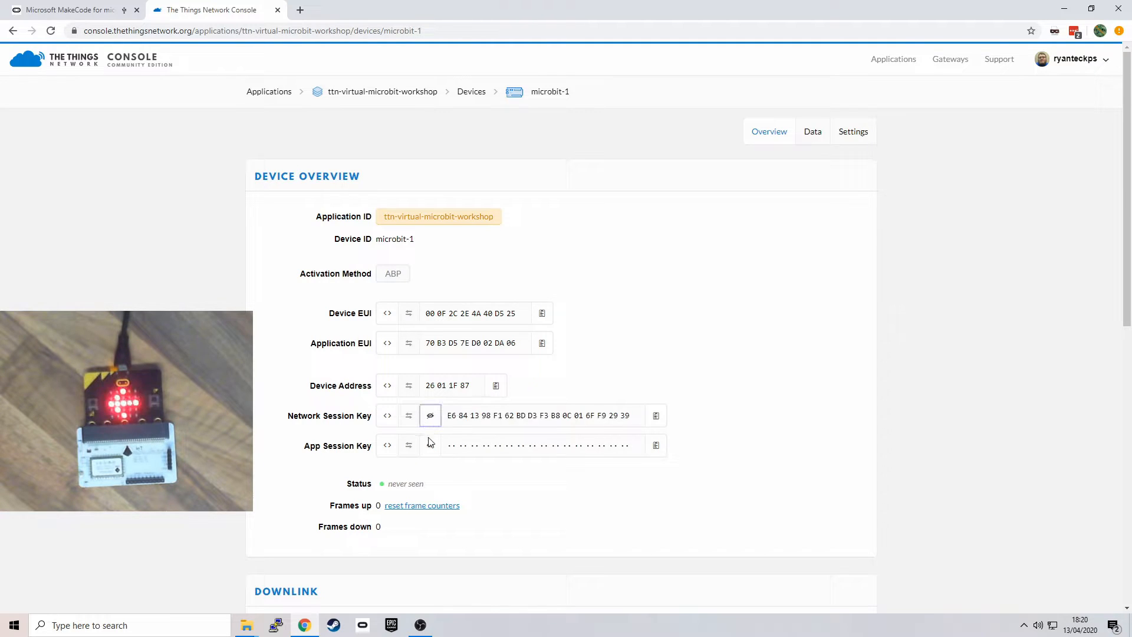
left_click(431, 446)
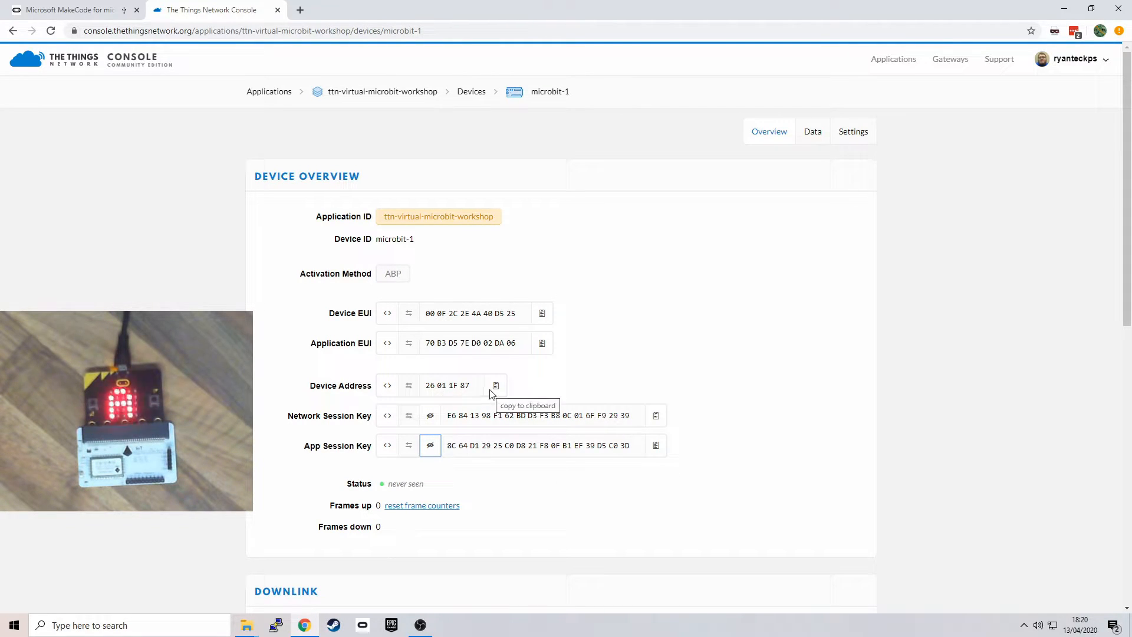
Step: Paste the TTN Device Address and Network Session Key into the ABP initialise block
left_click(70, 9)
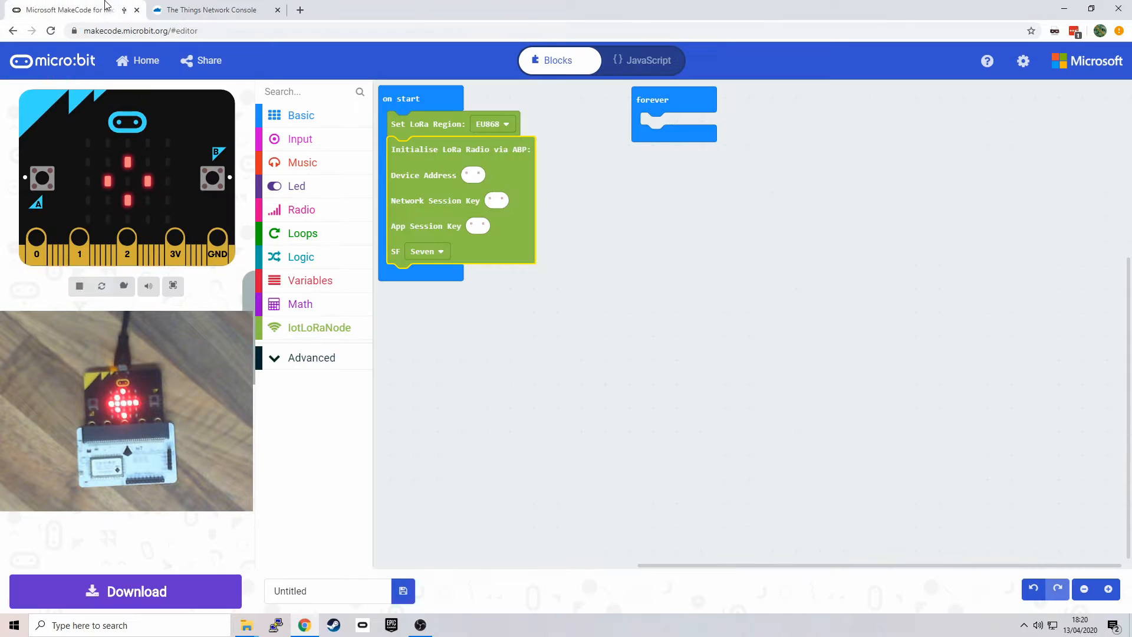
right_click(473, 175)
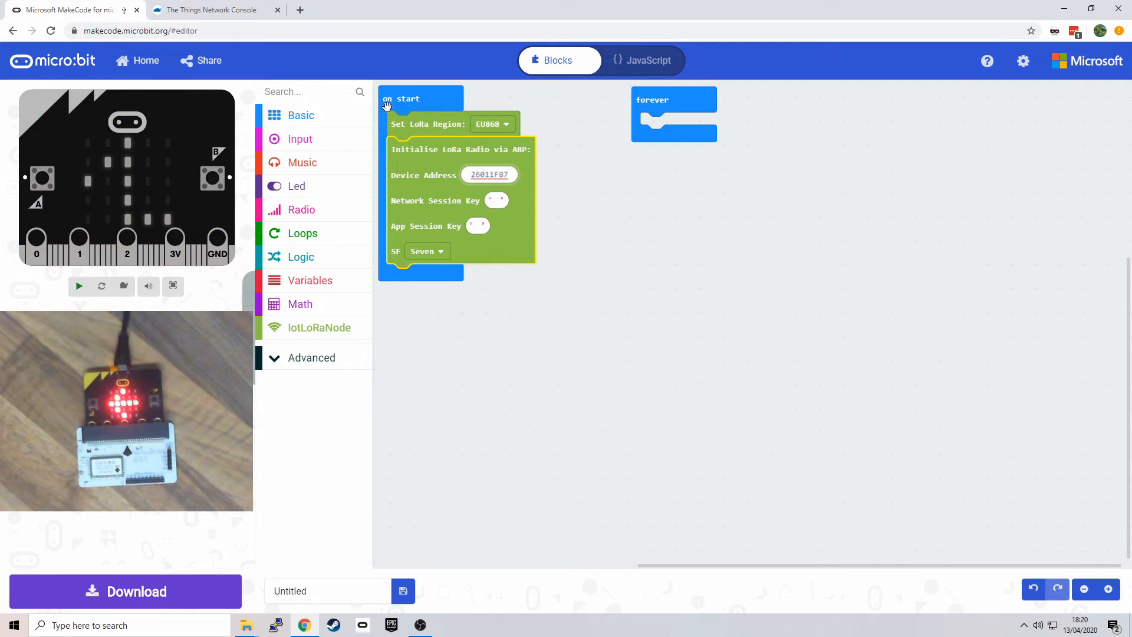
left_click(212, 10)
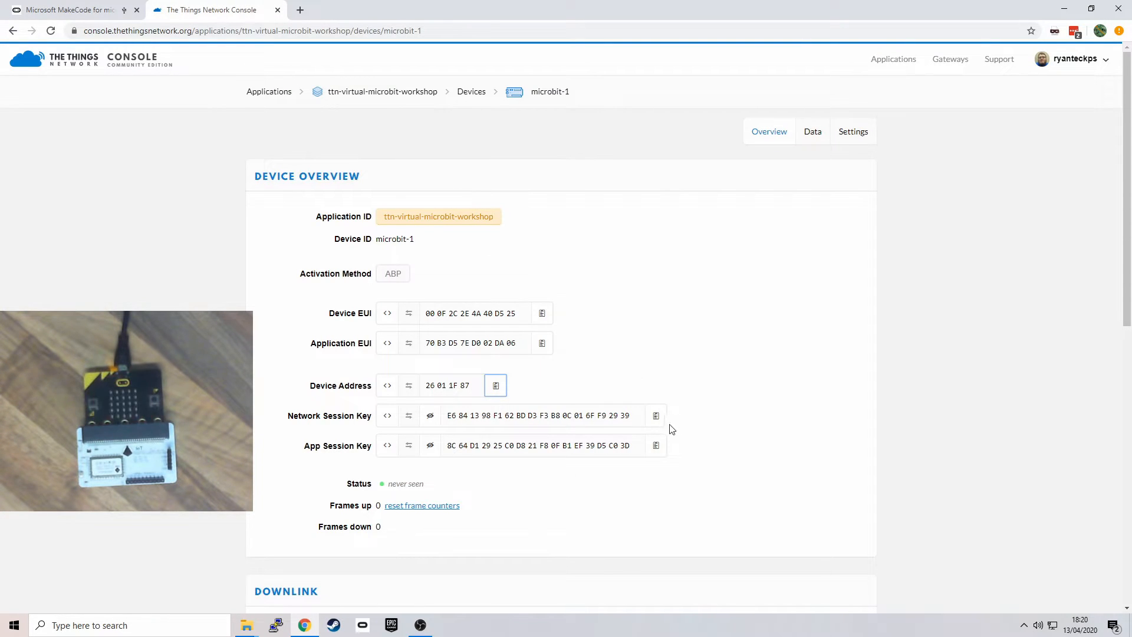
left_click(656, 415)
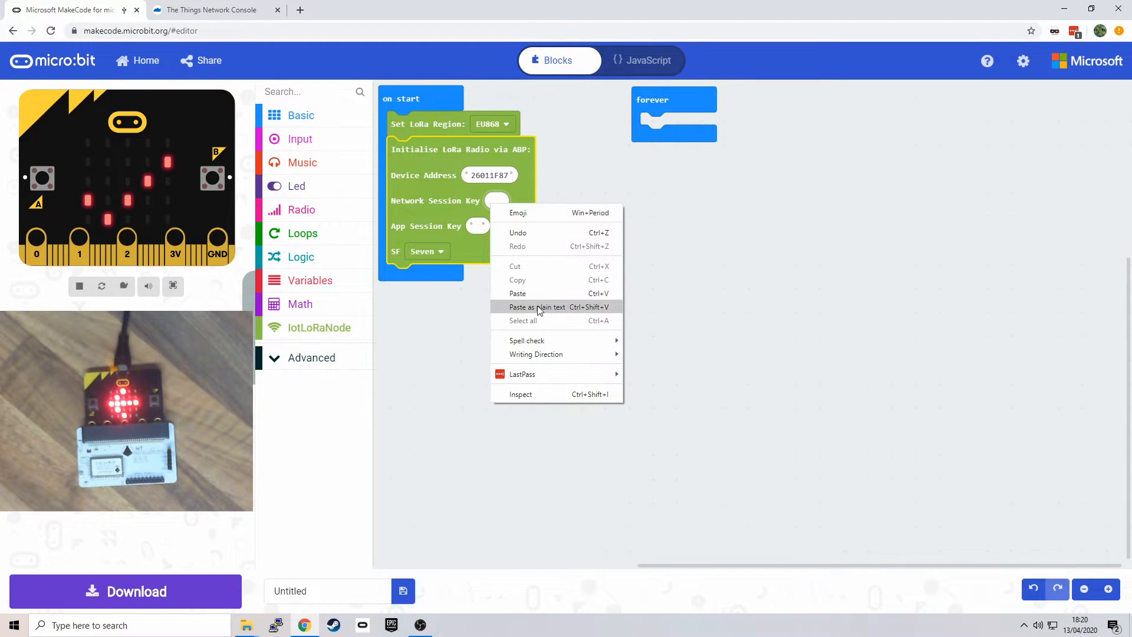
left_click(537, 307)
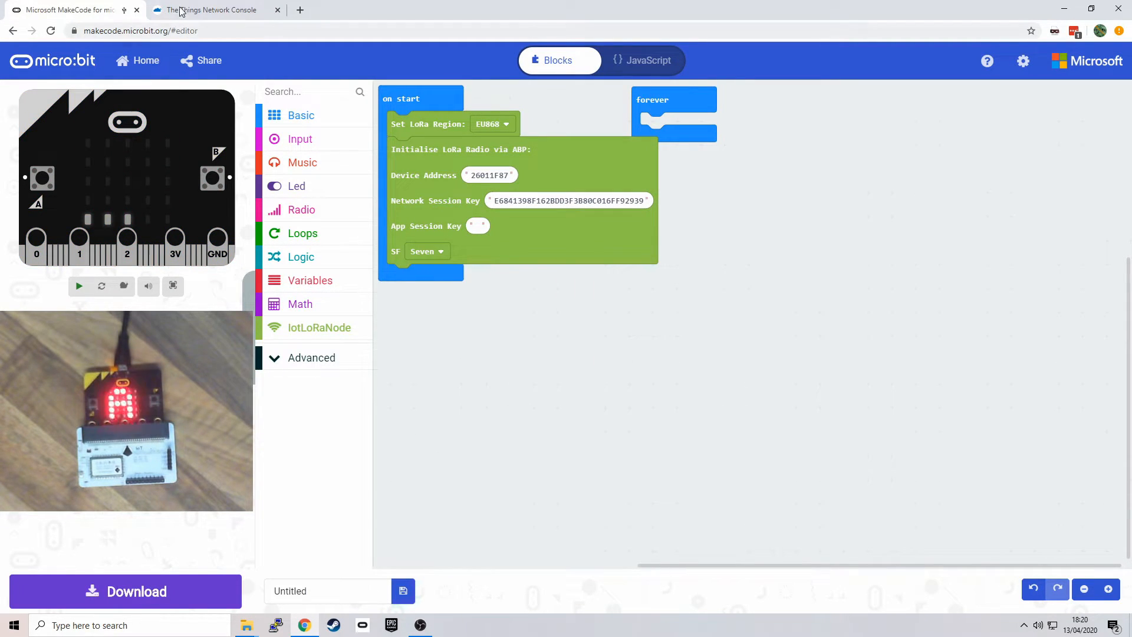
Step: Paste the App Session Key into the ABP block and move the forever block below on start
left_click(209, 10)
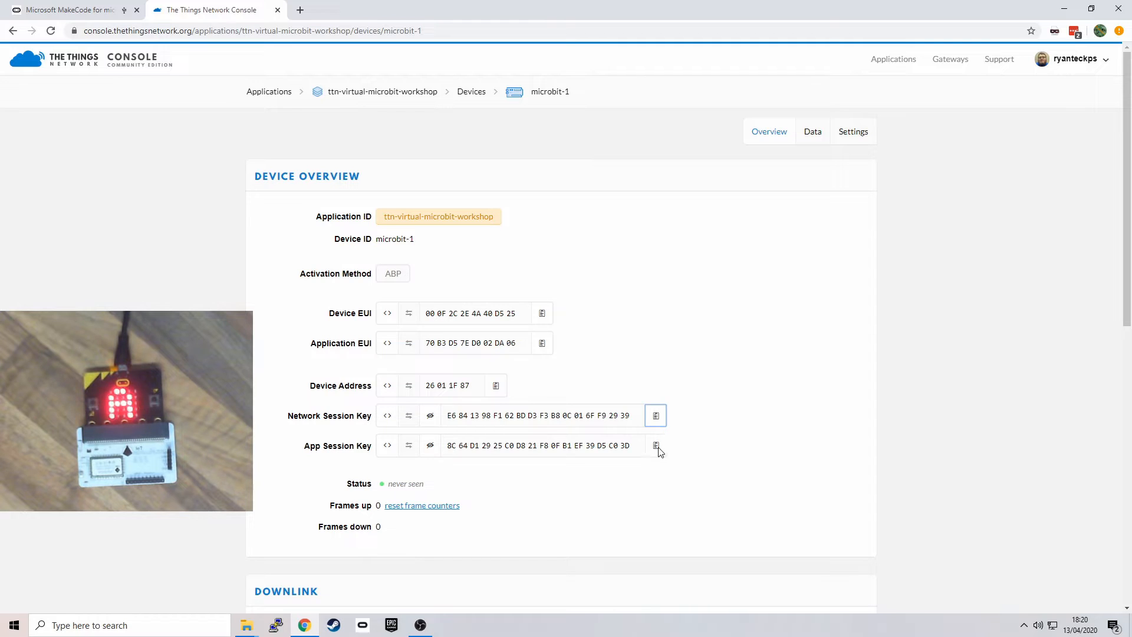
left_click(71, 10)
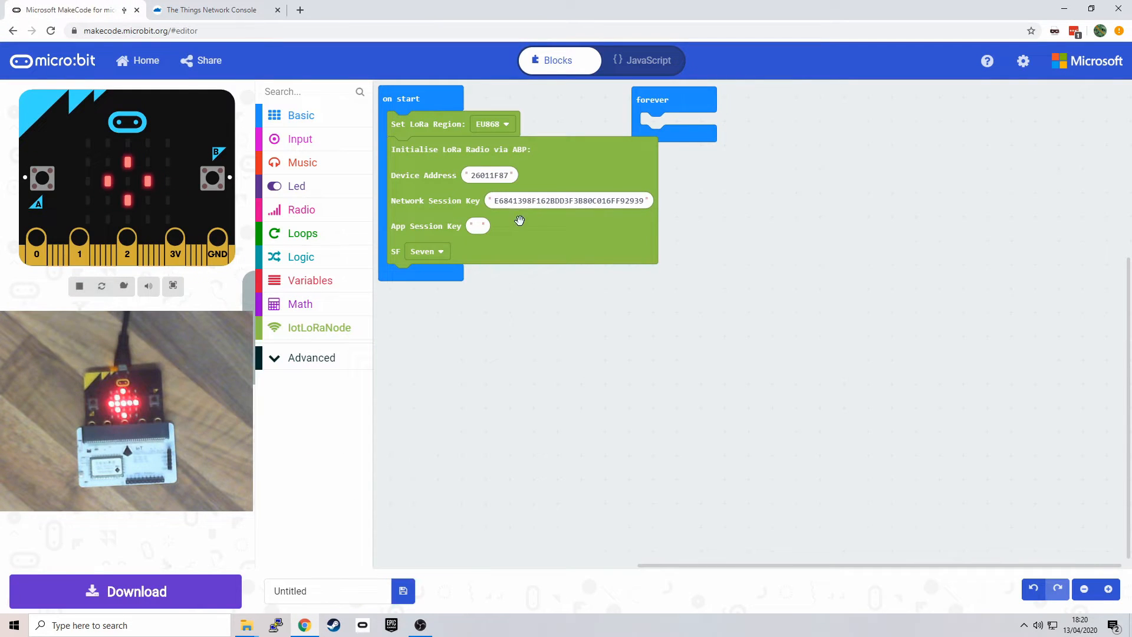
right_click(477, 226)
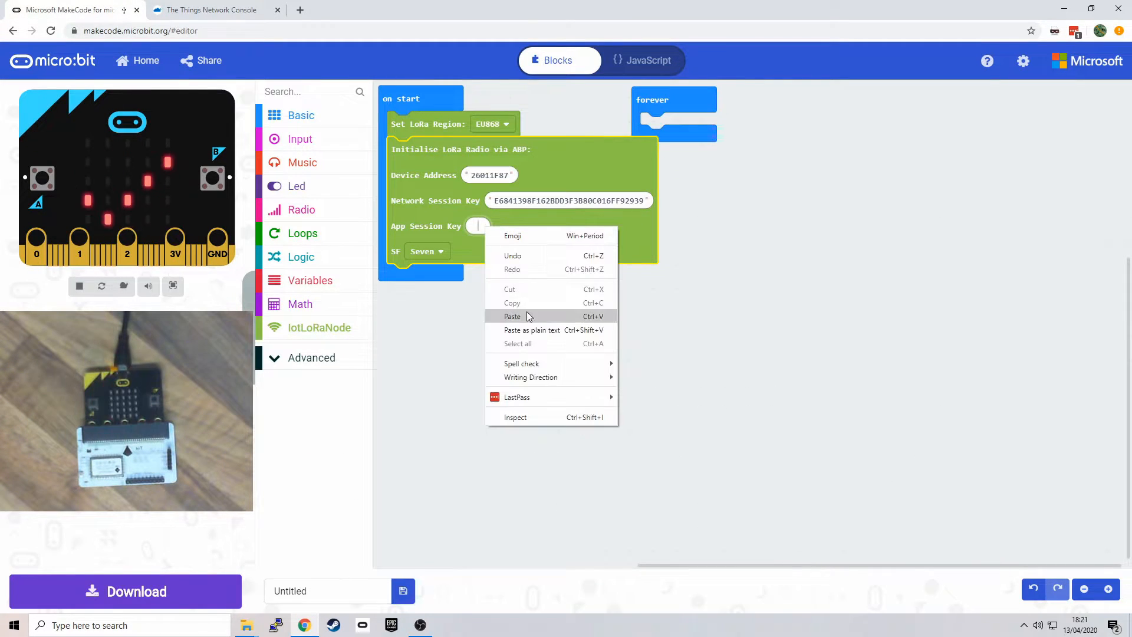
left_click(512, 316)
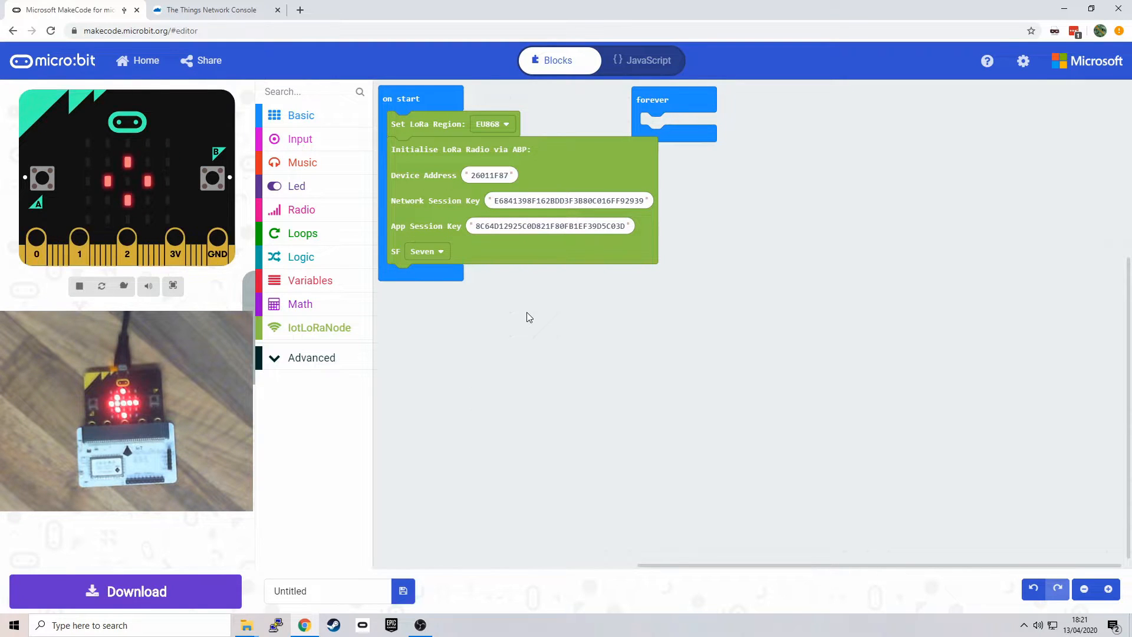
left_click_drag(673, 112, 432, 349)
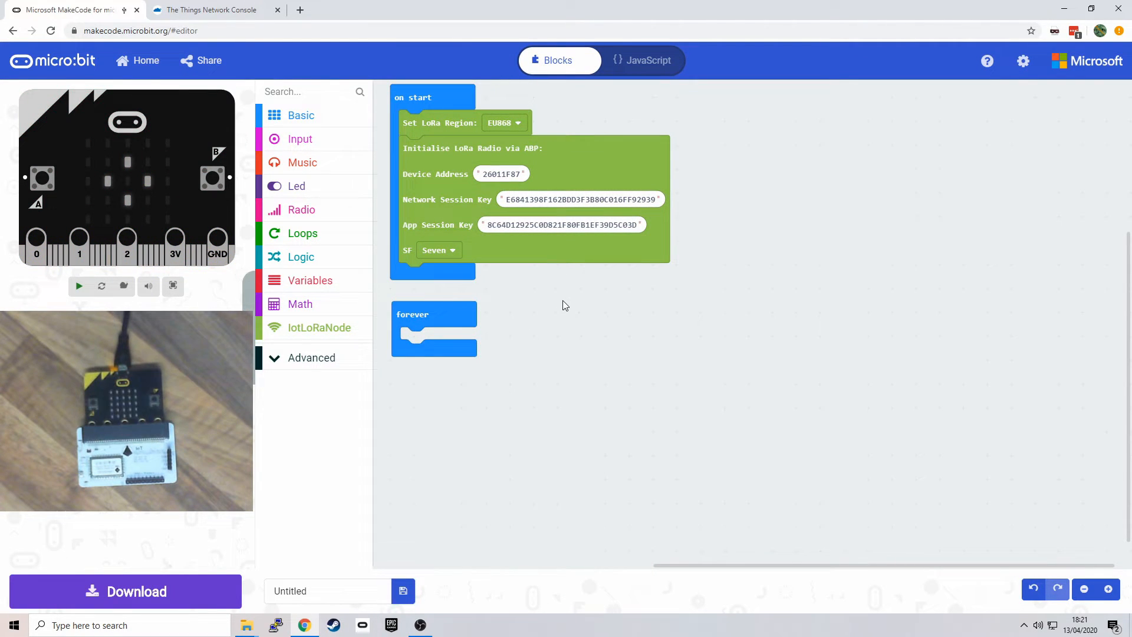
Step: Download the LoRa ABP setup program onto the paired micro:bit, retrying until it flashes
left_click(79, 287)
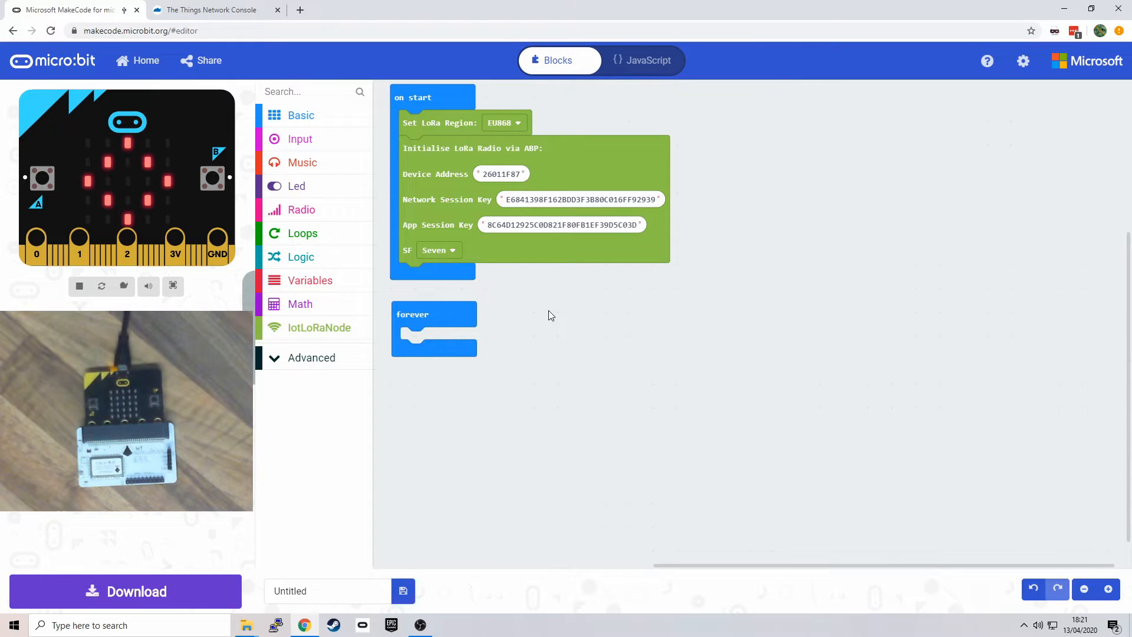
left_click(125, 592)
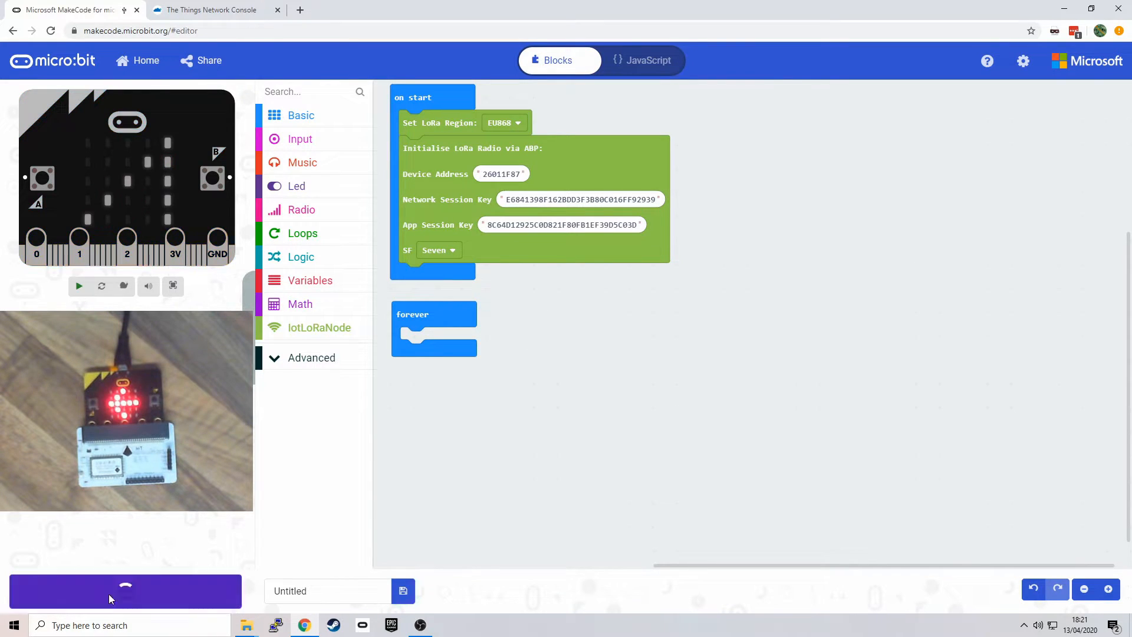
left_click(125, 591)
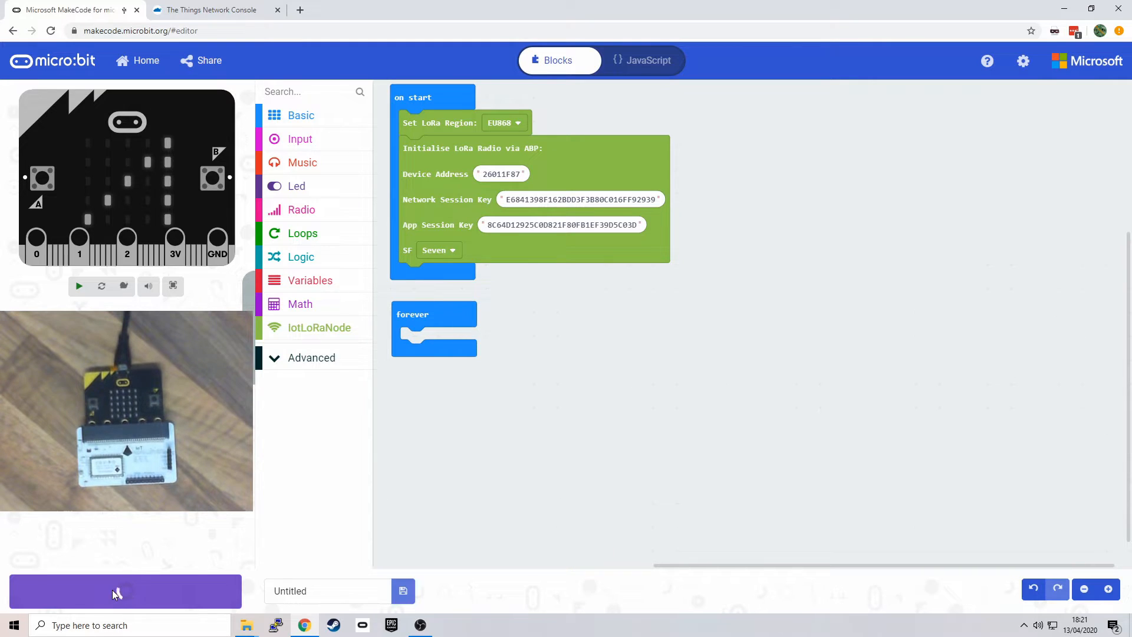
left_click(125, 592)
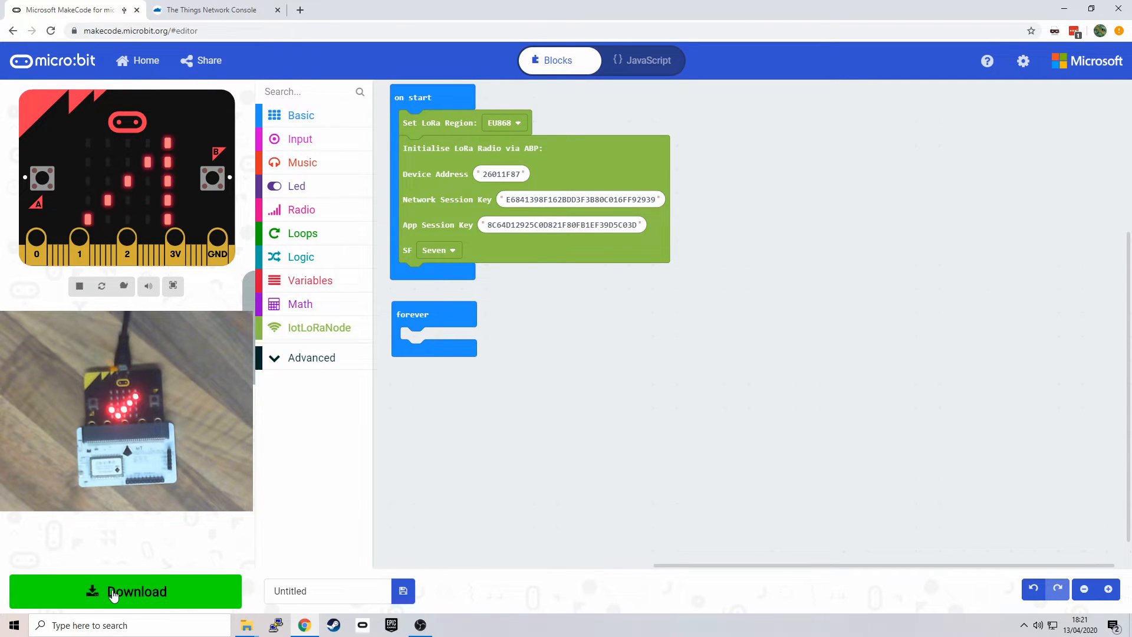
left_click(126, 592)
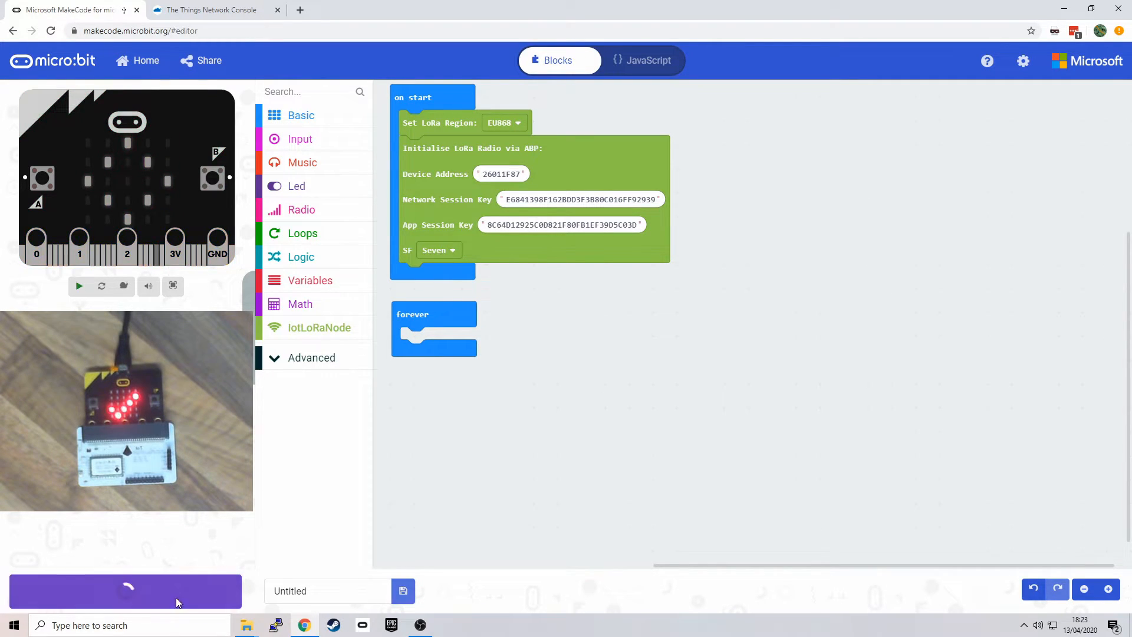
left_click(126, 591)
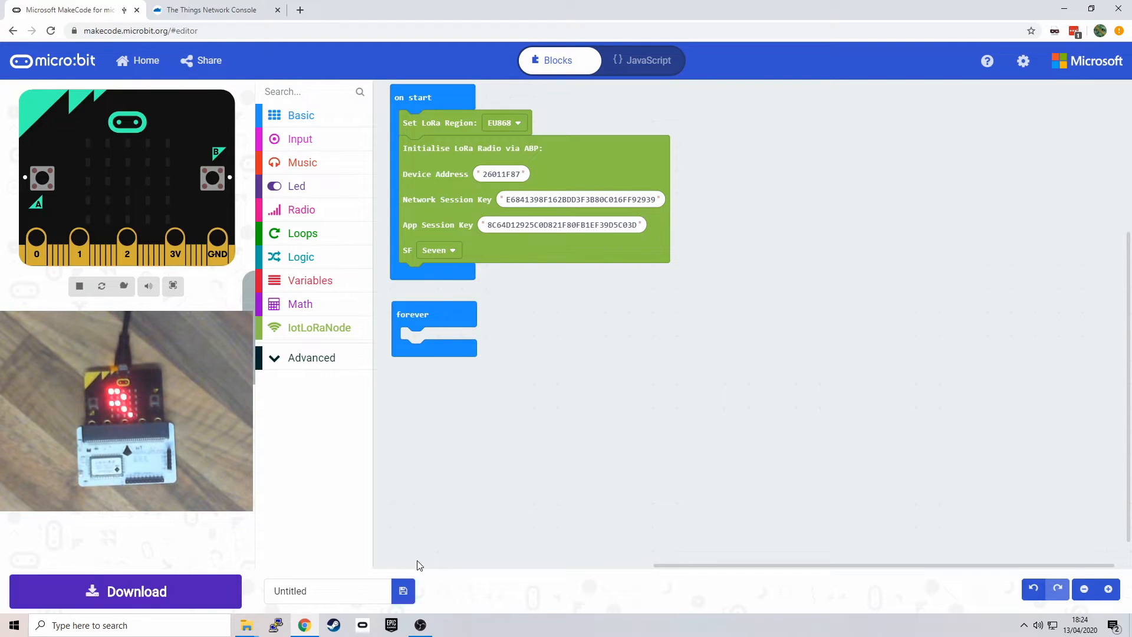
mouse_move(451, 509)
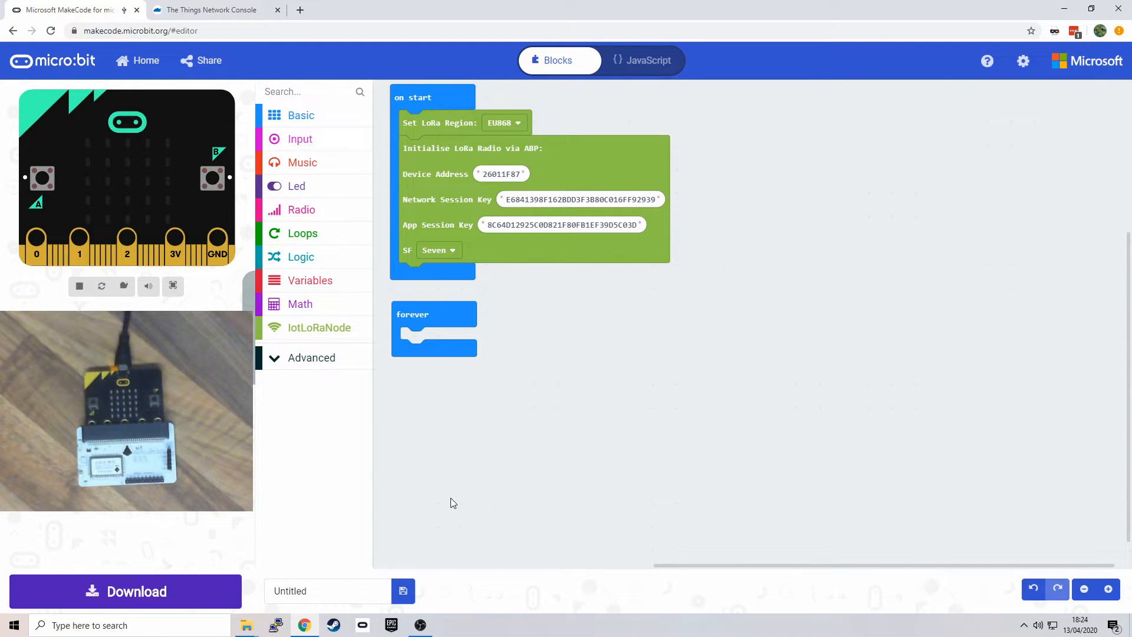
mouse_move(313, 251)
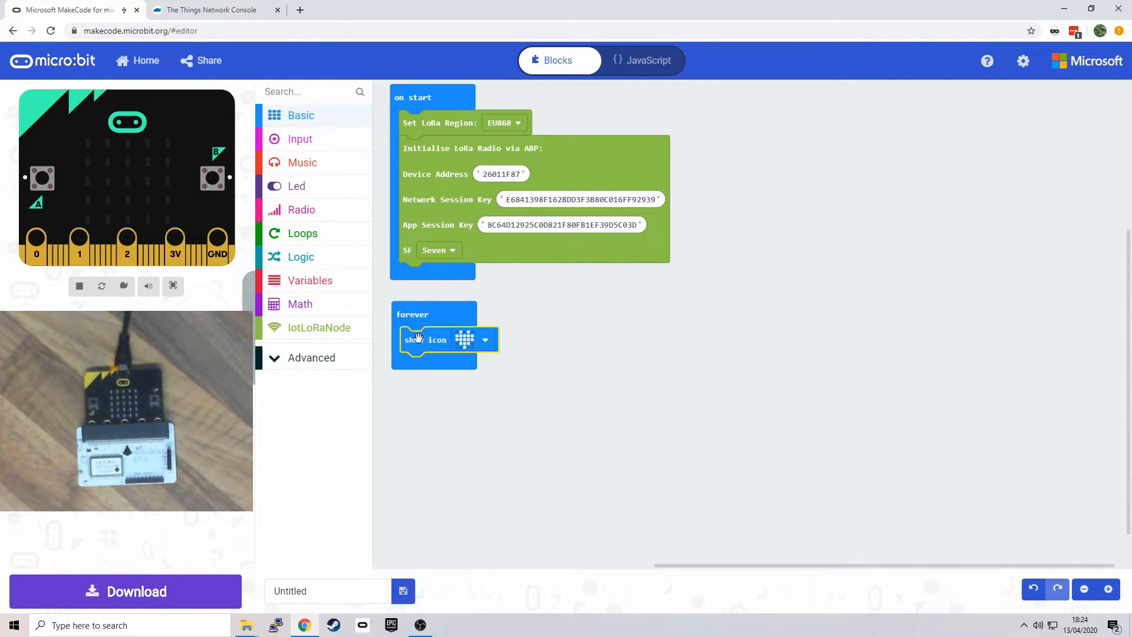
Step: Pick a different show icon picture and set Add Digital Value to true in the forever loop
left_click(485, 340)
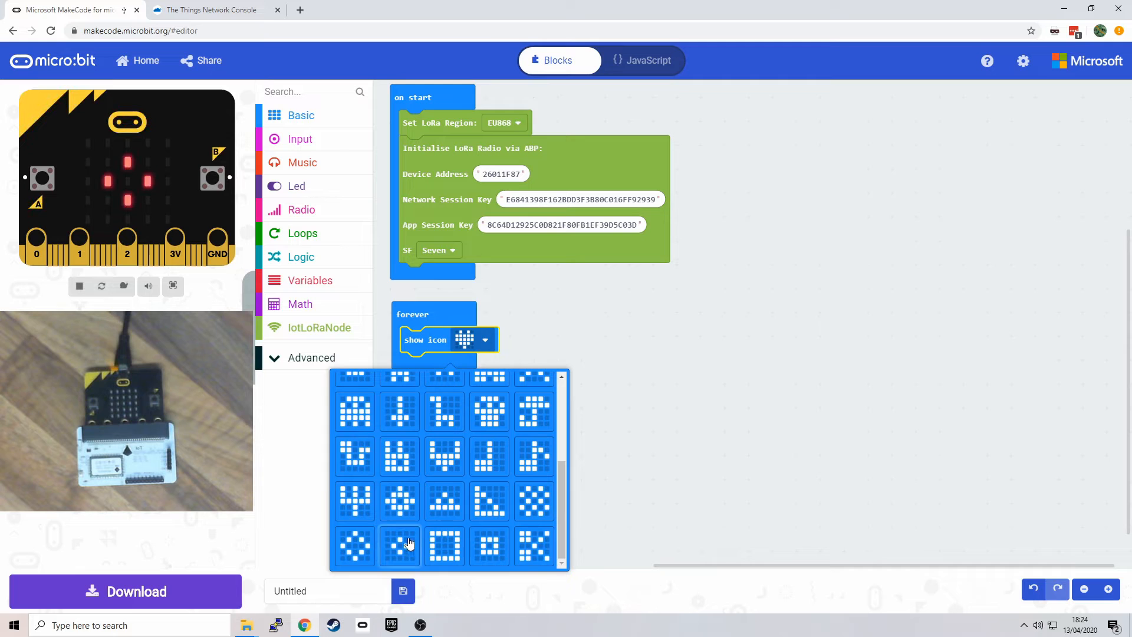
left_click(400, 546)
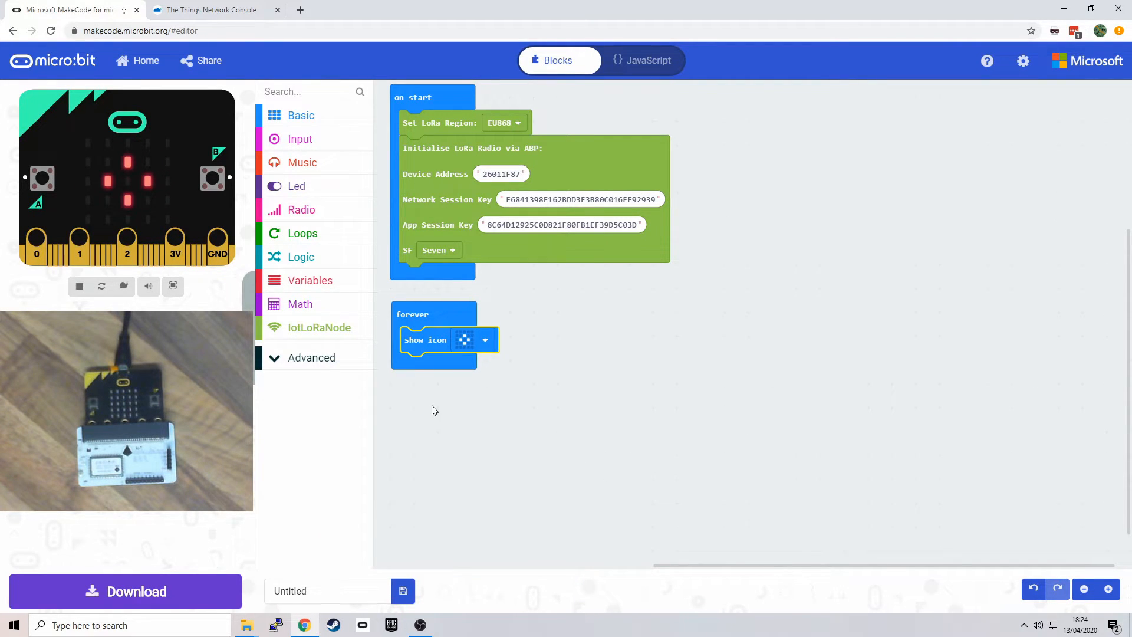
left_click(319, 327)
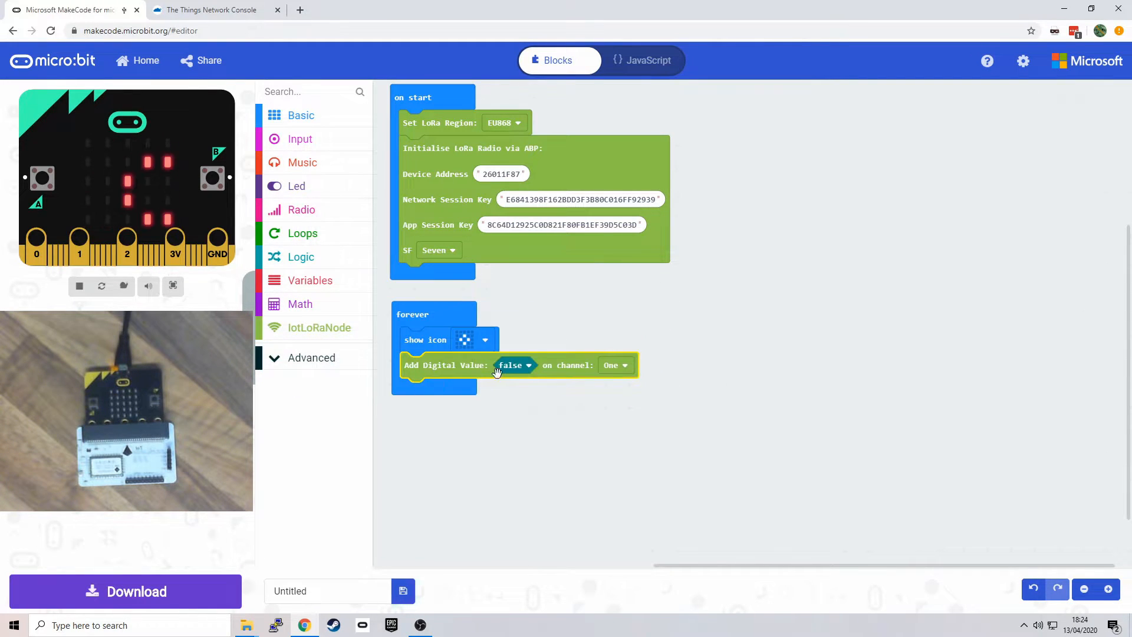
left_click(512, 365)
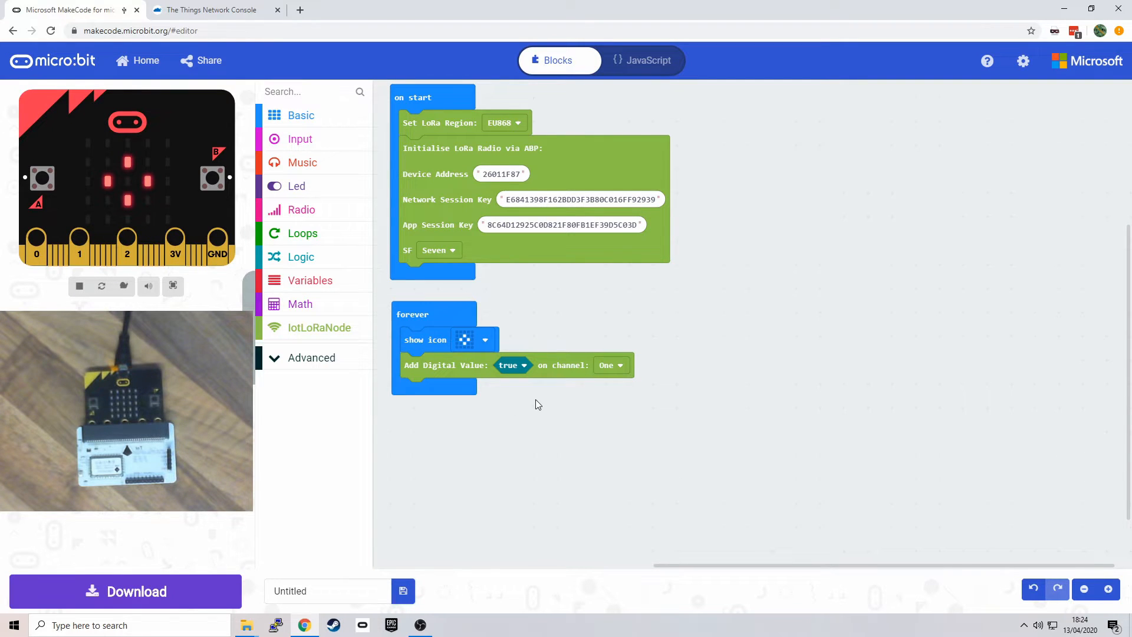
Step: Place Transmit LoRa Data after Add Digital Value, followed by a second show icon
left_click(320, 328)
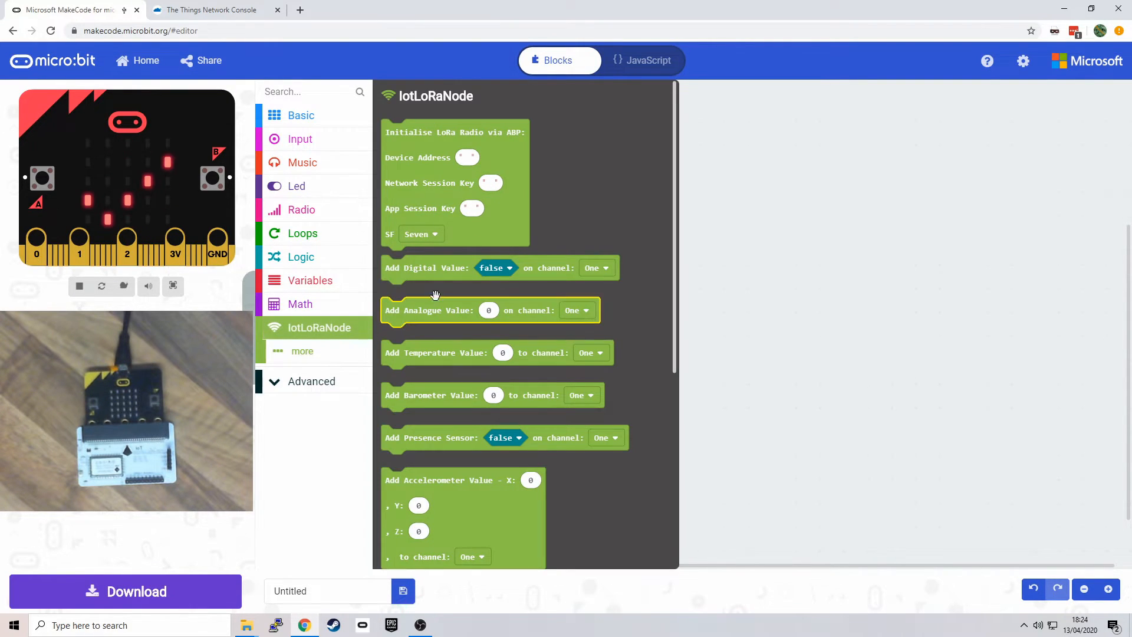
scroll("down", 3)
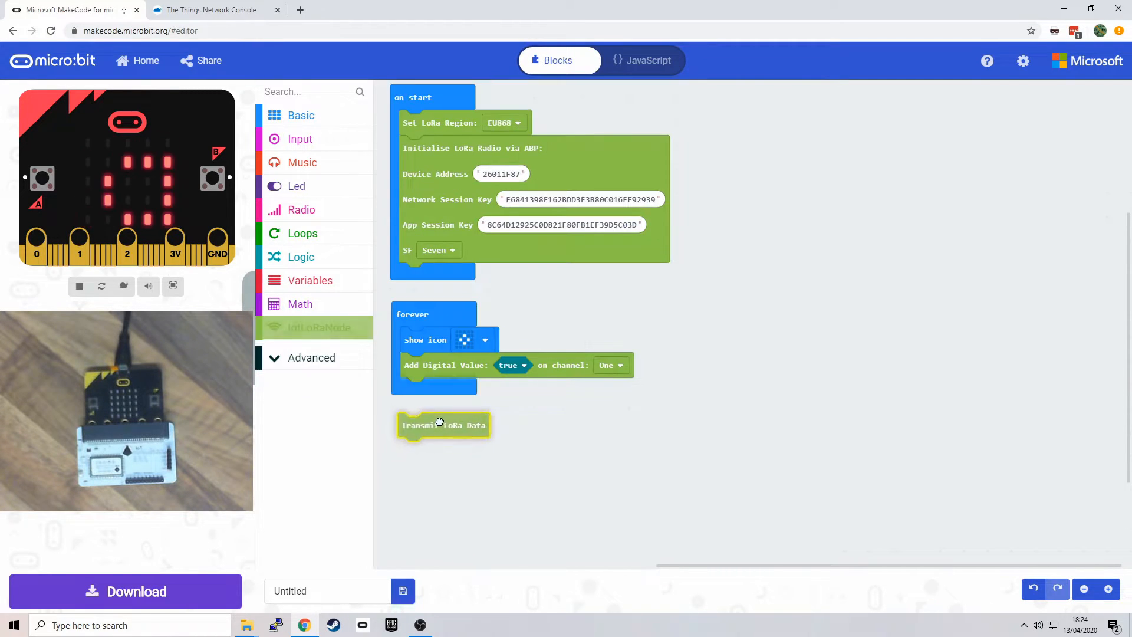
left_click_drag(444, 425, 444, 390)
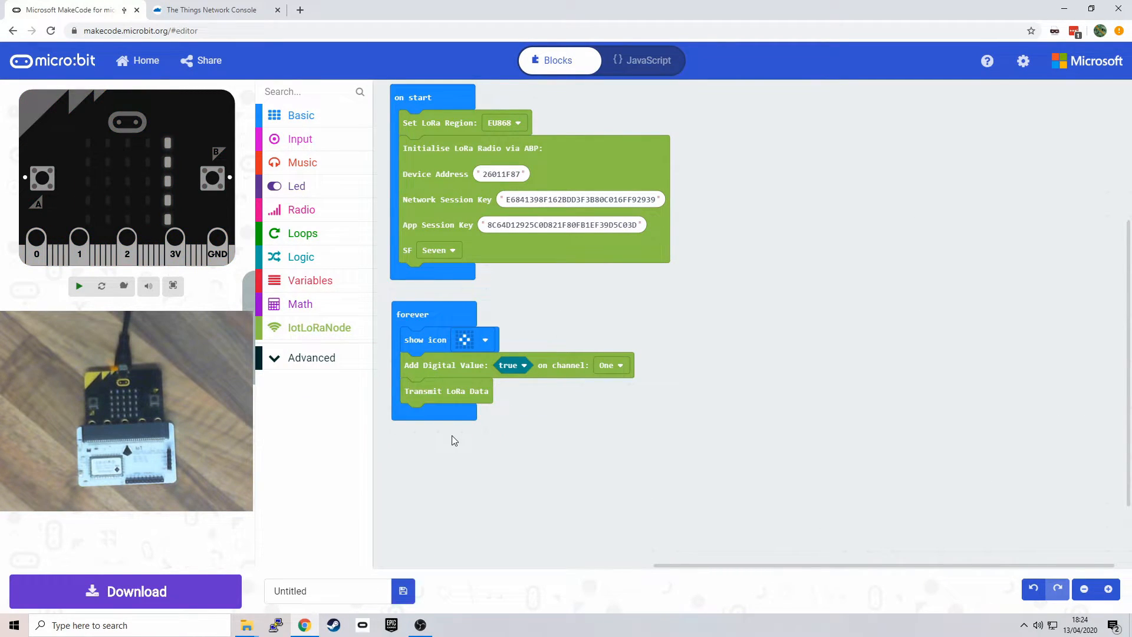
left_click(79, 286)
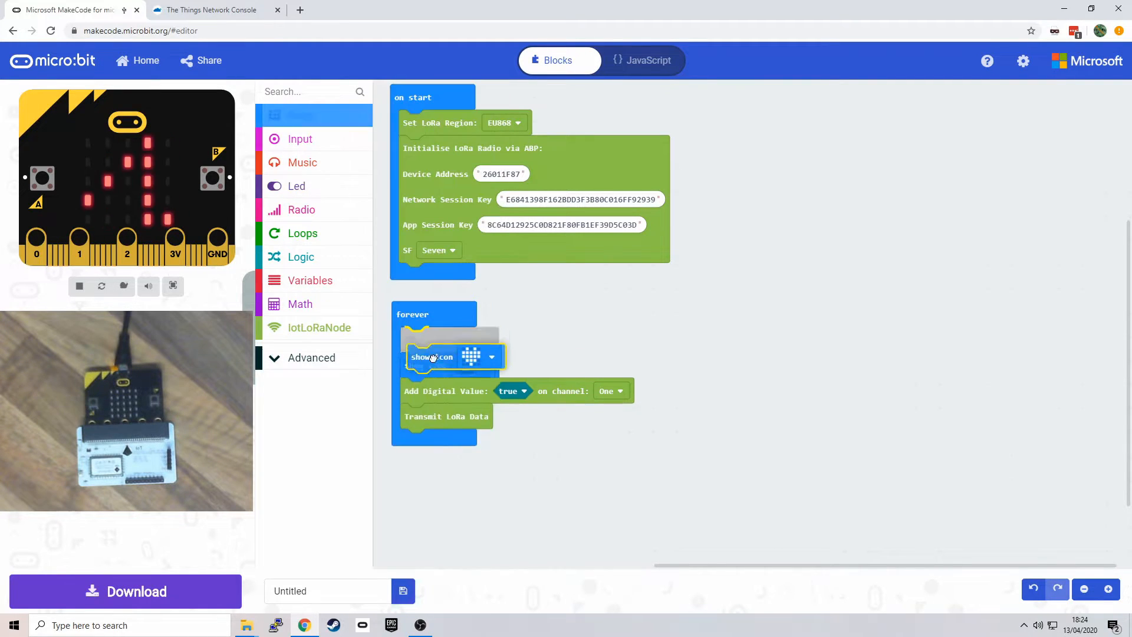
left_click(491, 356)
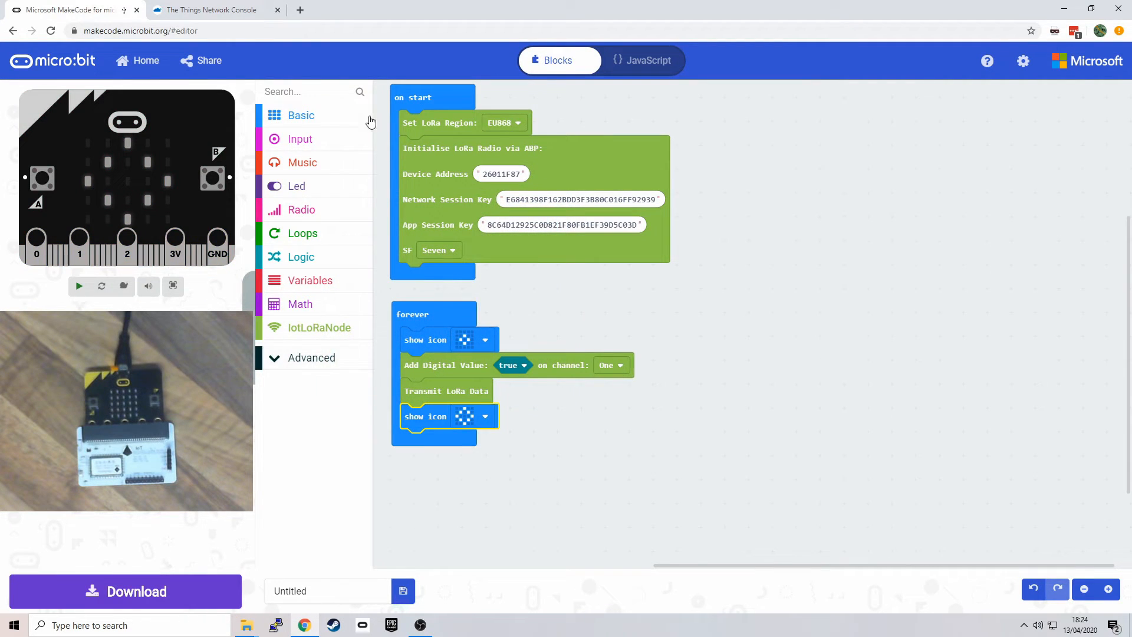
Step: End the forever loop with a pause of 5000 ms
left_click(300, 115)
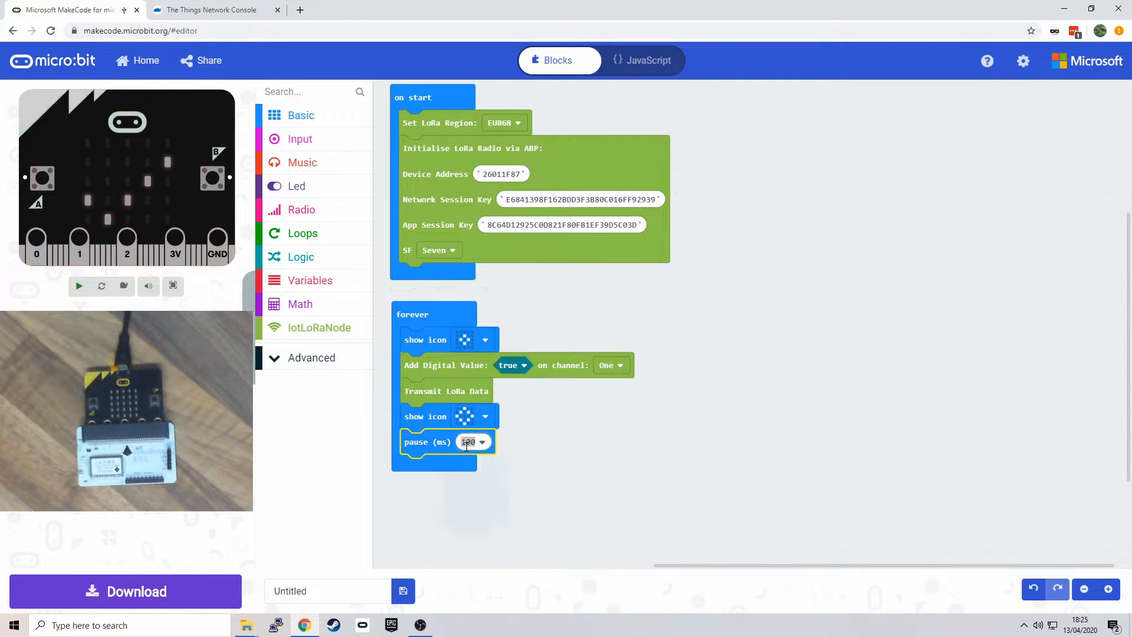
type("5000")
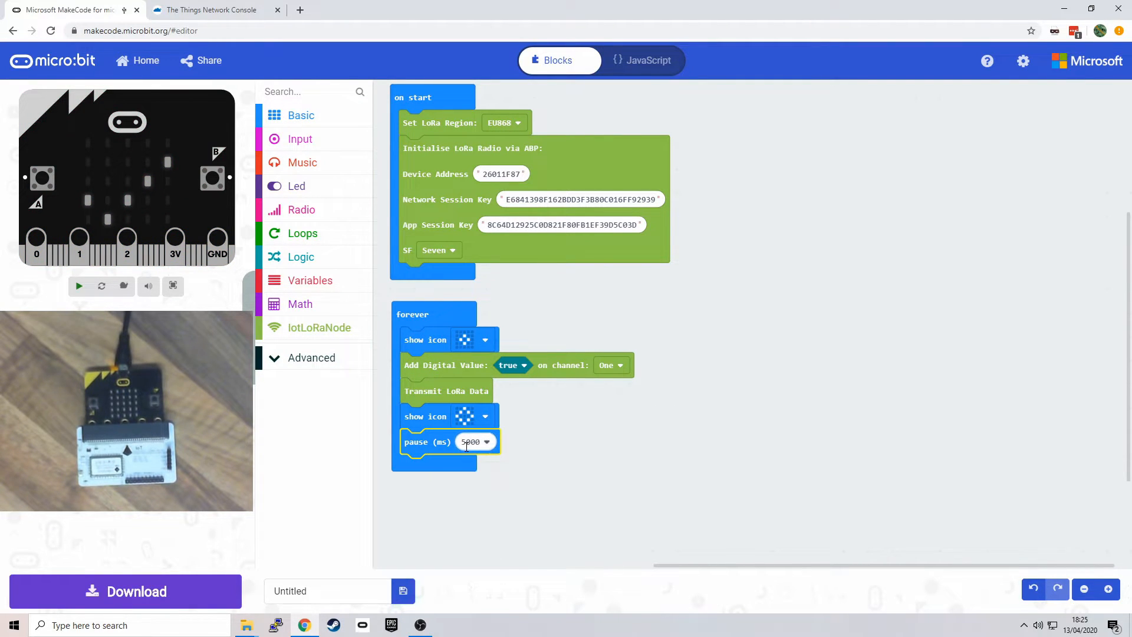
left_click(79, 286)
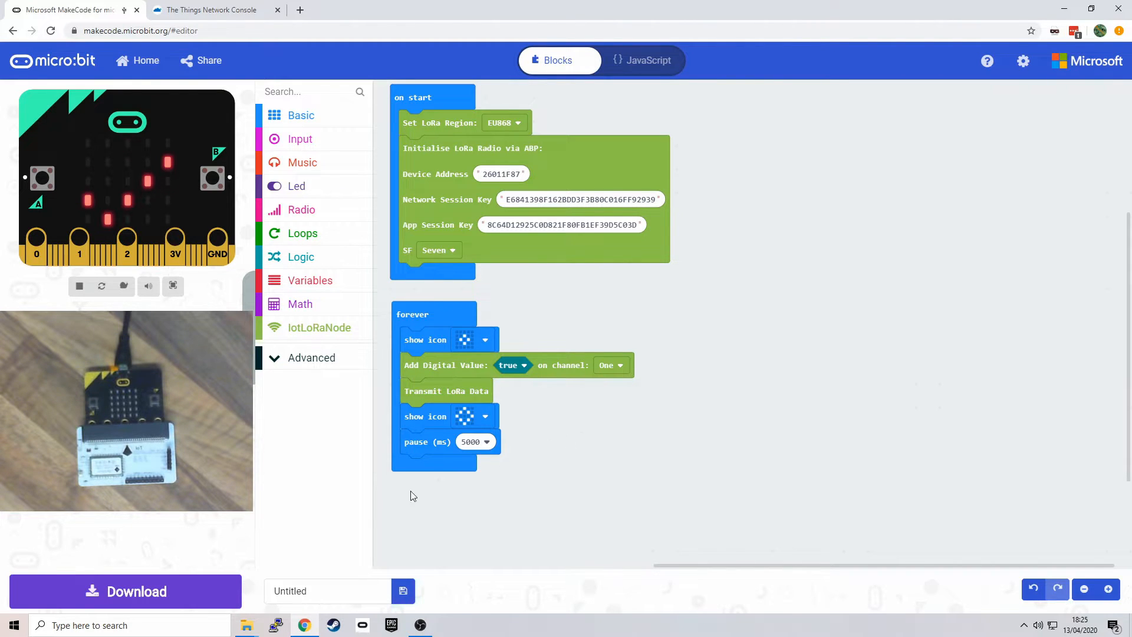
Step: Download the program to the micro:bit and clear the device's old uplink messages in the TTN Console
left_click(126, 592)
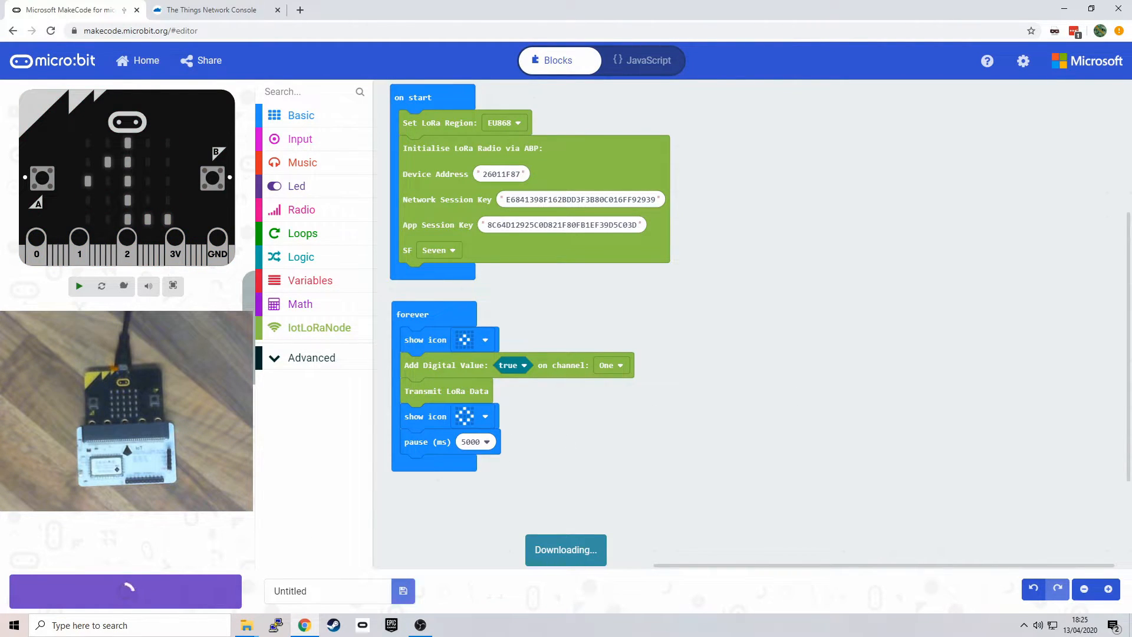
left_click(213, 10)
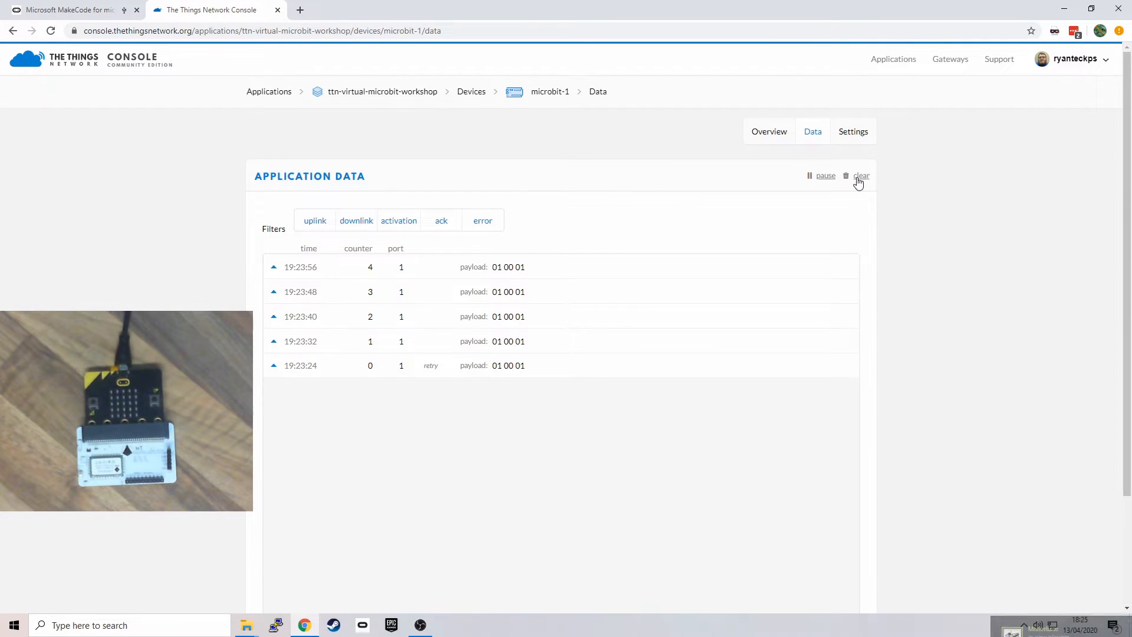
left_click(862, 175)
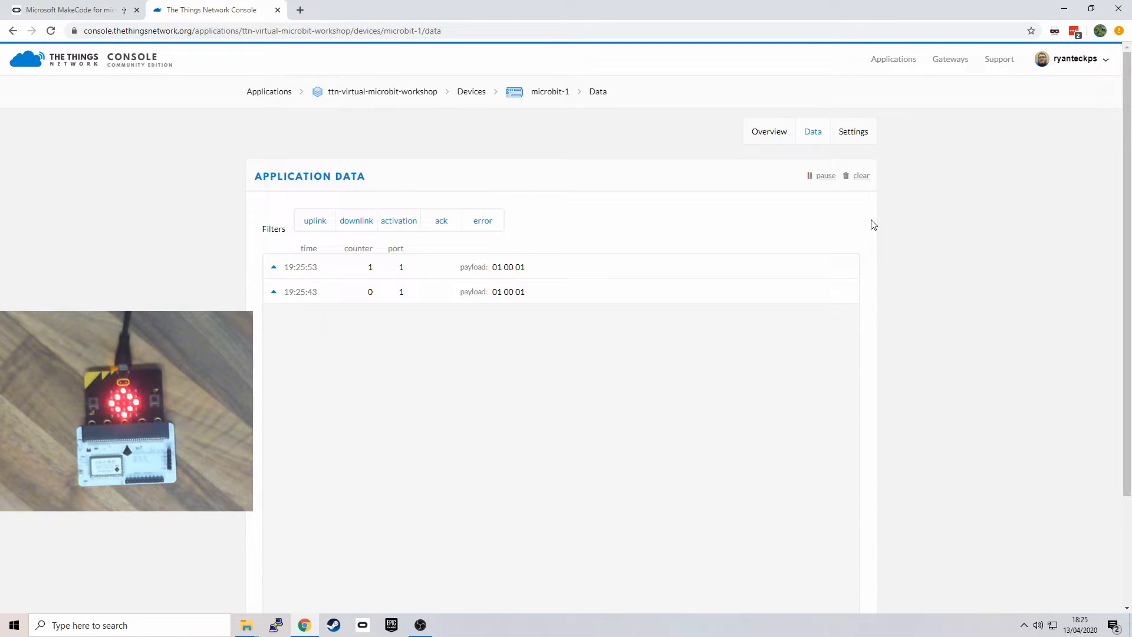
mouse_move(530, 104)
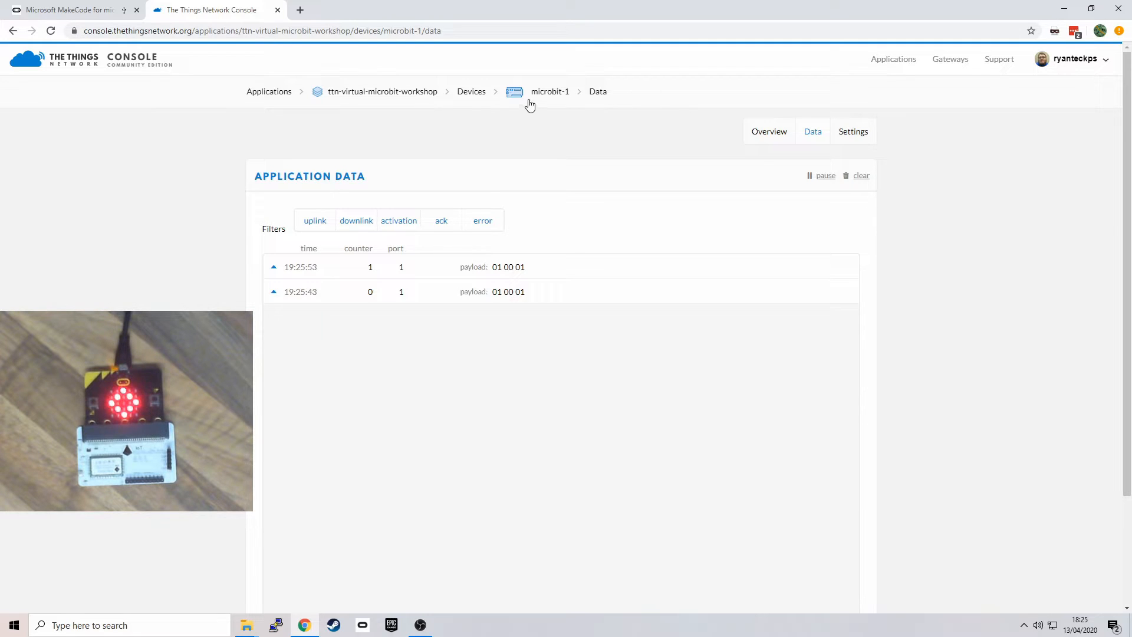
Step: Choose Cayenne LPP in the application's Payload Formats and save it
left_click(383, 91)
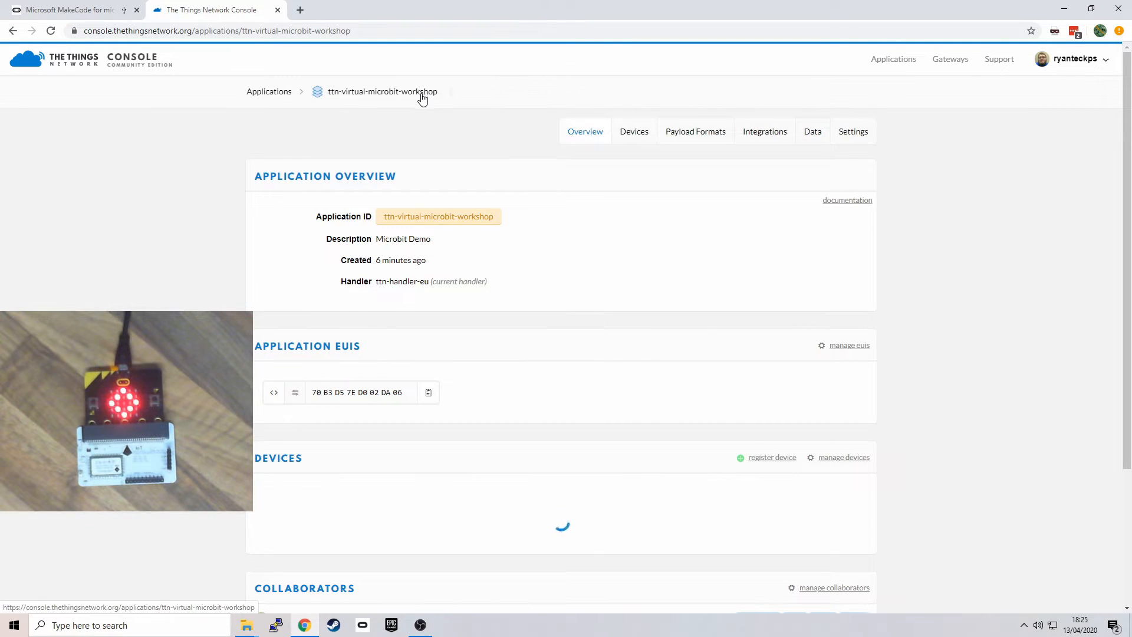
left_click(695, 131)
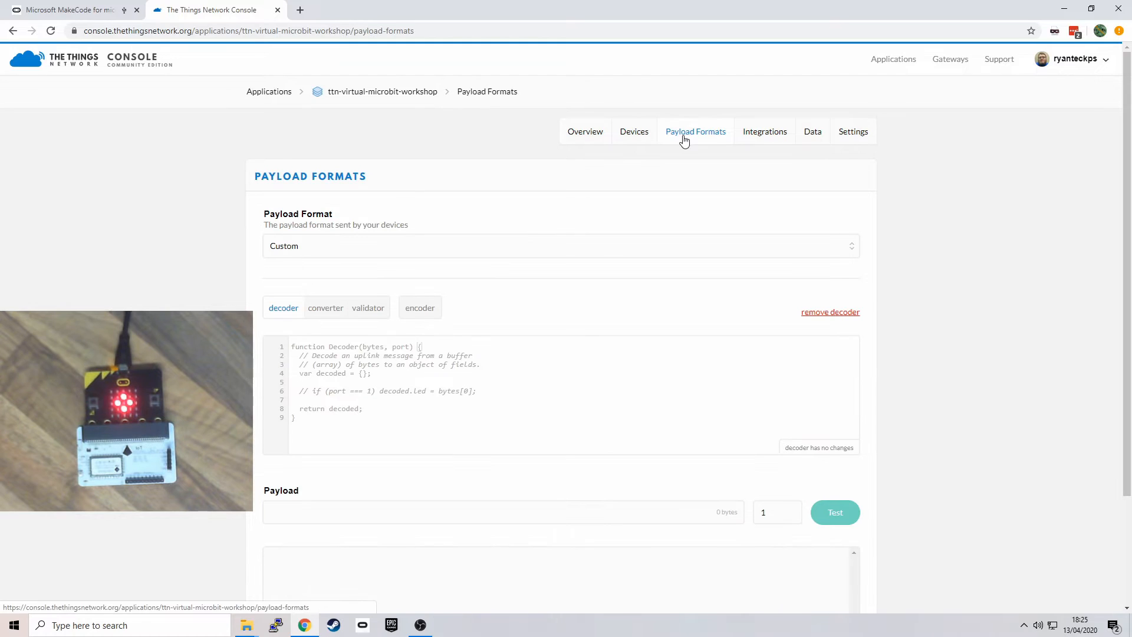
left_click(560, 246)
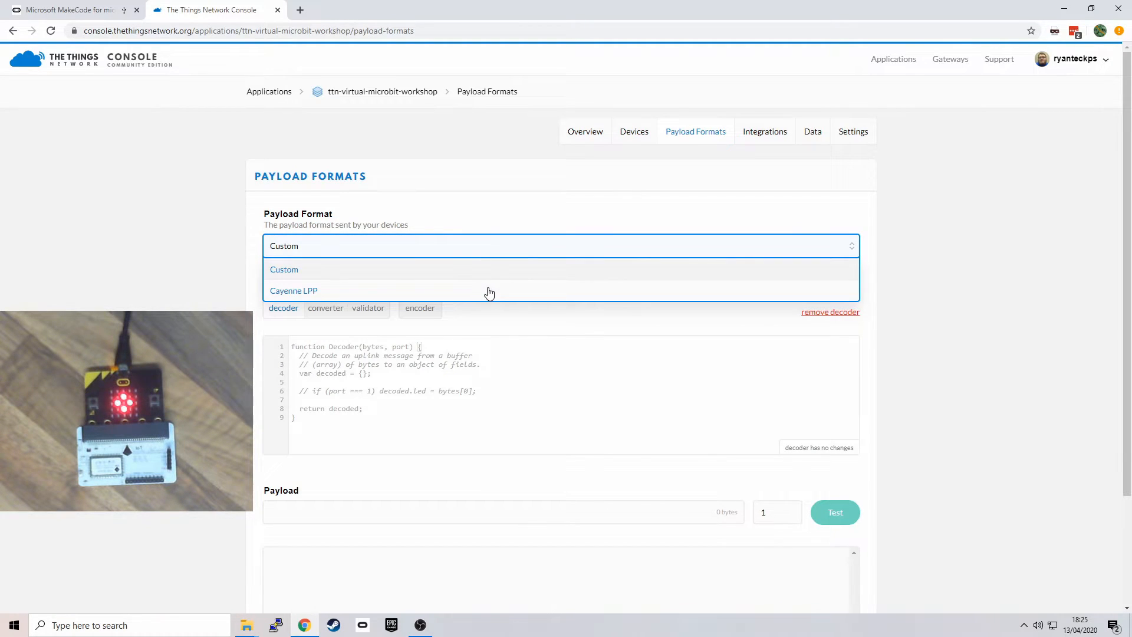
left_click(294, 291)
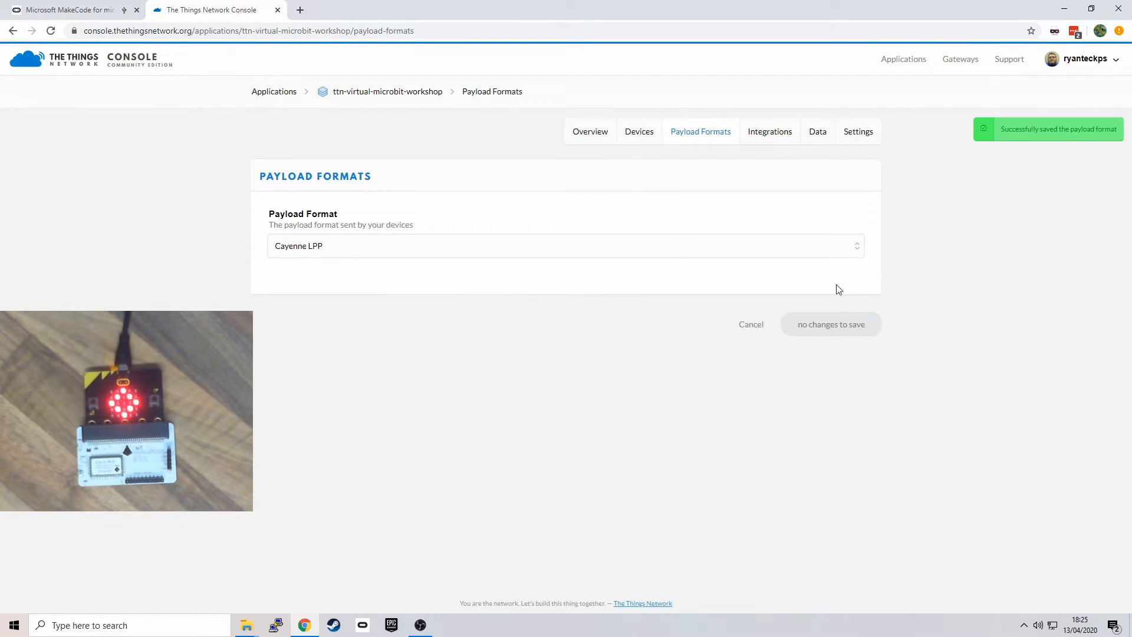
left_click(812, 132)
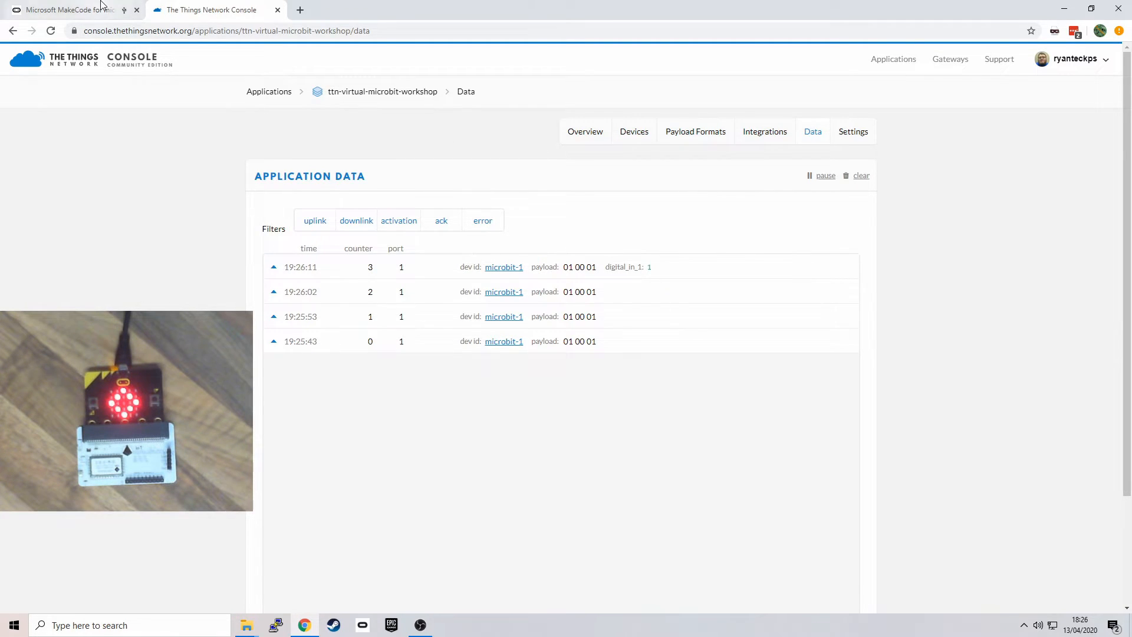
Step: Return to MakeCode and keep the Add Digital Value block on channel One
left_click(65, 10)
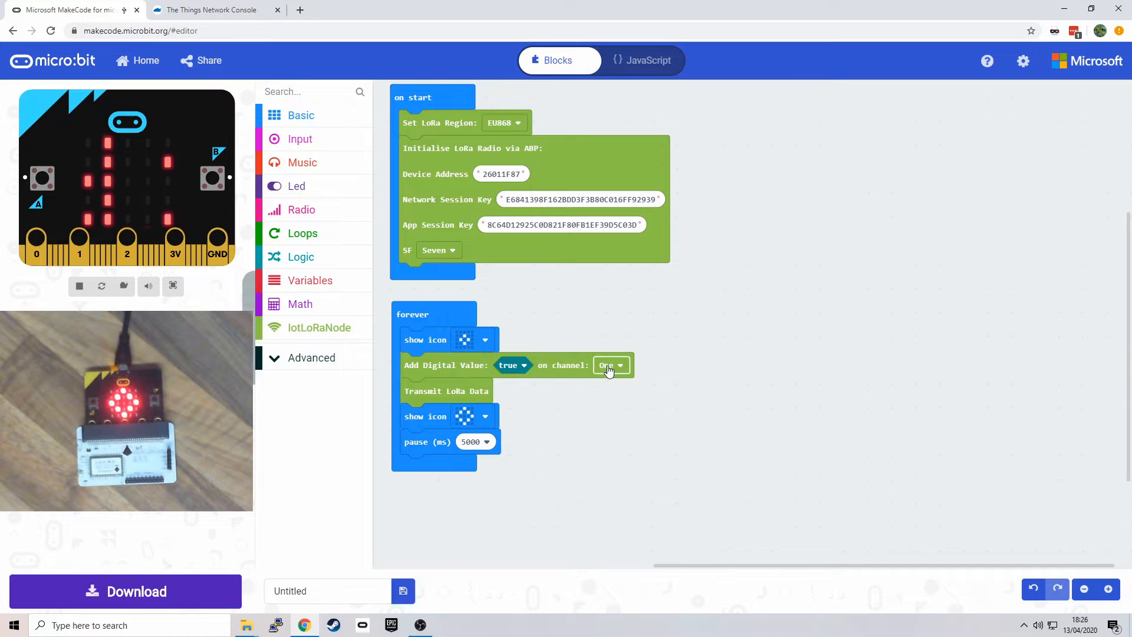
left_click(611, 365)
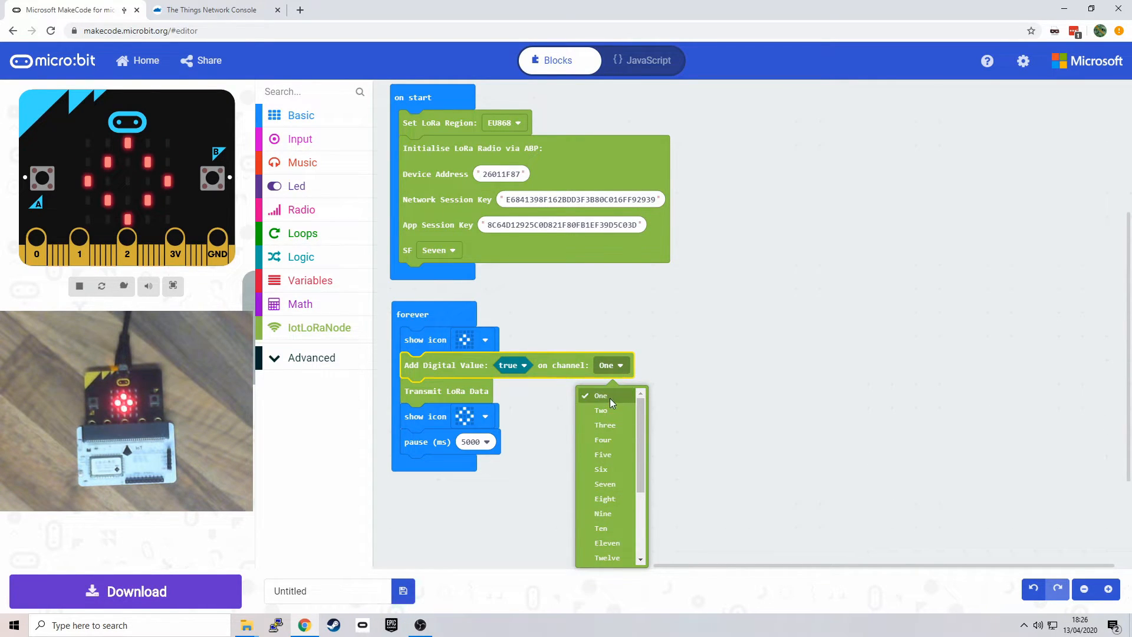
left_click(600, 396)
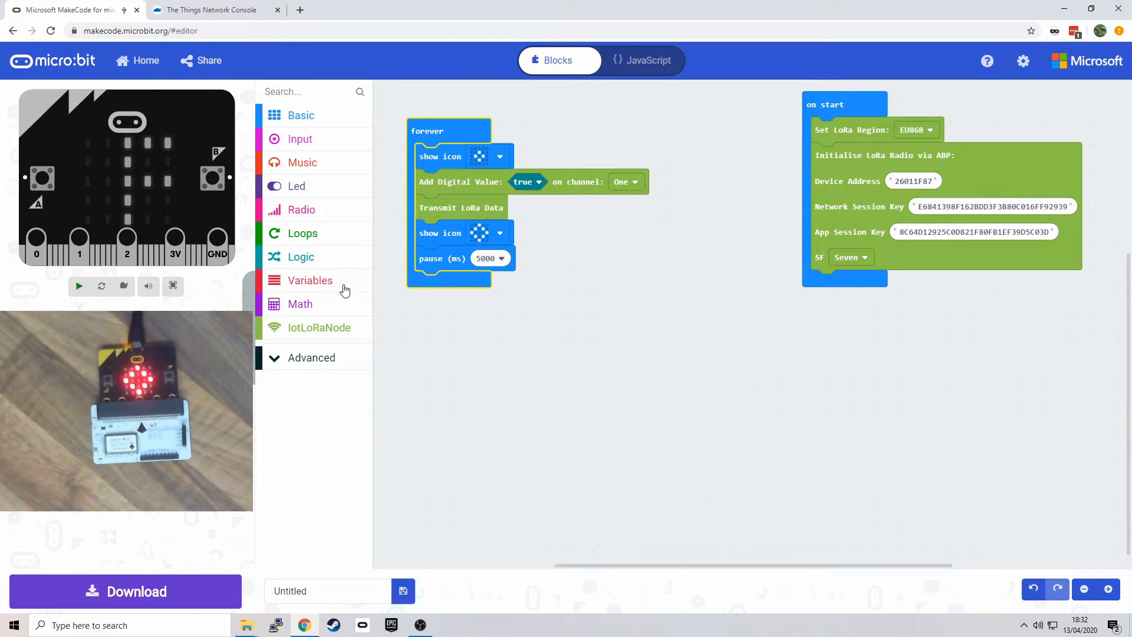
Step: Add a temperature value block below the analogue value 42, with the analogue value on channel Two
left_click(319, 328)
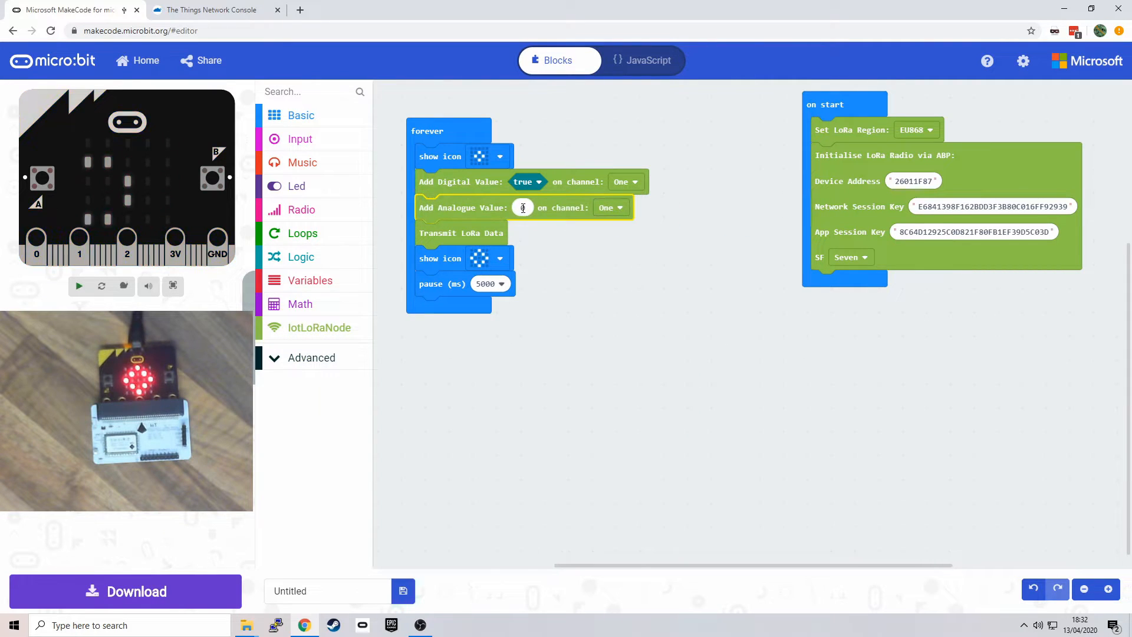
left_click(523, 207)
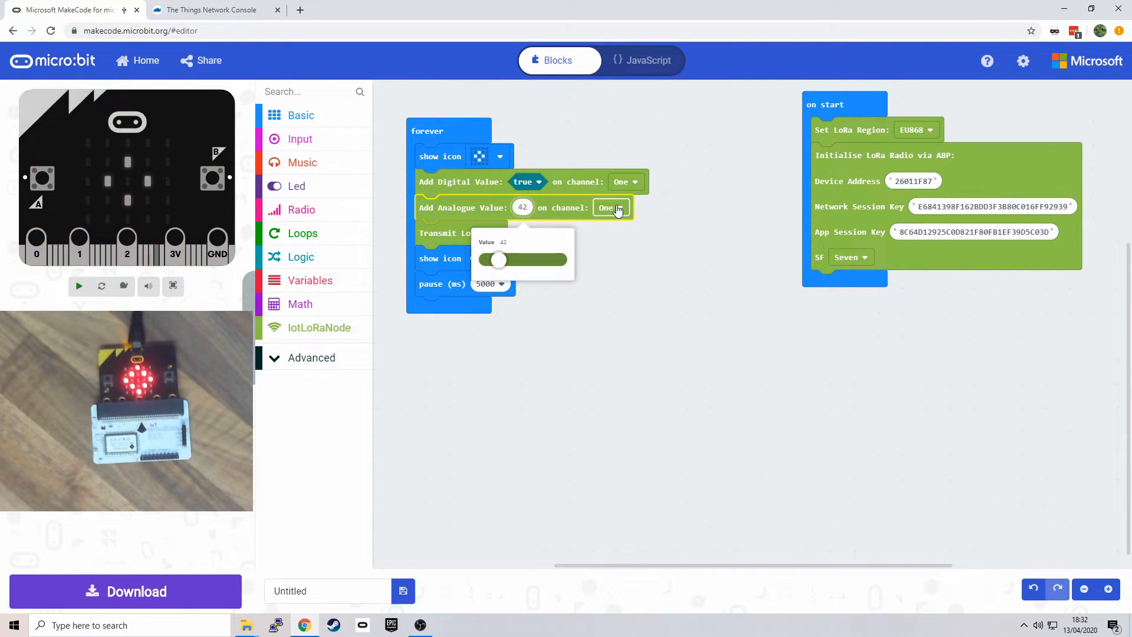
left_click(611, 207)
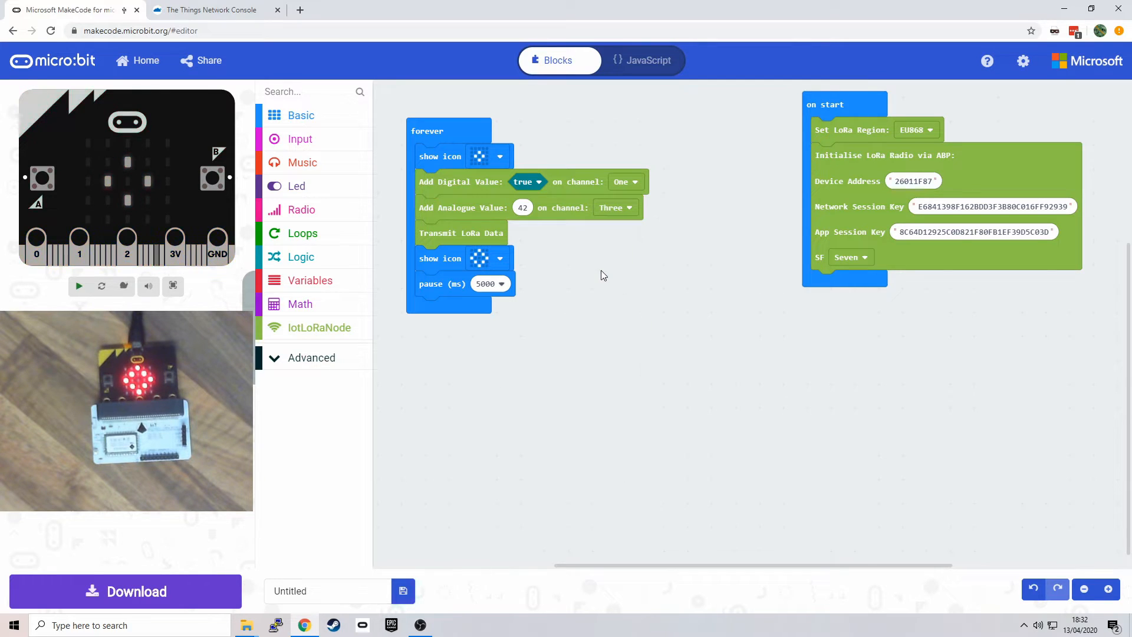
left_click(79, 286)
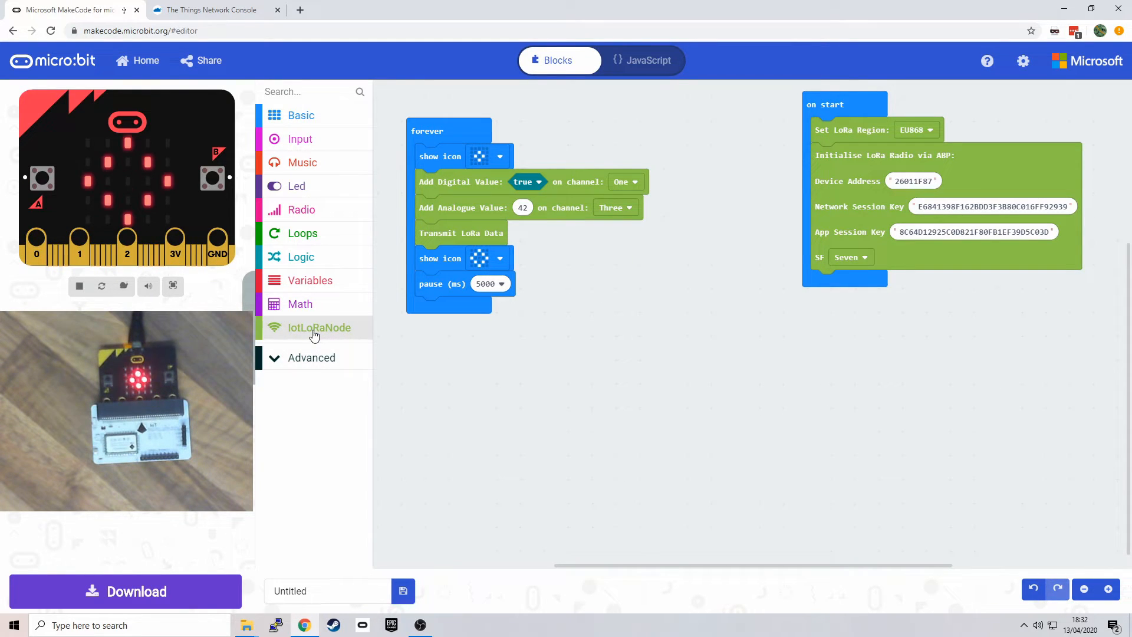
left_click(318, 327)
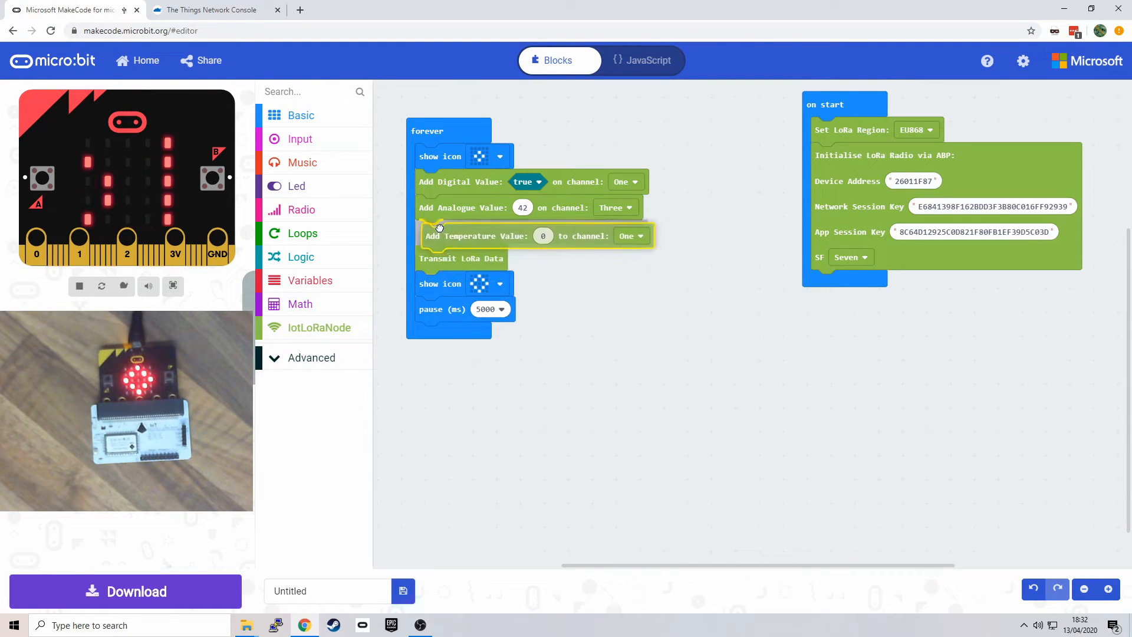
left_click(626, 233)
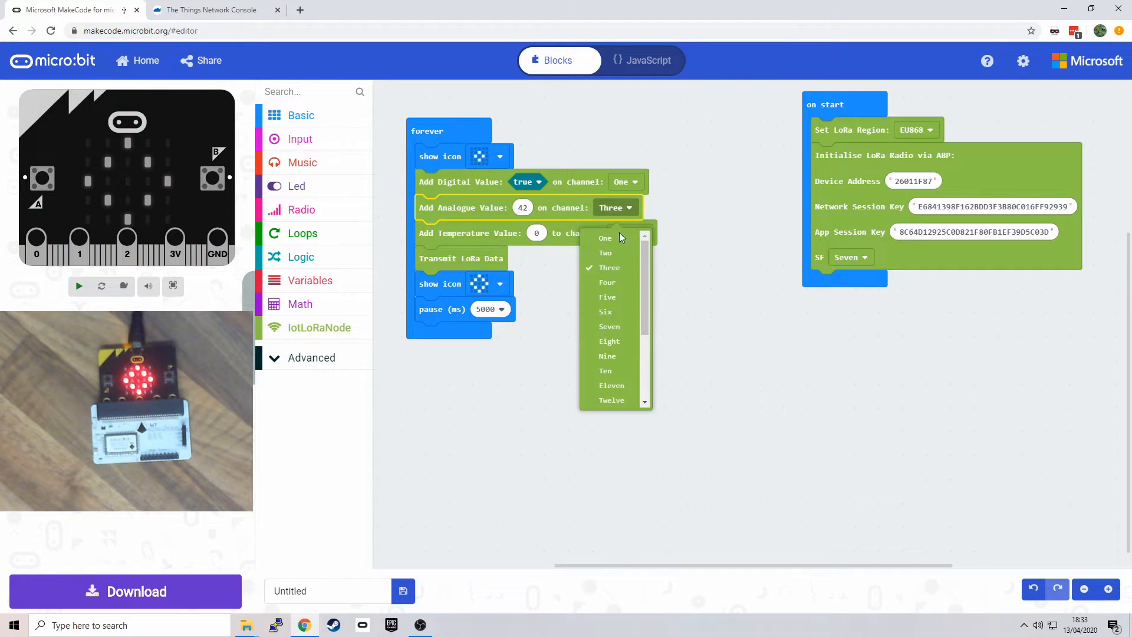
left_click(605, 253)
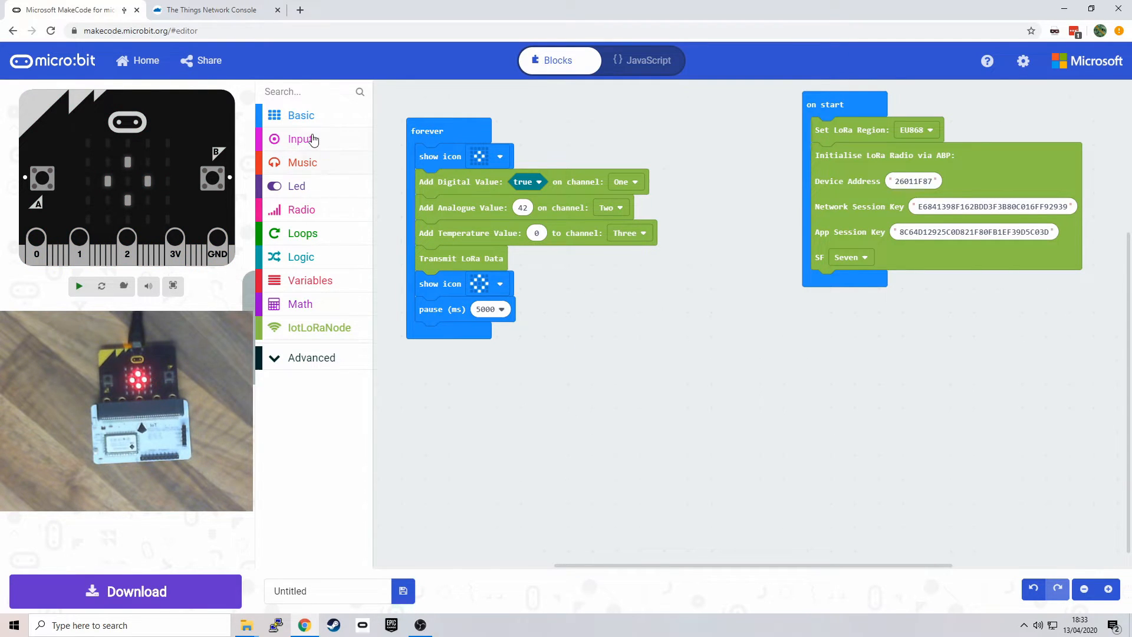
Step: Plug the Input temperature (°C) reading into the Add Temperature Value block on channel Three
left_click(298, 139)
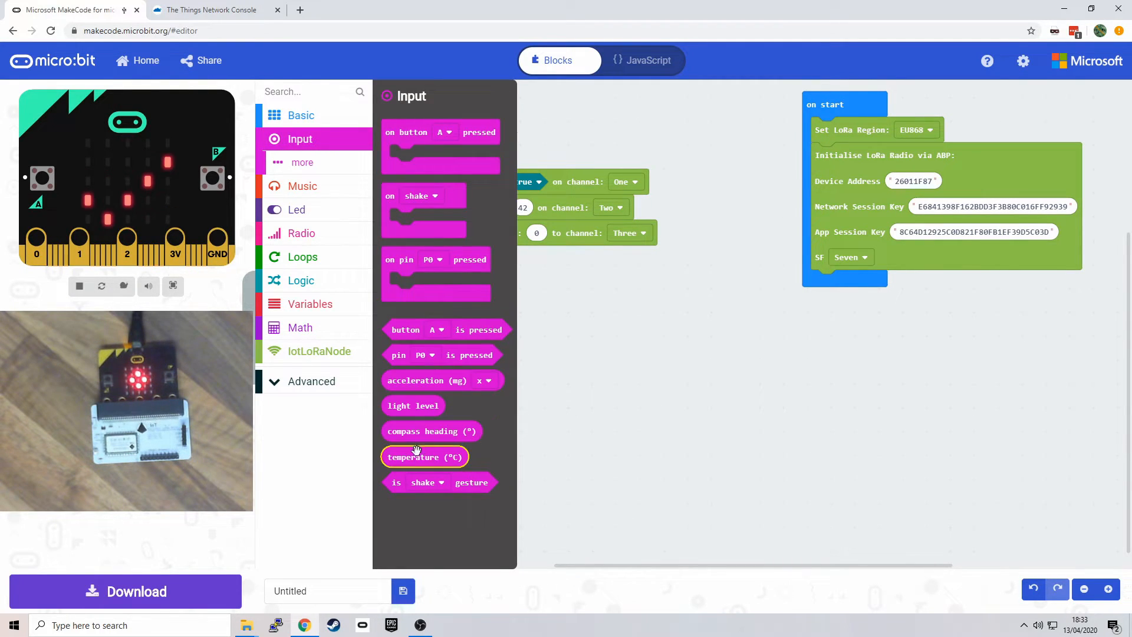
left_click_drag(424, 457, 549, 377)
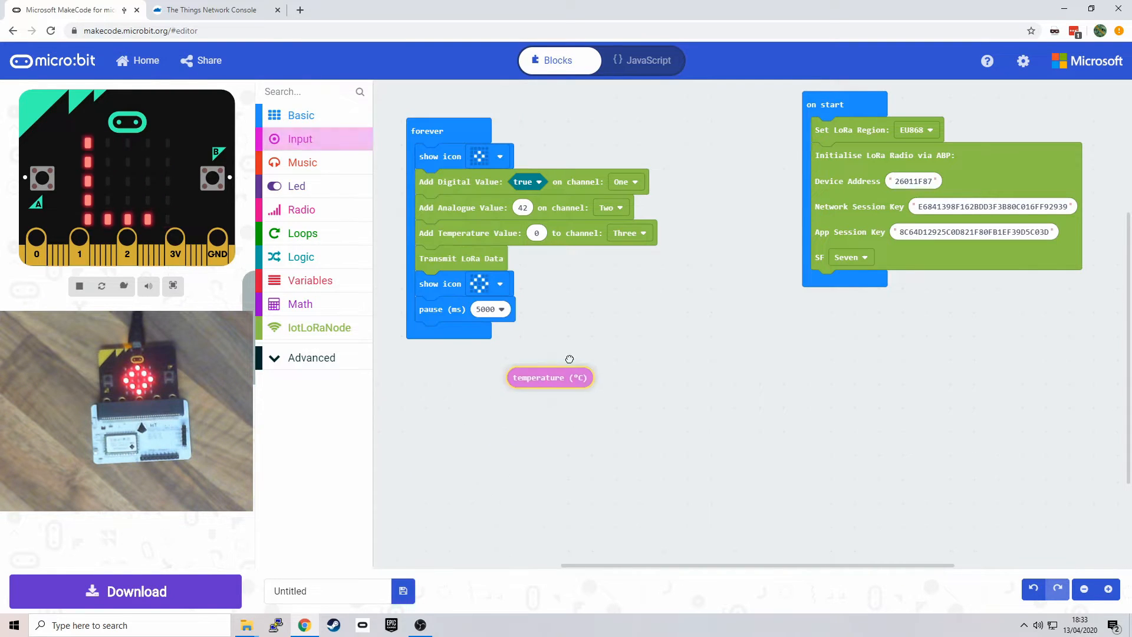
left_click_drag(550, 377, 570, 232)
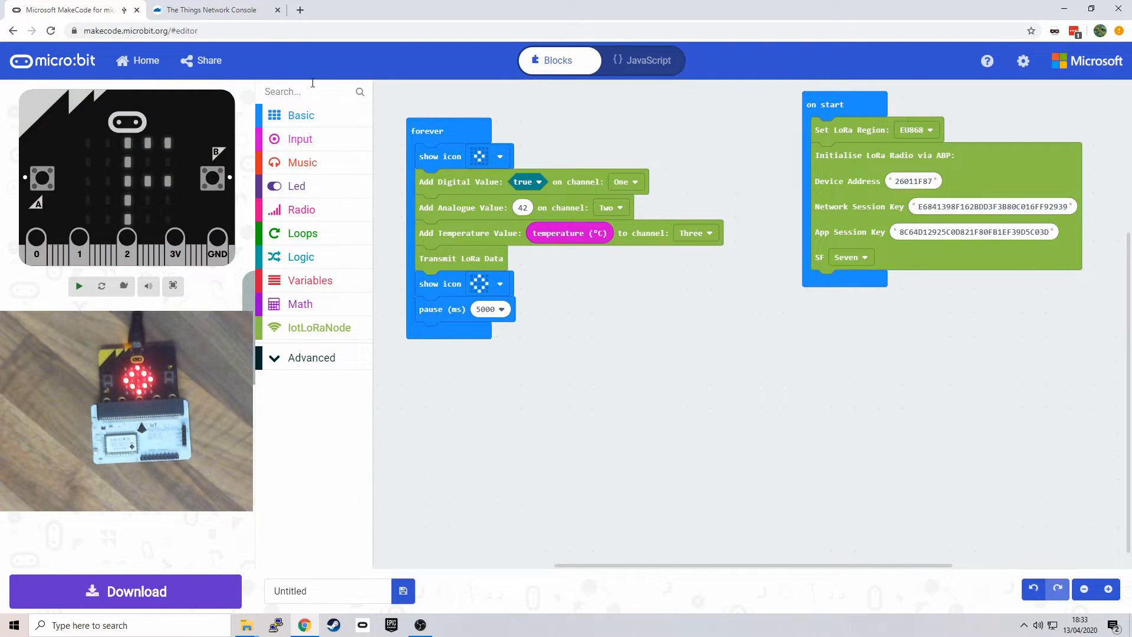
left_click(300, 139)
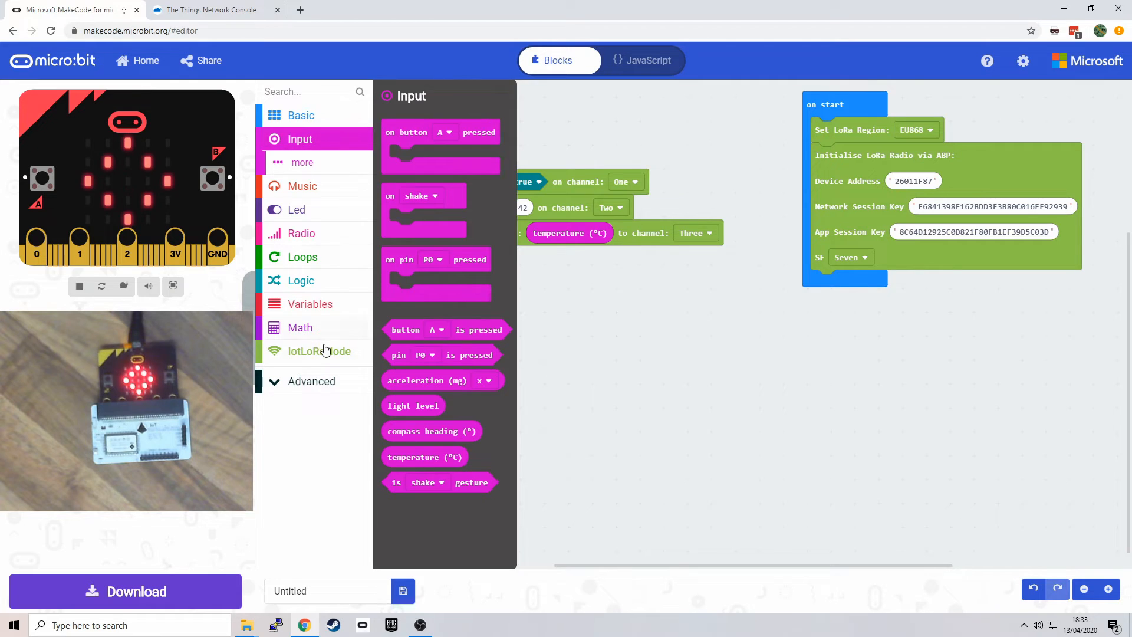
Step: Add an Add Accelerometer Value block set to channel Four
left_click(318, 351)
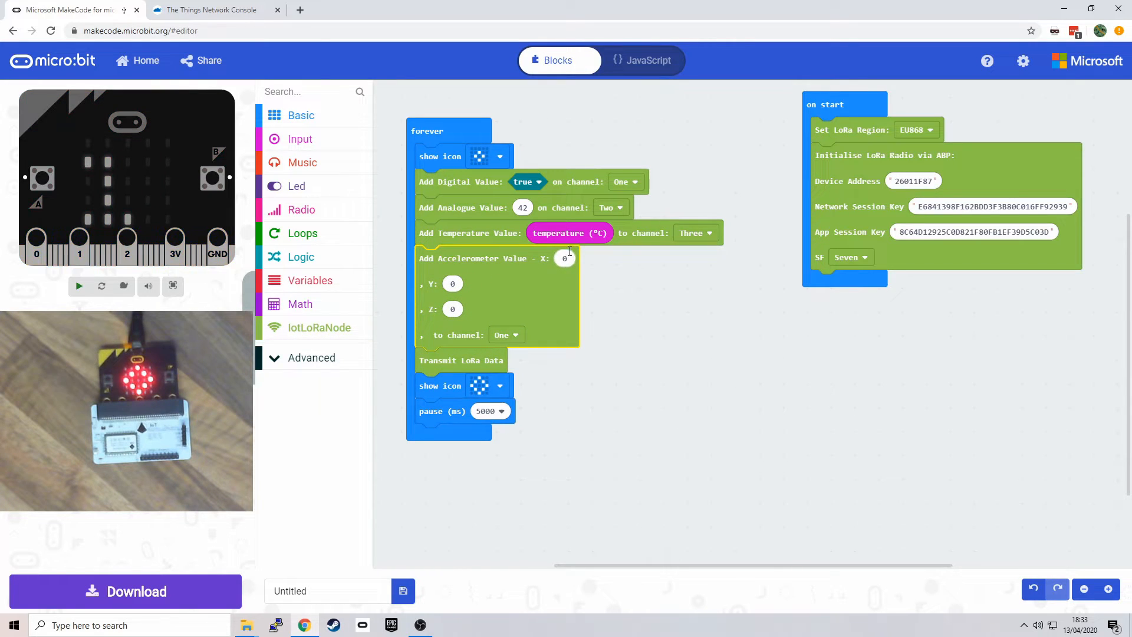
left_click(506, 335)
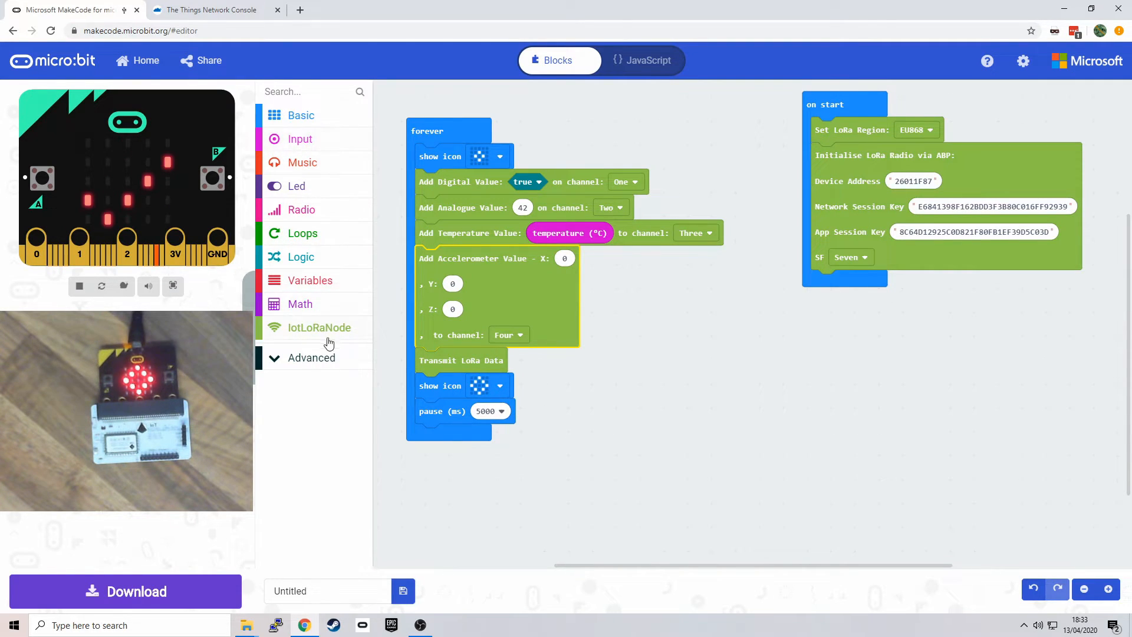
left_click(319, 328)
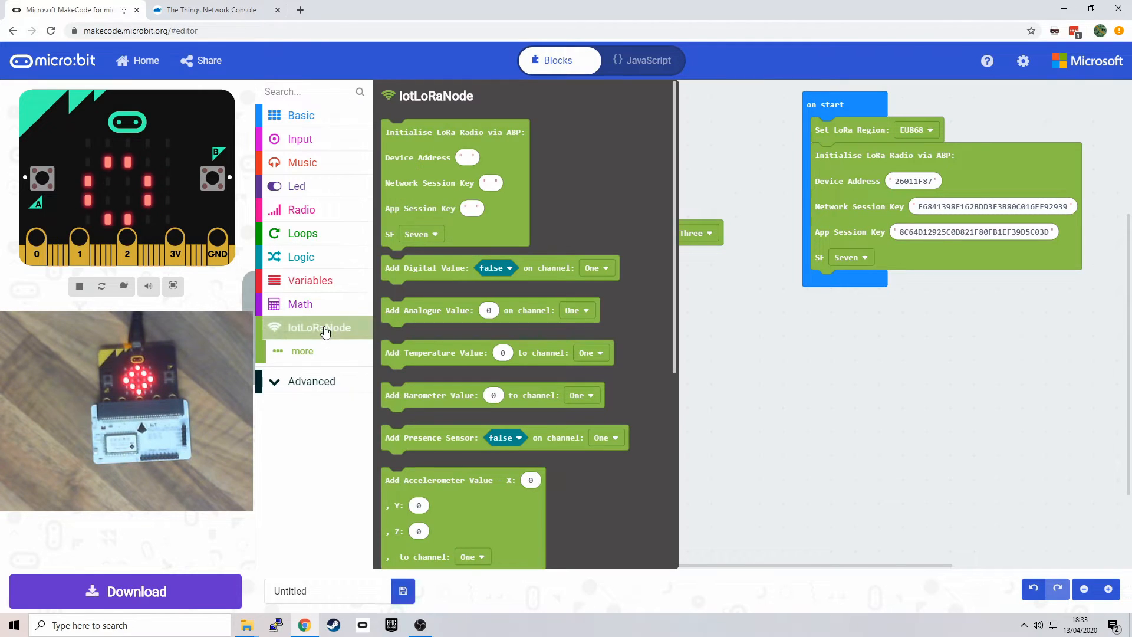
scroll("down", 3)
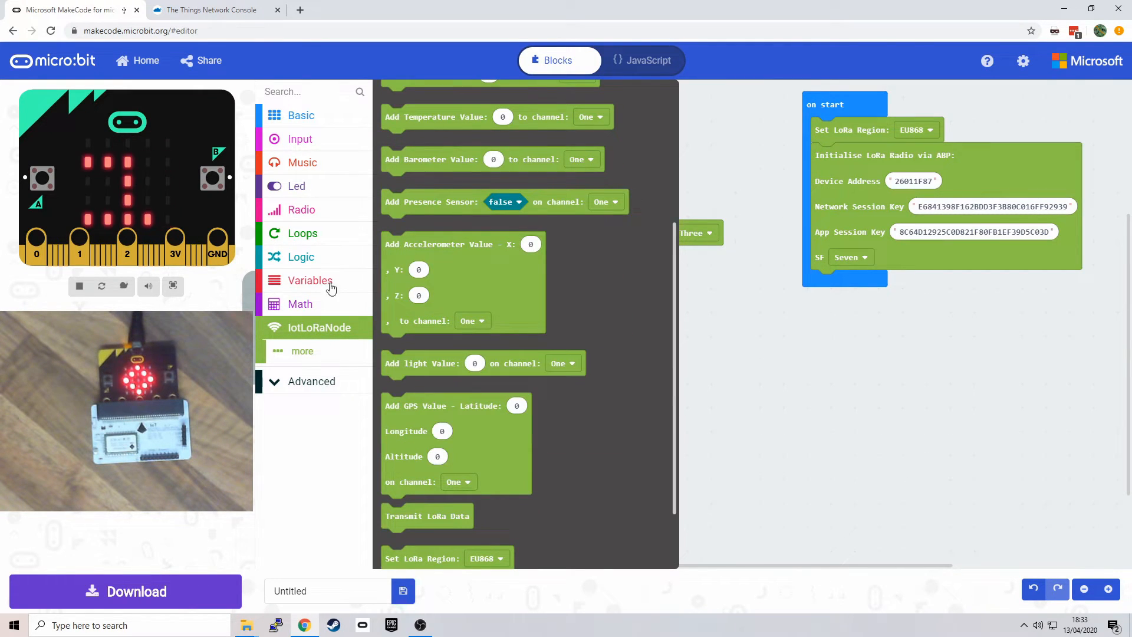
Step: Fill X, Y and Z with the acceleration (mg) x, y, z readings, then fetch a light value block
left_click(300, 139)
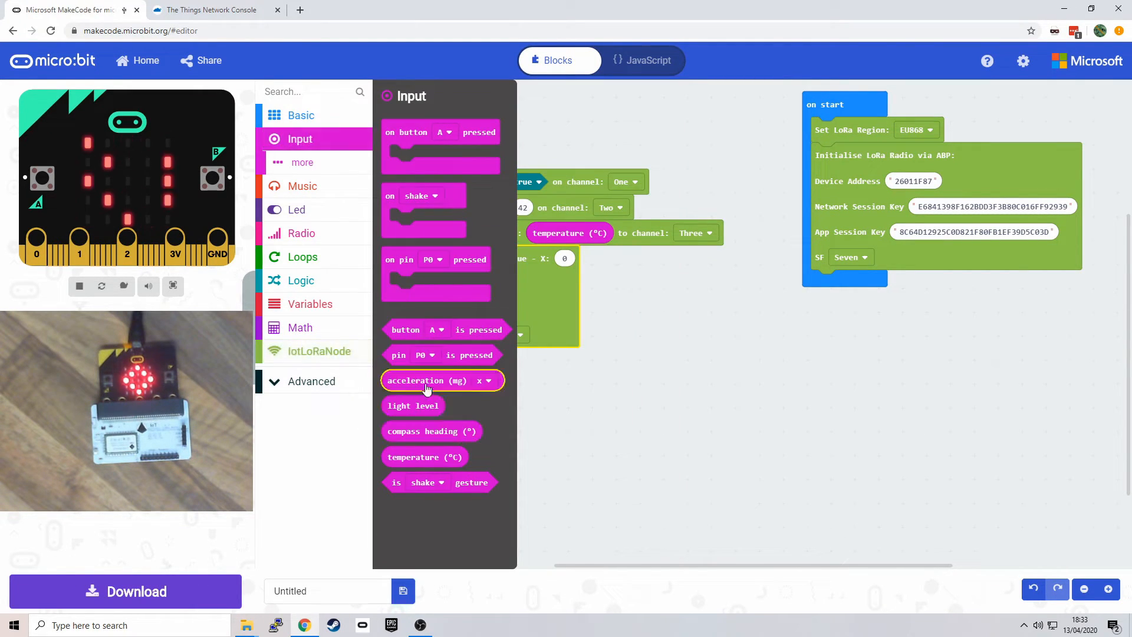
left_click_drag(441, 380, 614, 258)
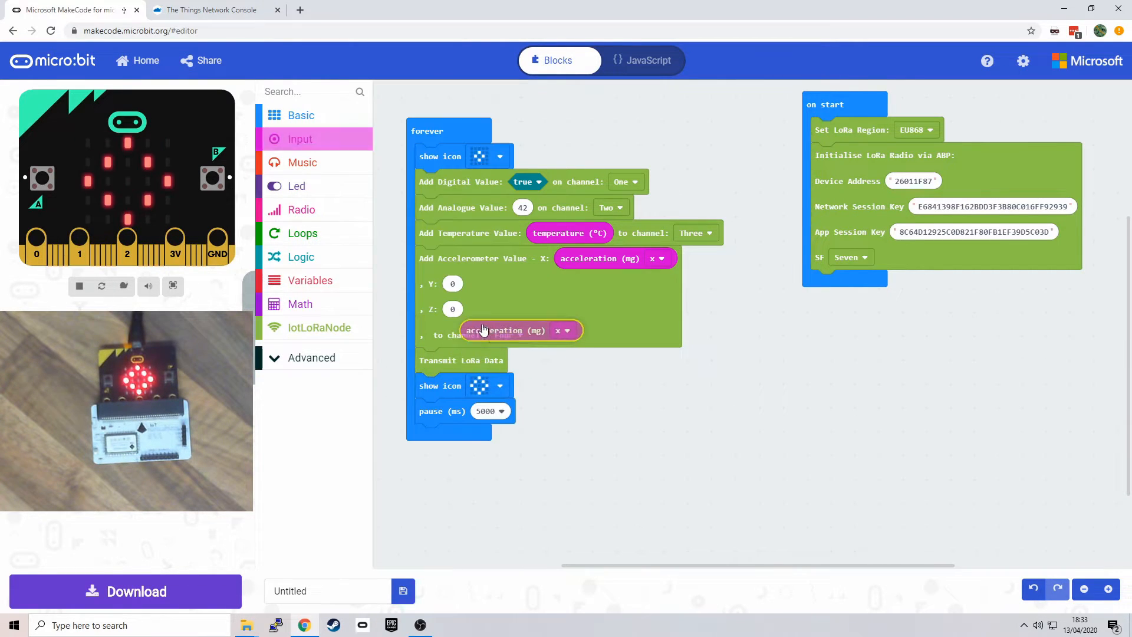
left_click(299, 139)
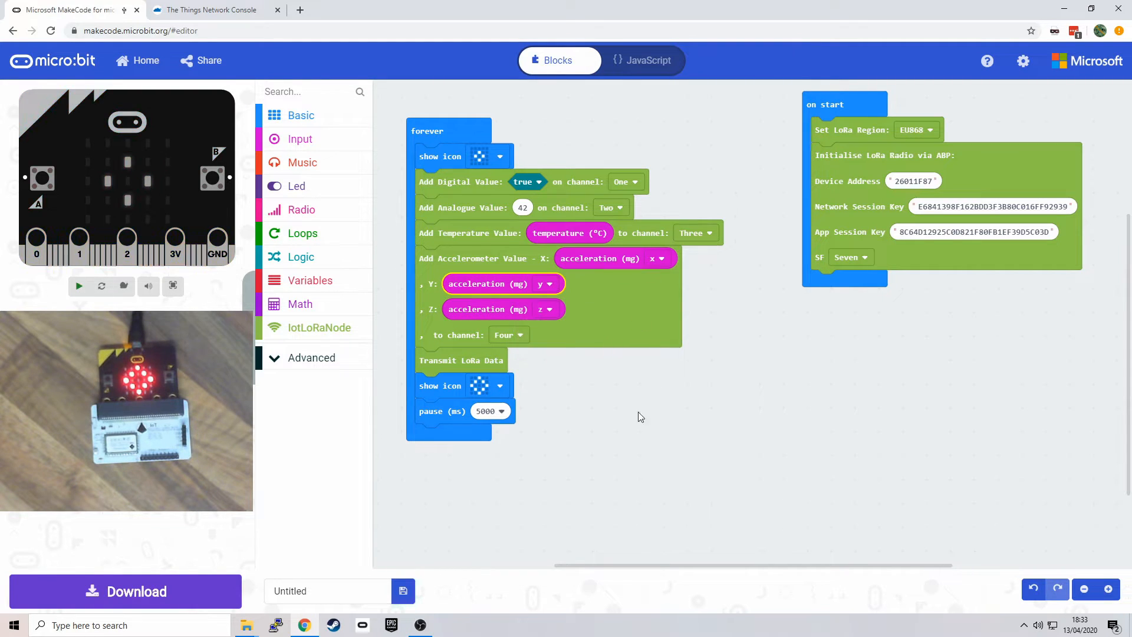
left_click(79, 286)
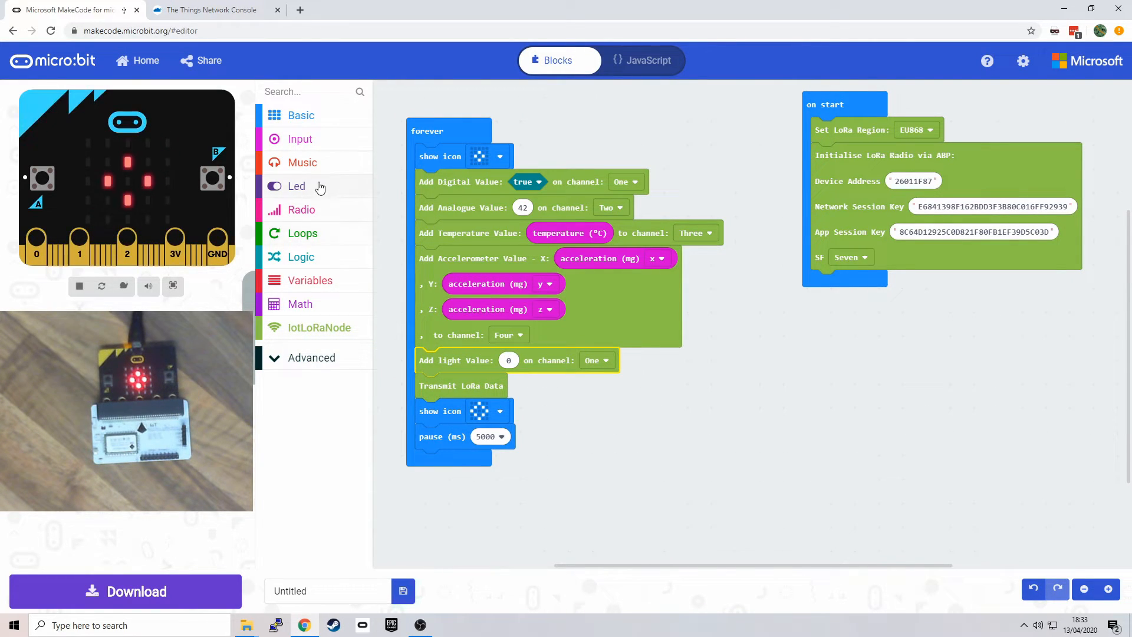
Step: Feed the light level reading into the light value on channel Five and insert a clear screen block
left_click(299, 138)
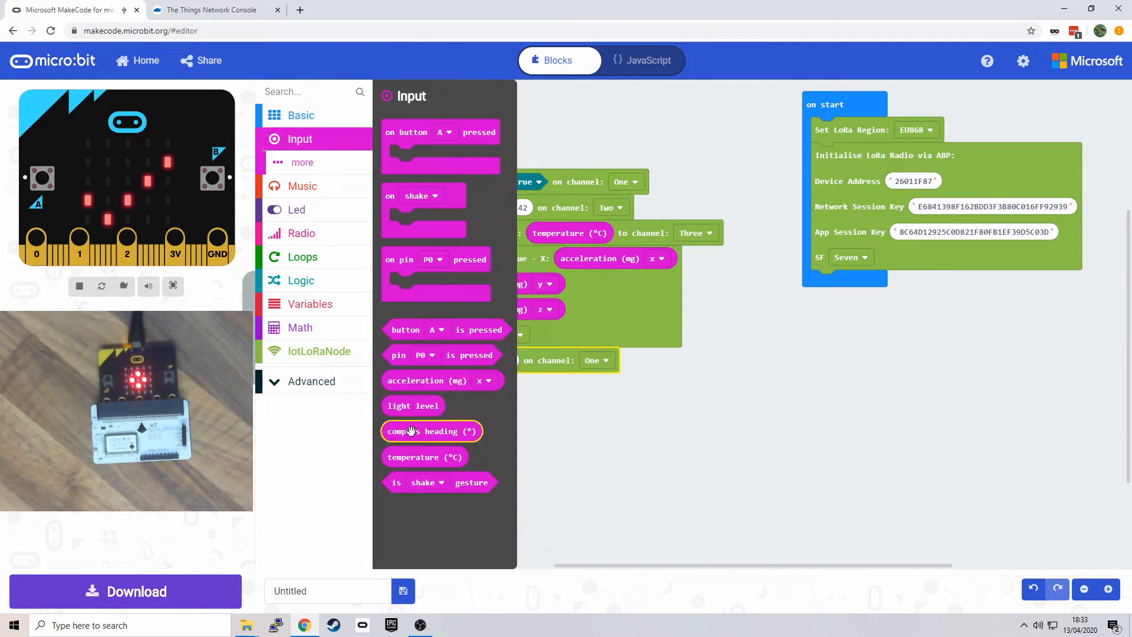
left_click(603, 444)
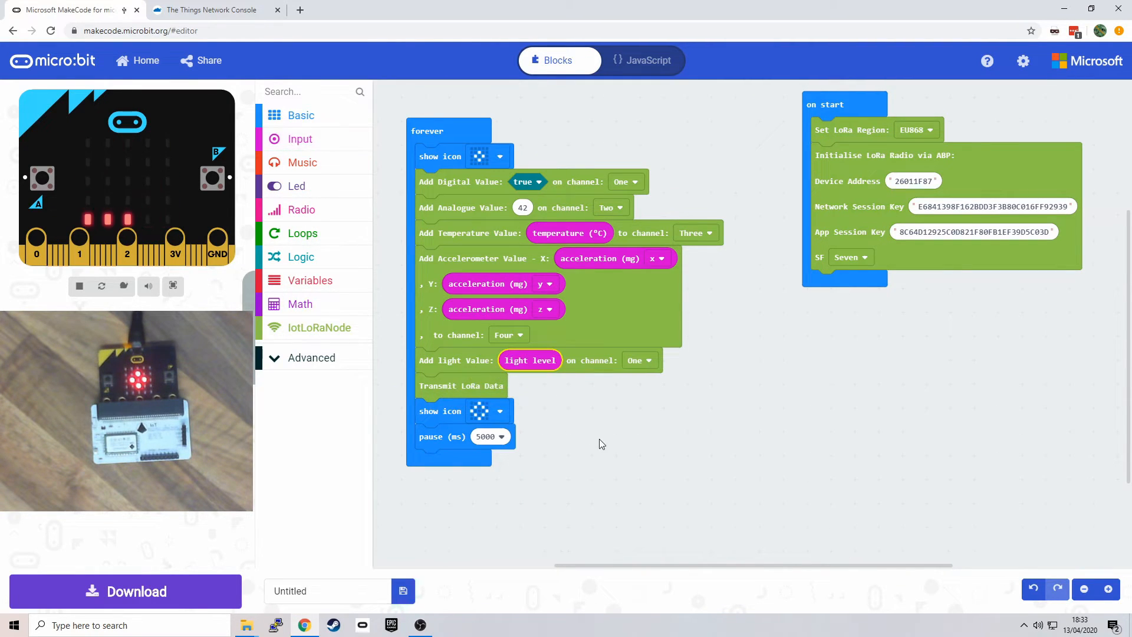
left_click(639, 361)
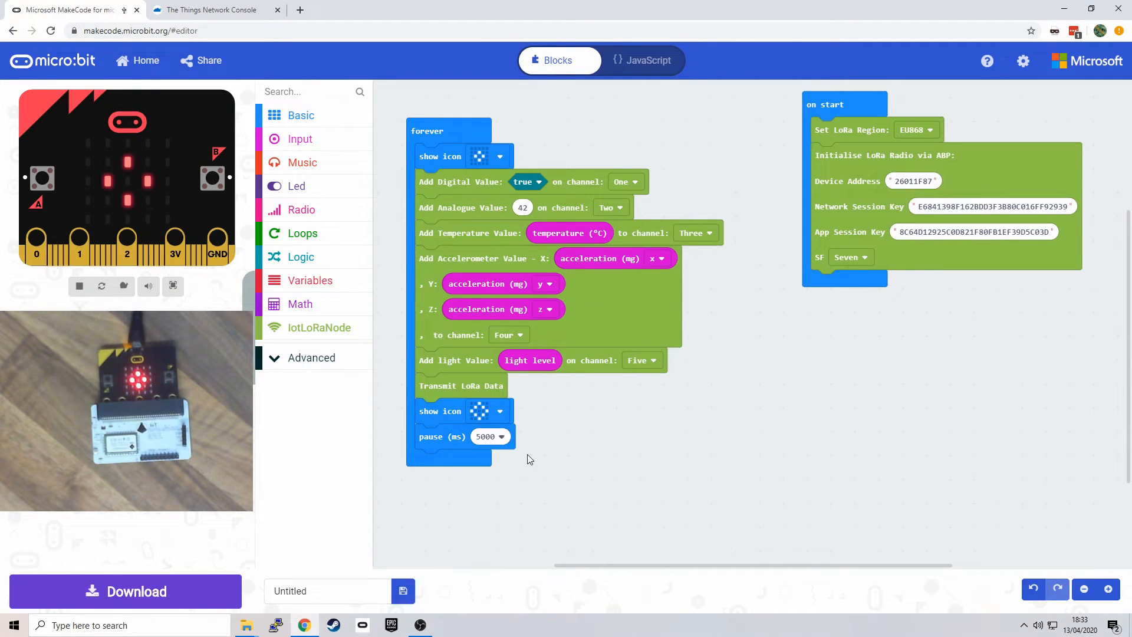
left_click(301, 115)
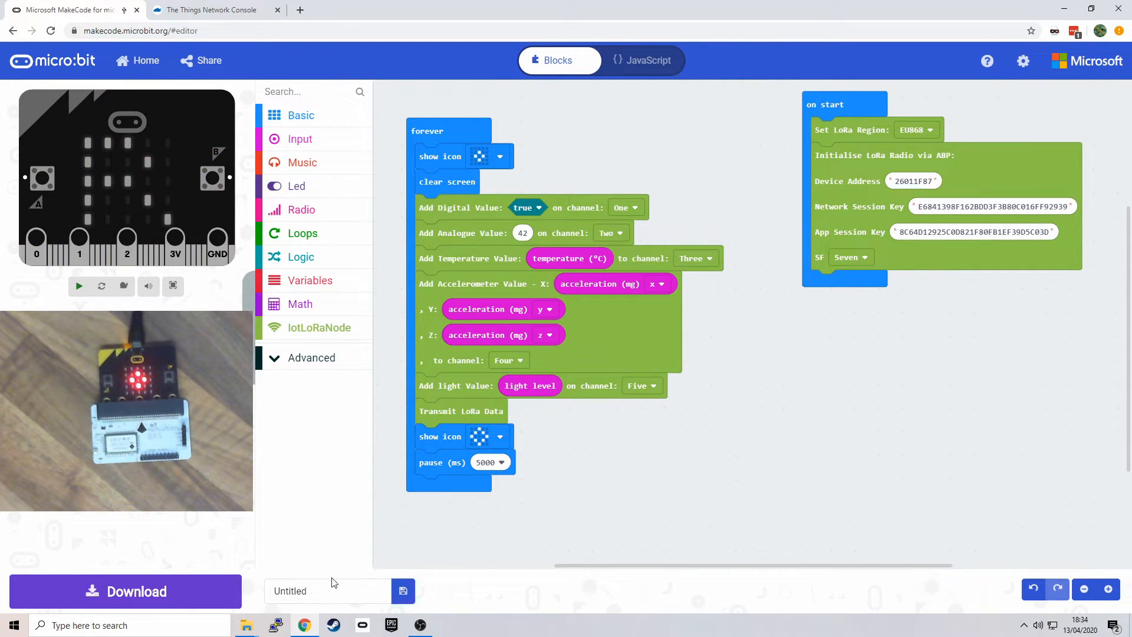
Step: Download the program to the micro:bit and switch to The Things Network console
left_click(126, 591)
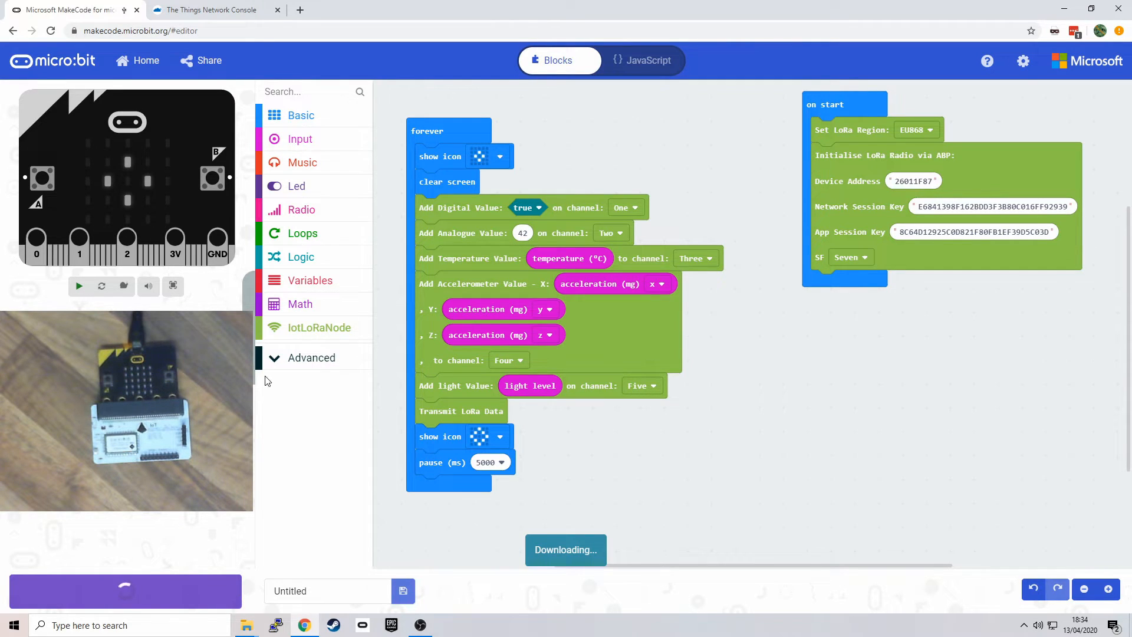
left_click(211, 10)
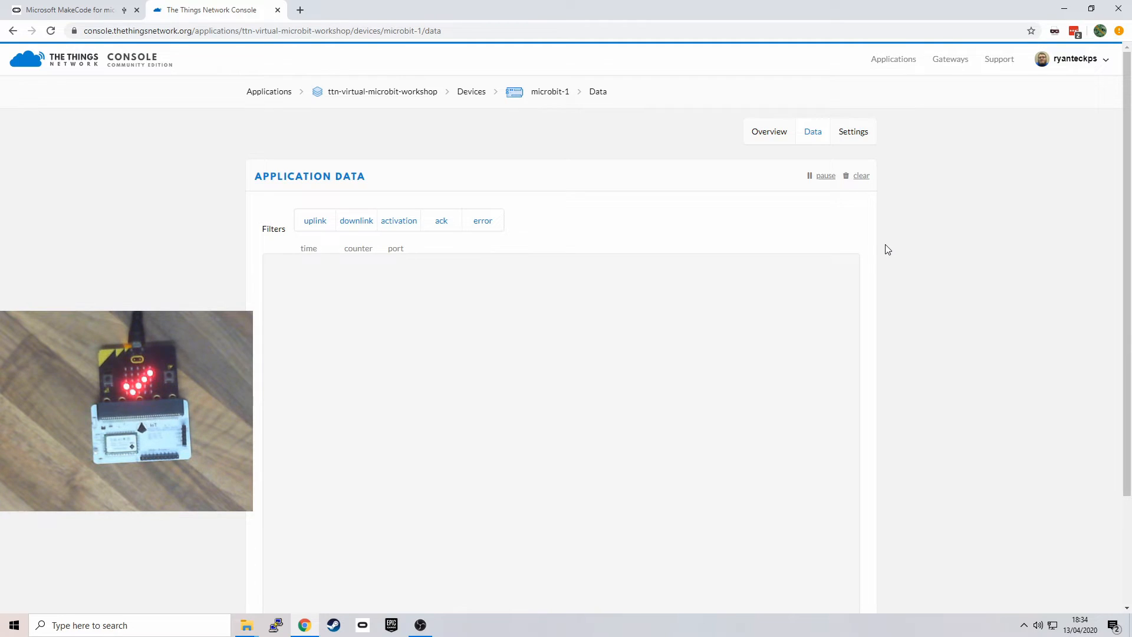
mouse_move(873, 258)
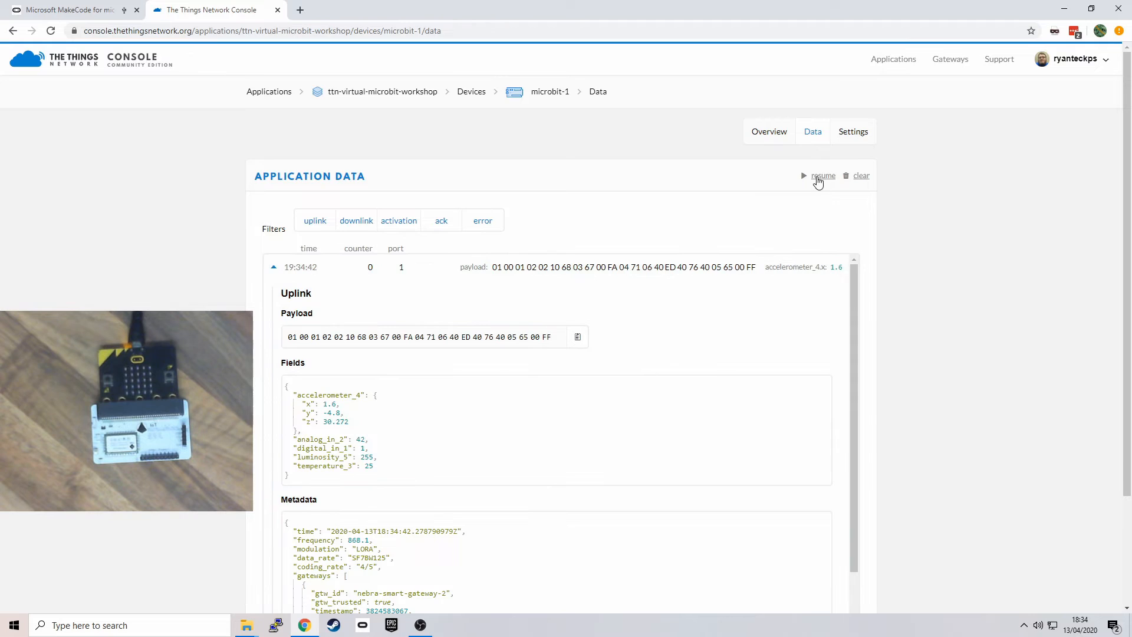
Step: Resume the live data feed and clear it so fresh decoded uplinks arrive
left_click(823, 175)
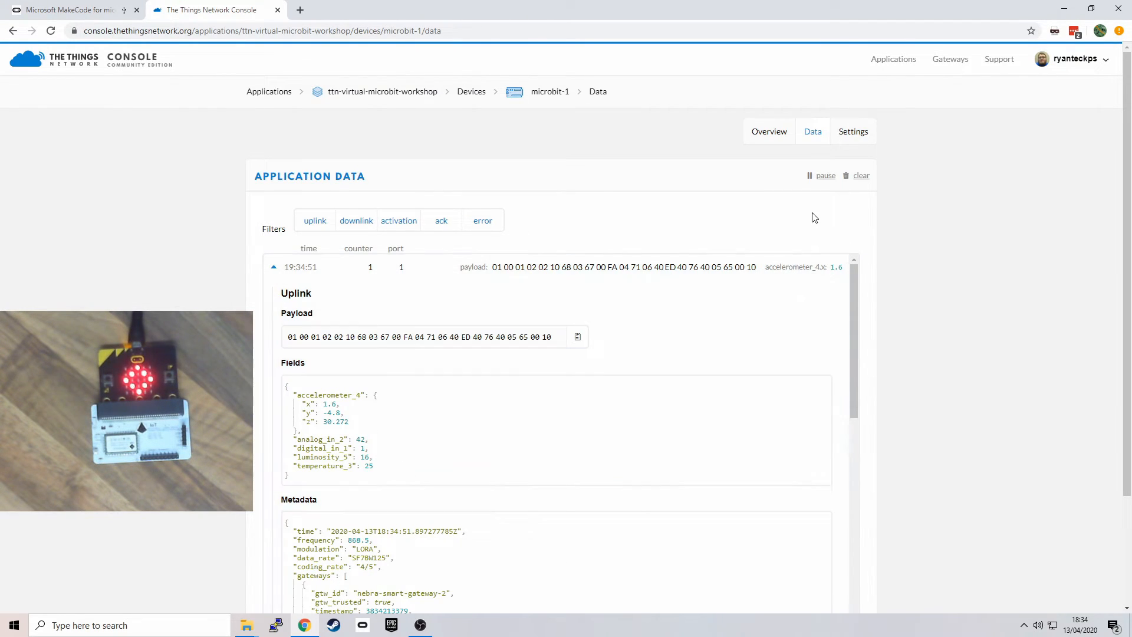
left_click(861, 175)
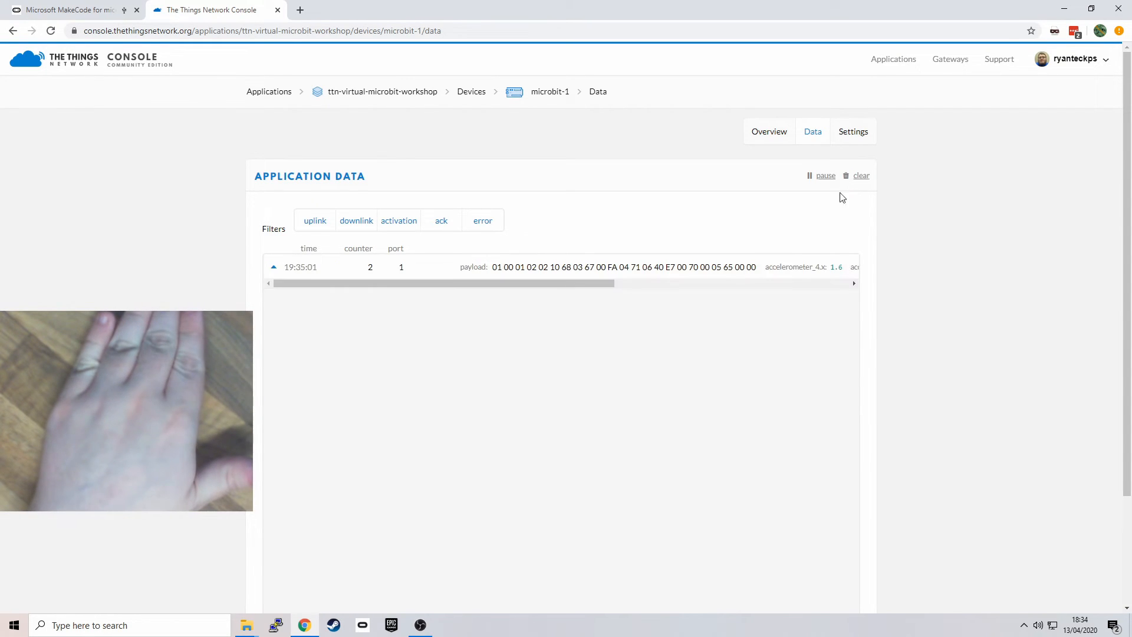
Step: Expand the latest uplink and highlight its luminosity_5 reading of 0
left_click(301, 266)
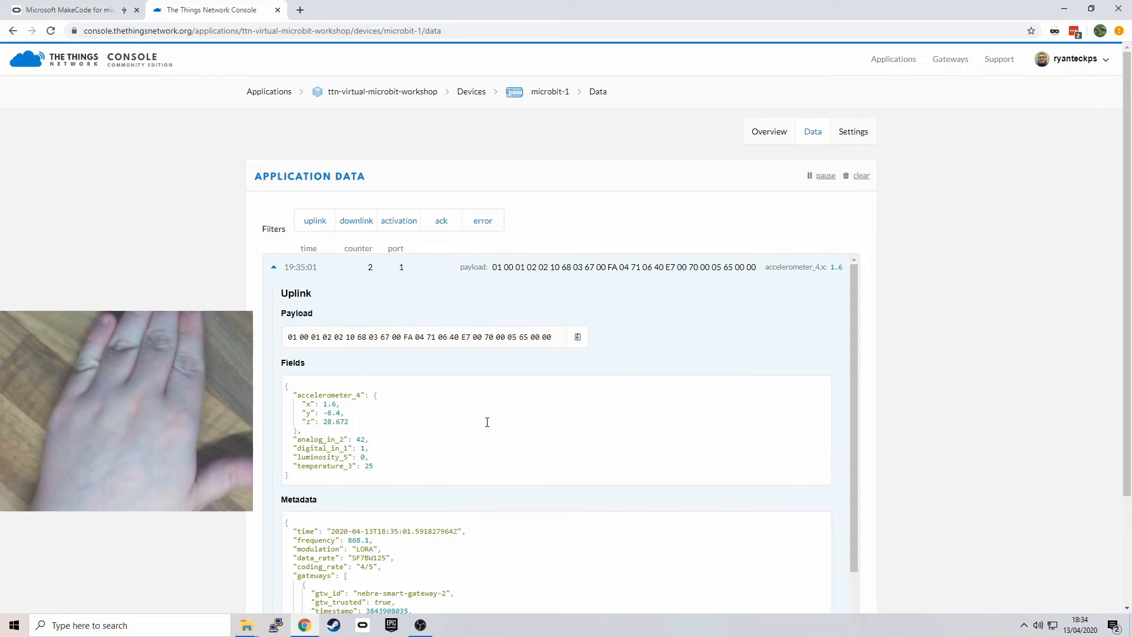
double_click(330, 458)
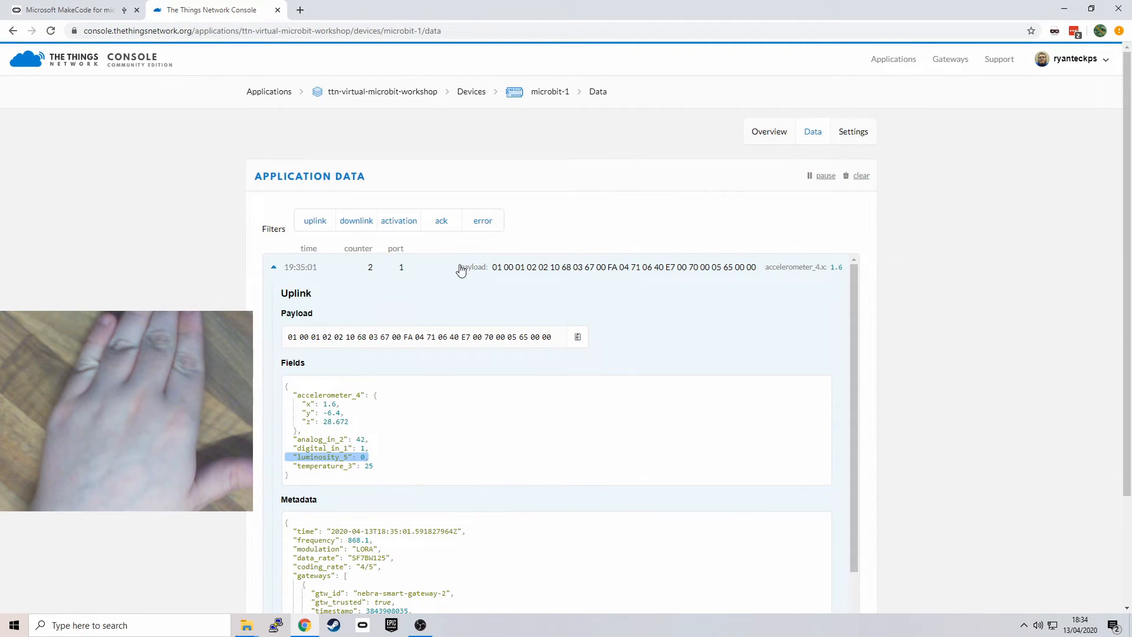
left_click(273, 266)
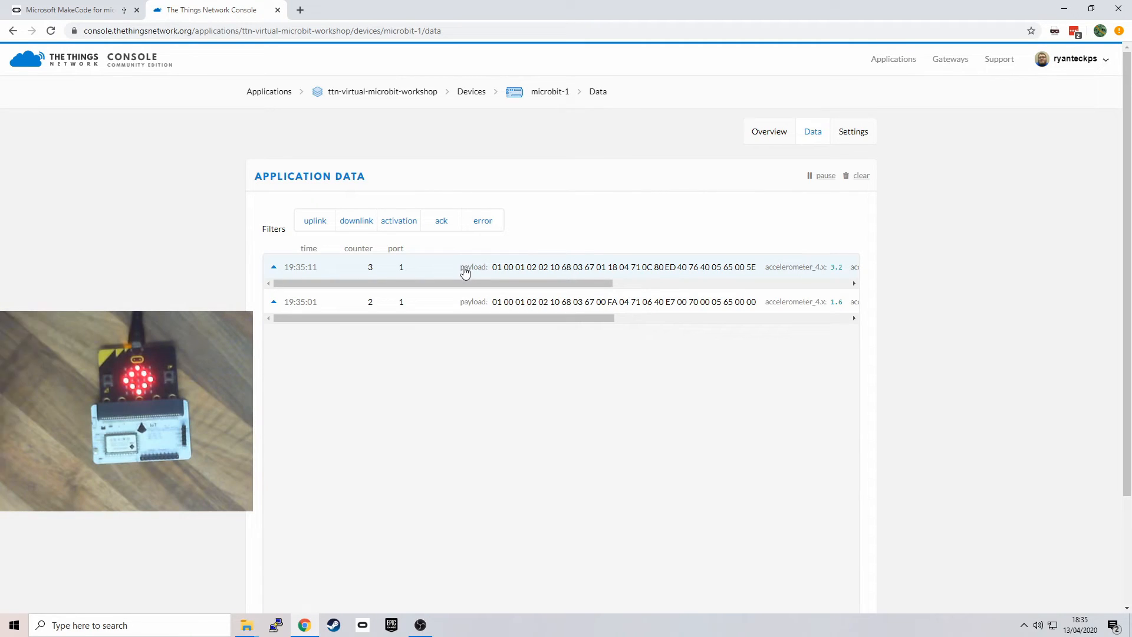
mouse_move(456, 276)
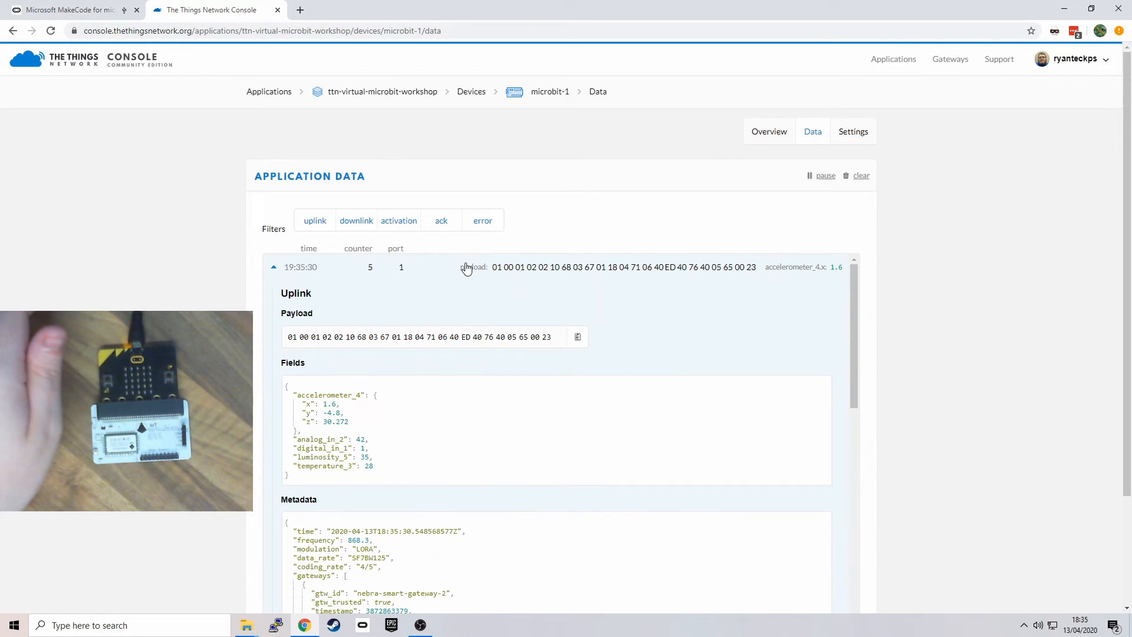
mouse_move(411, 423)
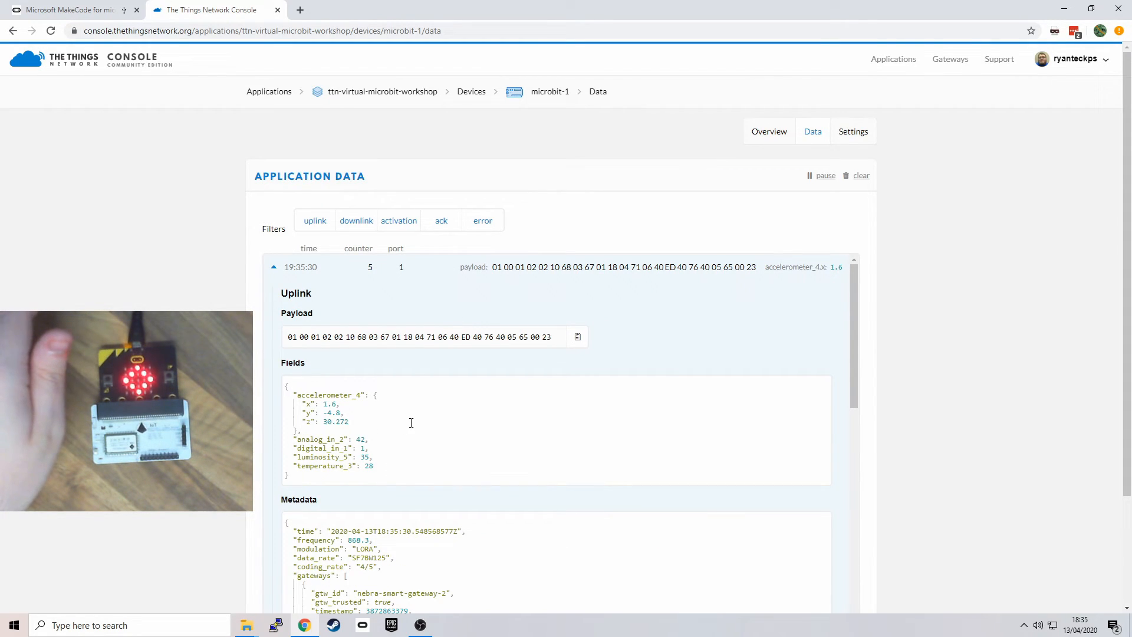
Step: Inspect an earlier uplink's accelerometer fields, then return to the MakeCode editor
left_click(274, 267)
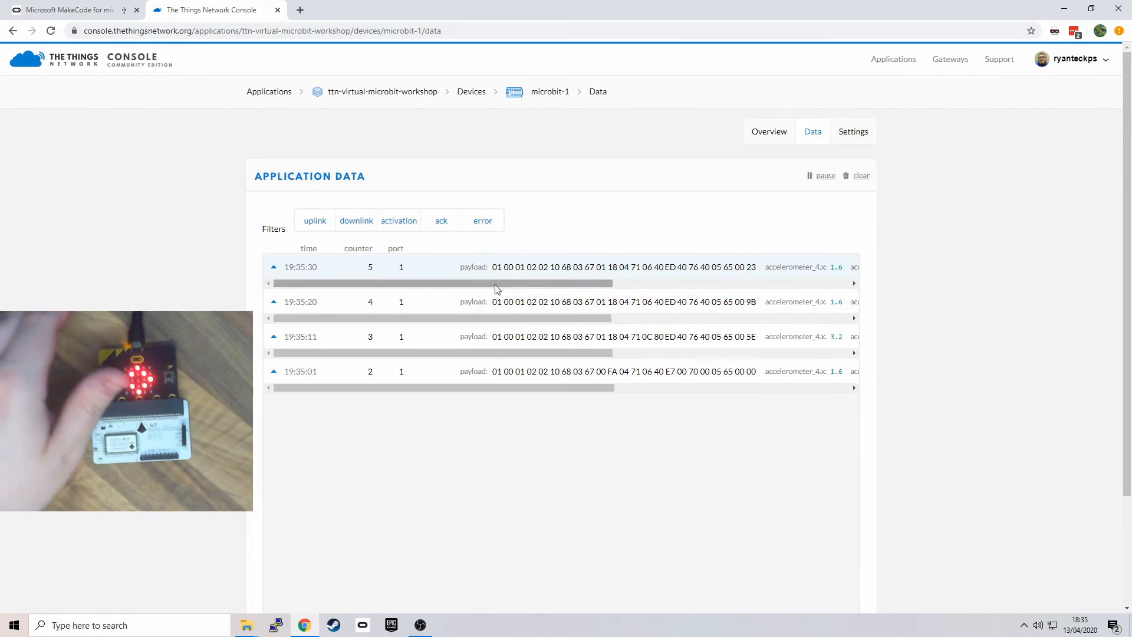
left_click(273, 267)
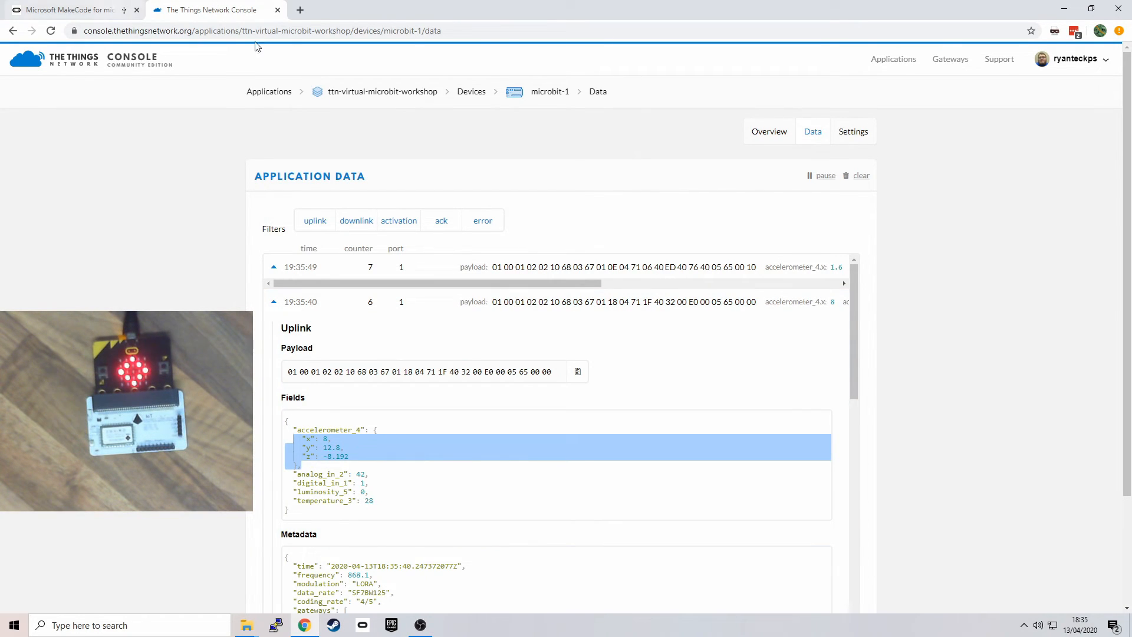
left_click(71, 10)
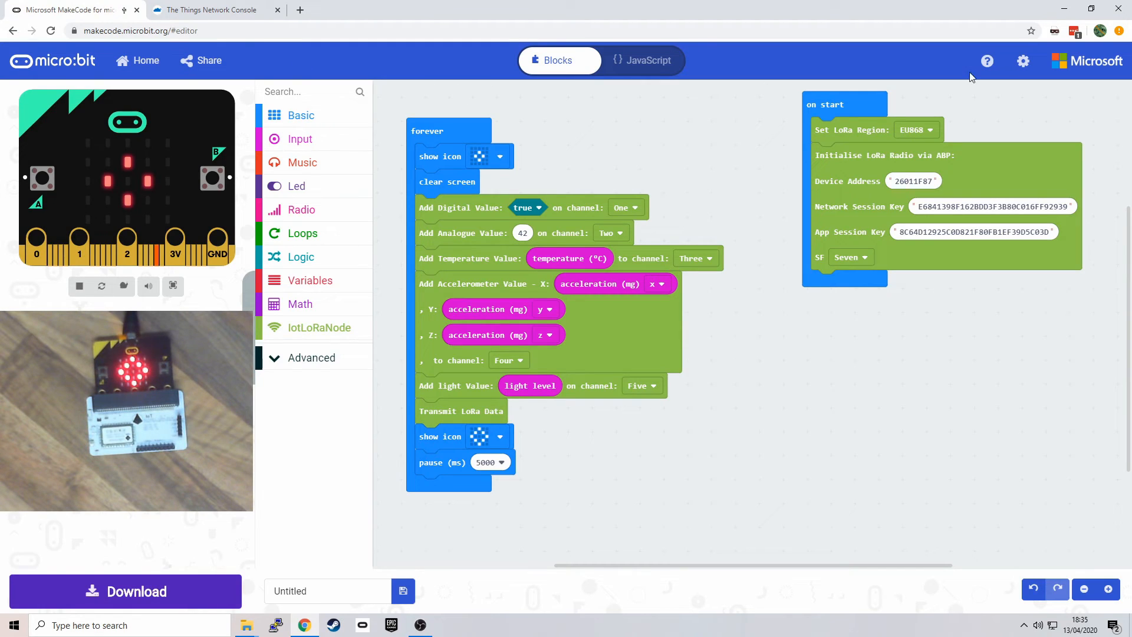
mouse_move(1023, 61)
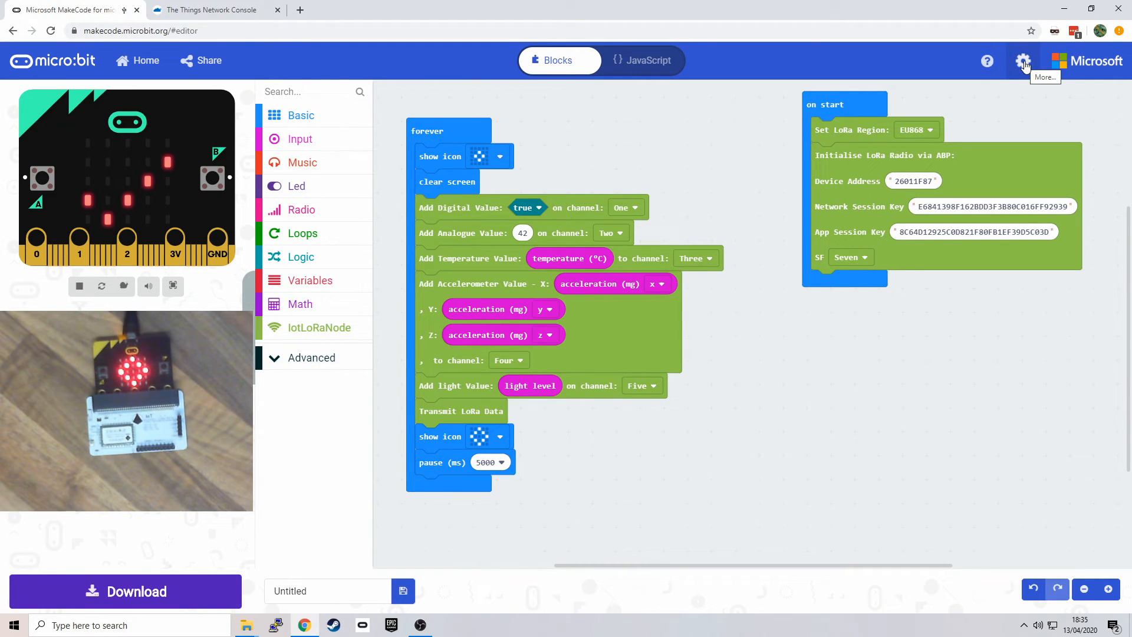